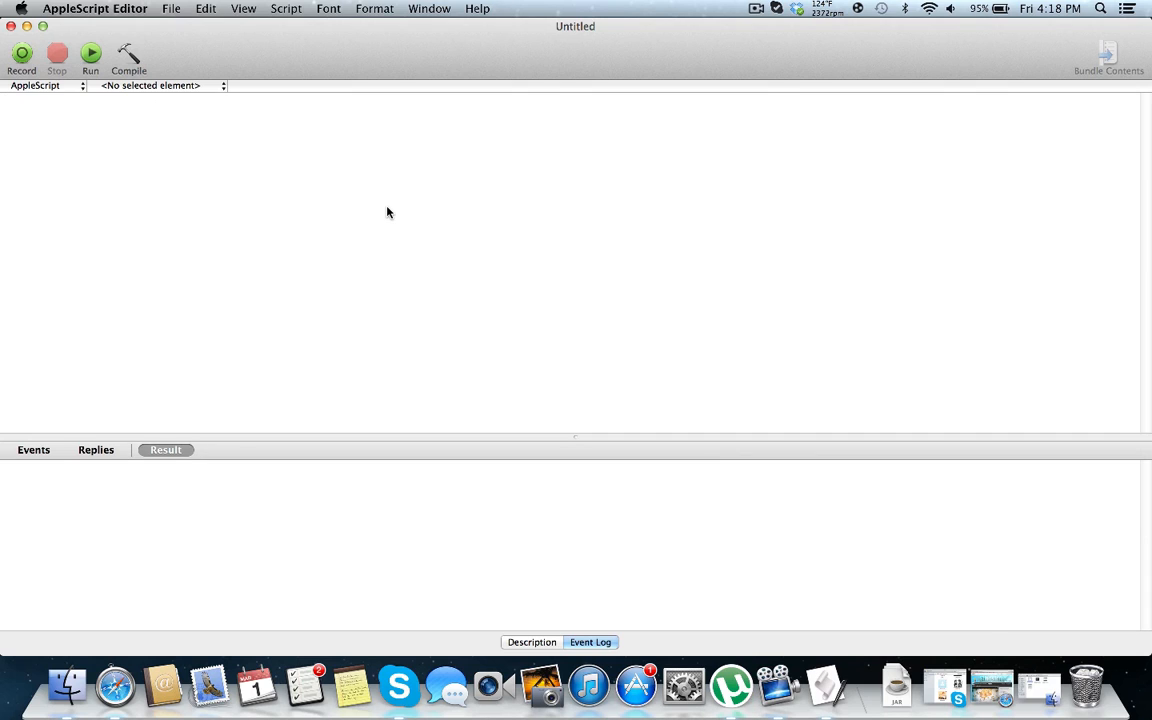
Step: Write the line set varName to display dialog "Choose an option", replacing the first wording "This is some text"
{"action": "type", "text": "set"}
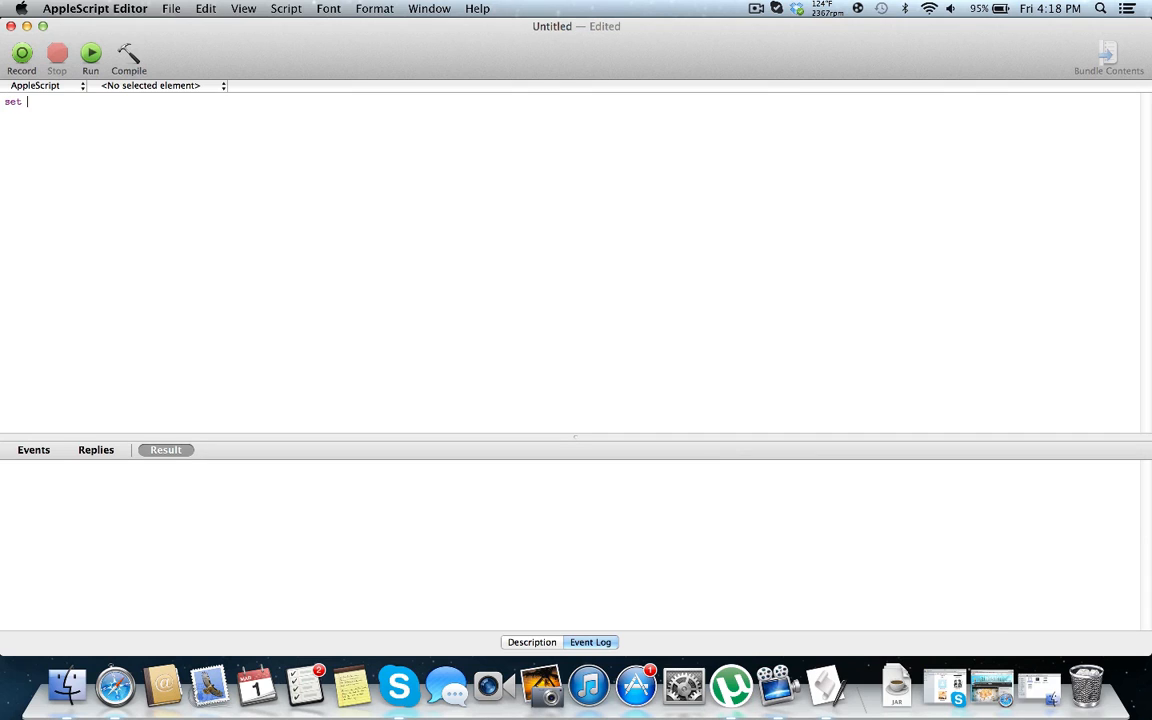
{"action": "type", "text": "varName to"}
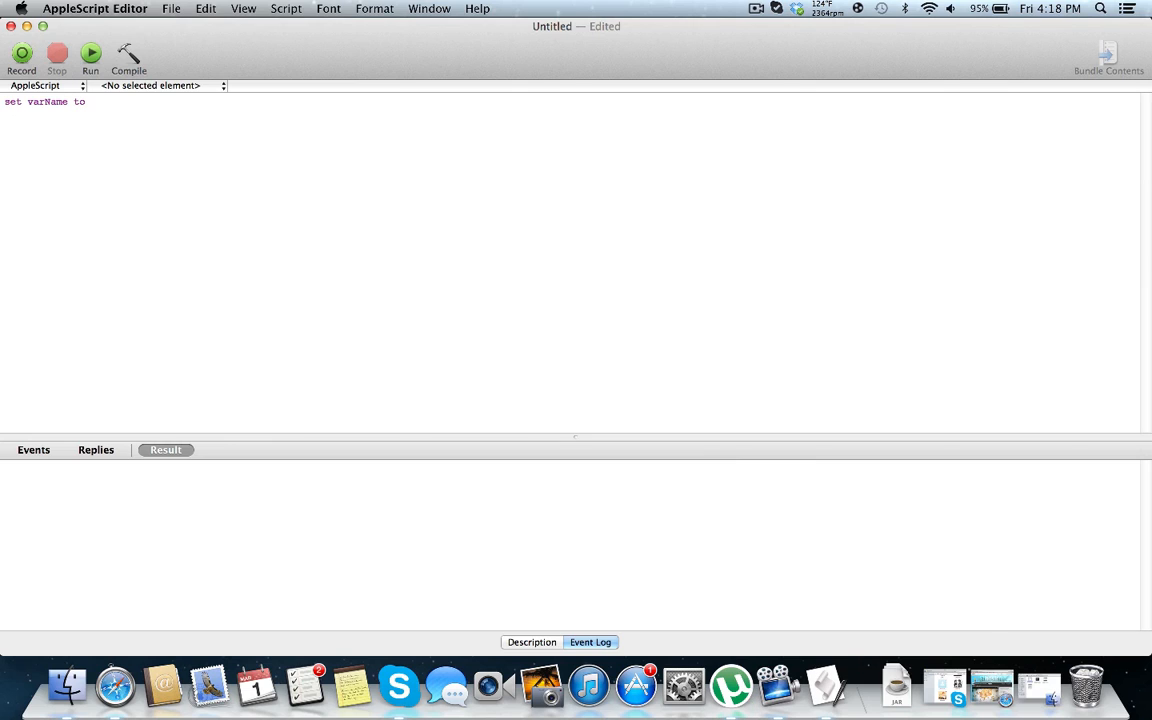
{"action": "type", "text": "displ"}
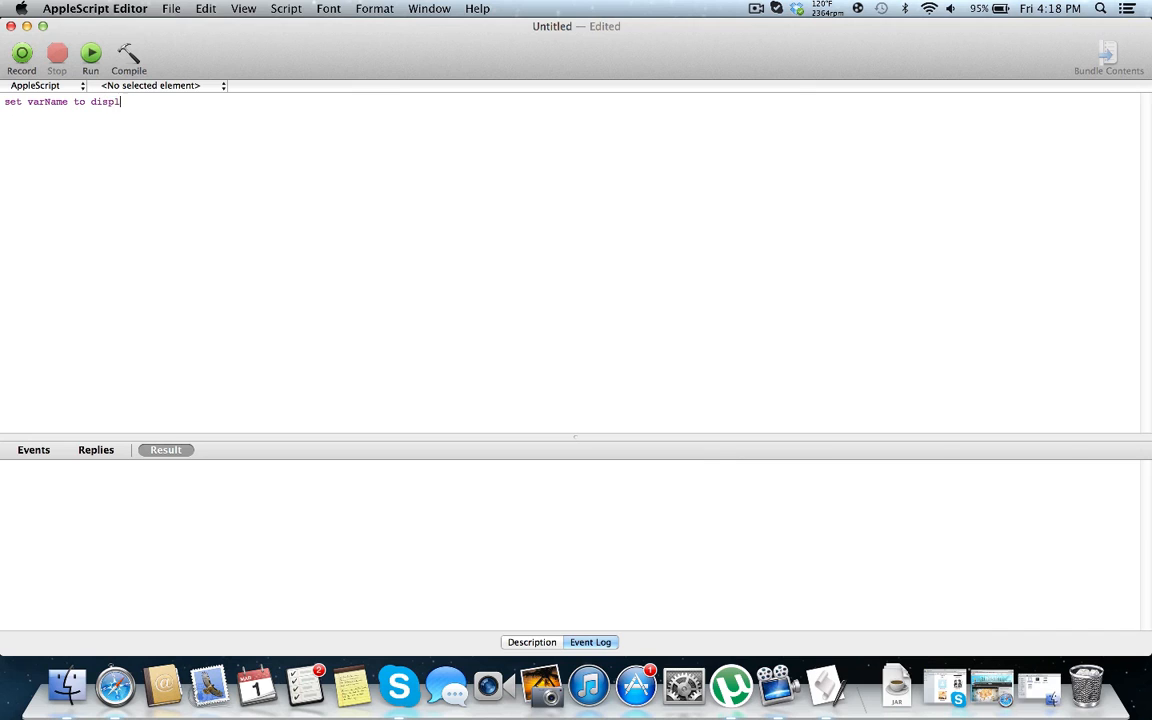
{"action": "type", "text": "ay du"}
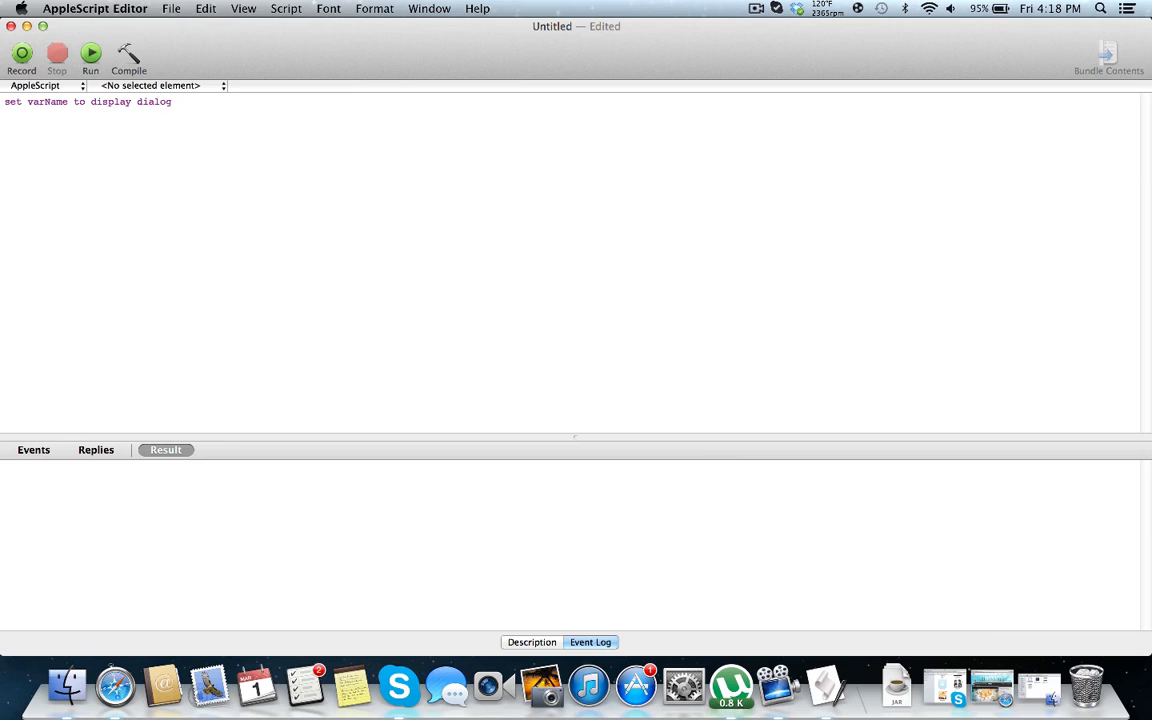
{"action": "type", "text": "\"\""}
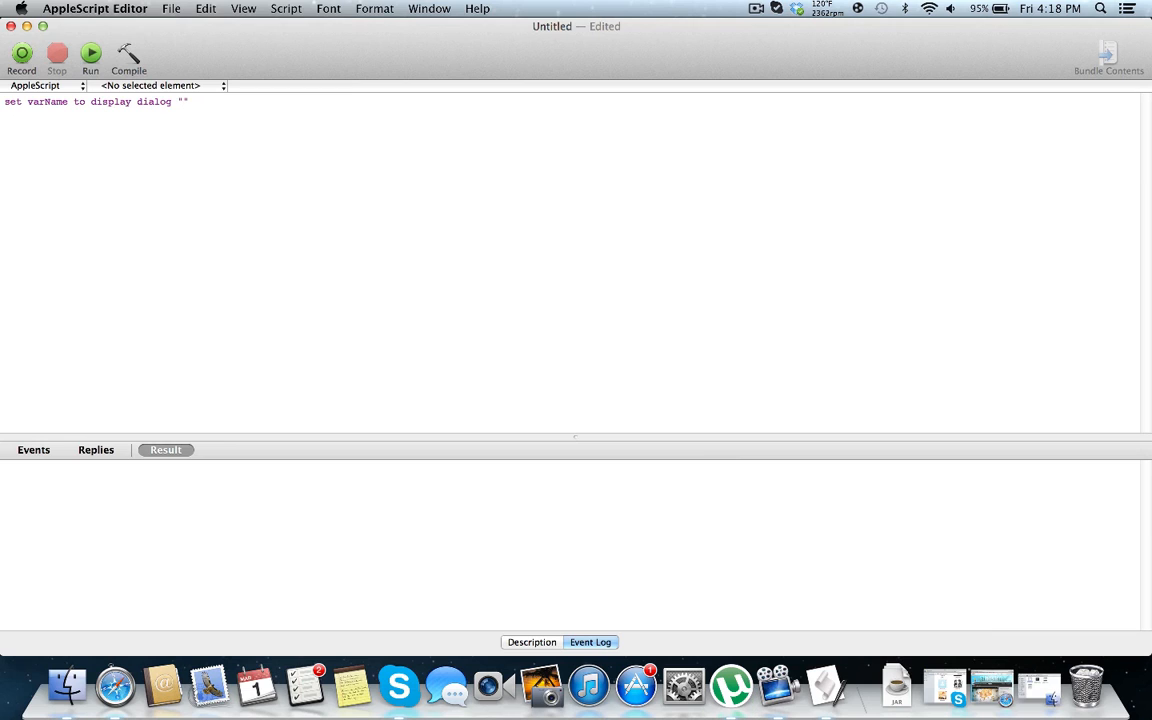
{"action": "type", "text": "This is"}
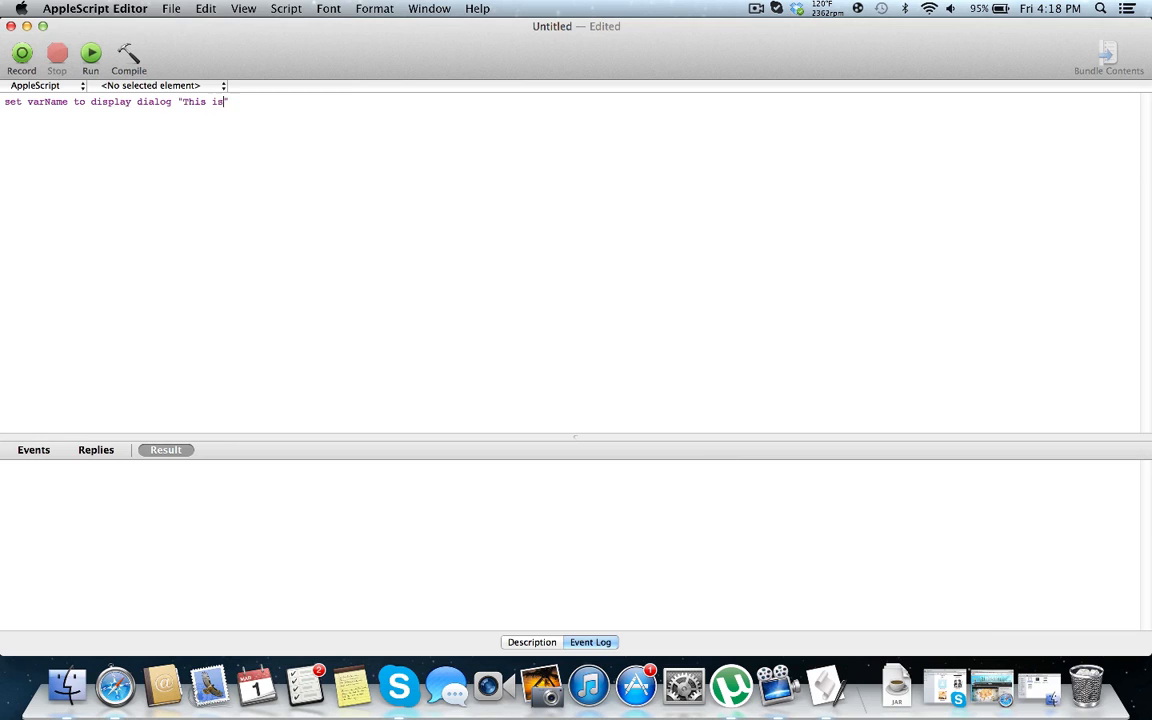
{"action": "type", "text": "some text"}
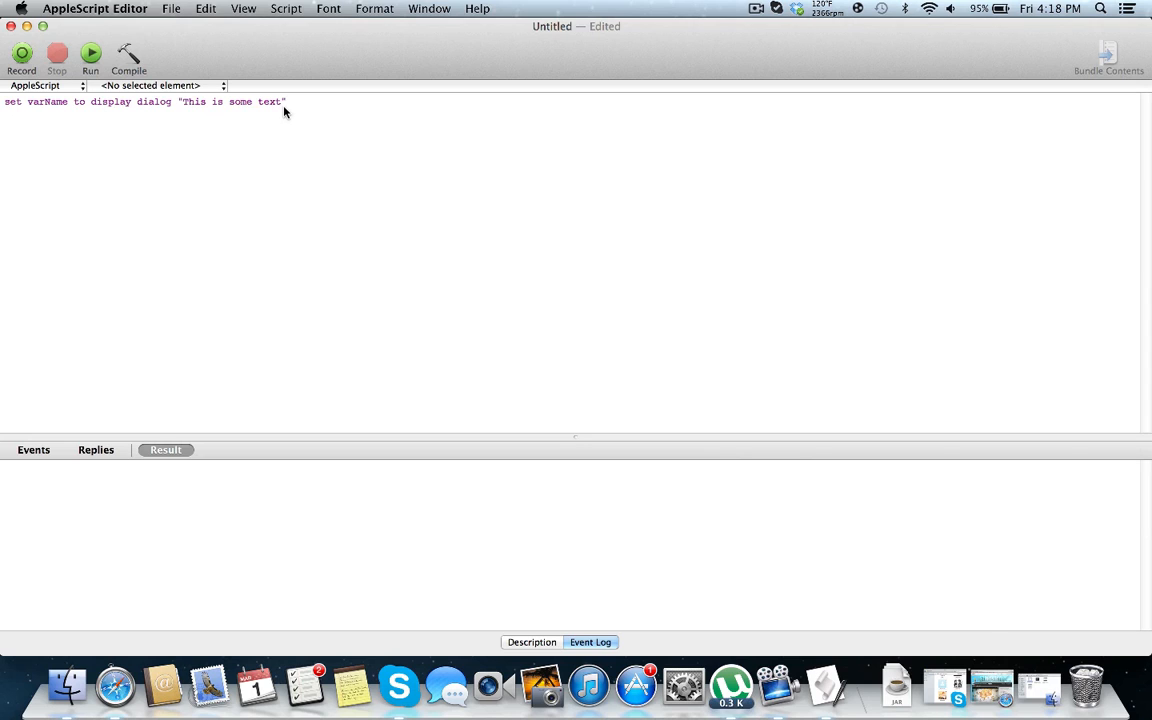
{"action": "type", "text": "Ch"}
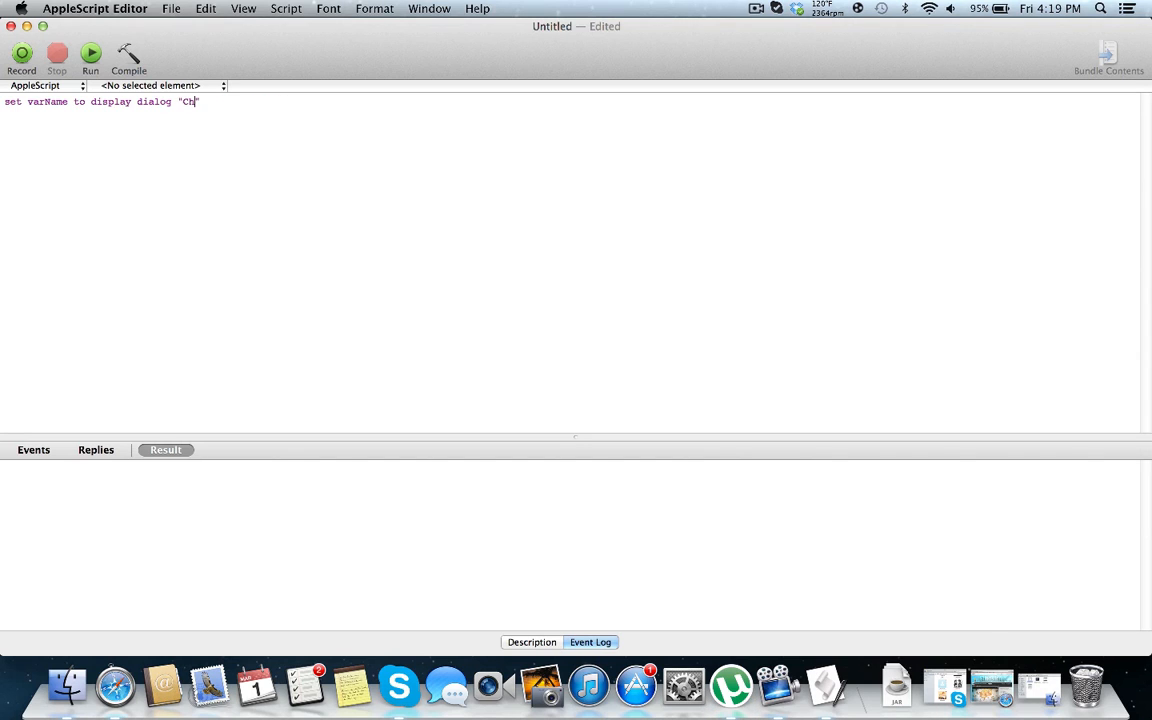
{"action": "type", "text": "oose an option"}
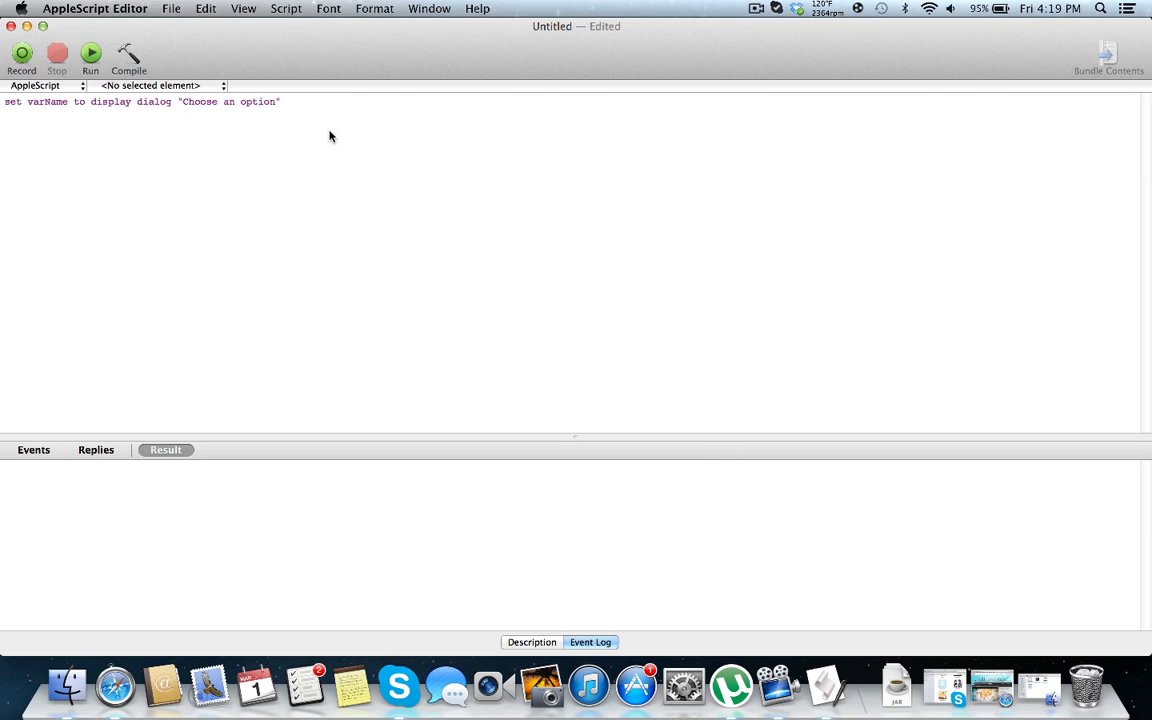
Step: Run the script twice, cancelling once (User canceled error -128) then accepting to get {button returned:"OK"}
{"action": "left_click", "coordinate": [90, 54]}
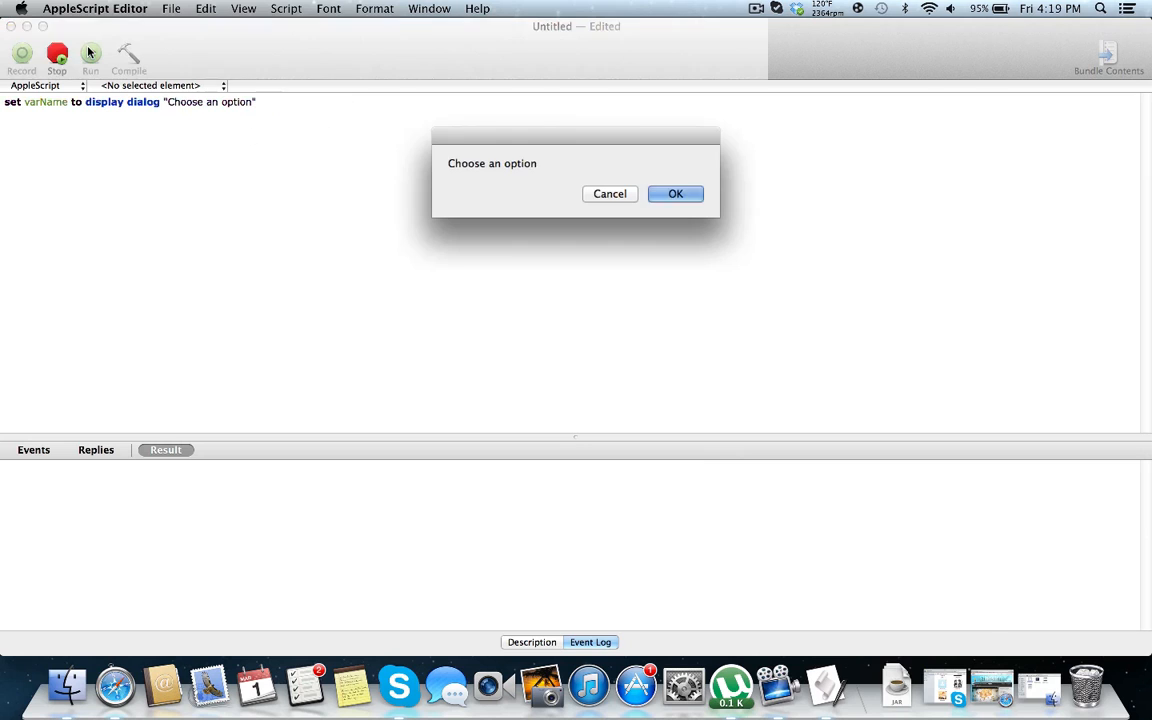
{"action": "left_click", "coordinate": [90, 56]}
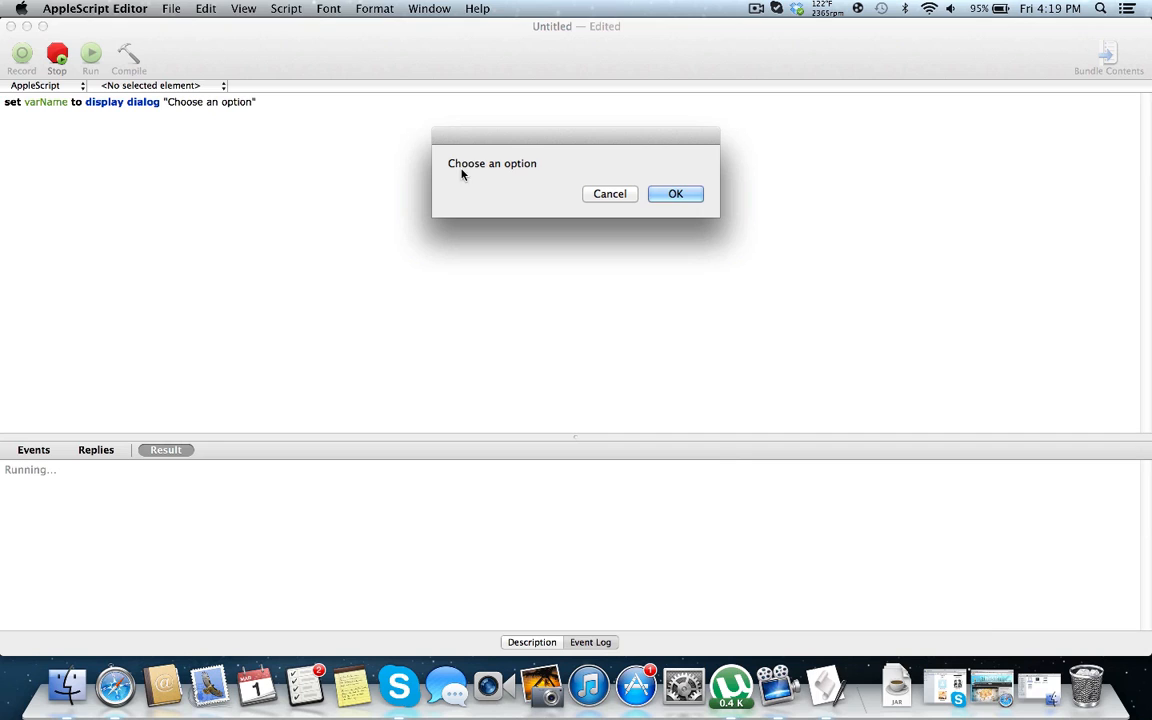
{"action": "mouse_move", "coordinate": [610, 192]}
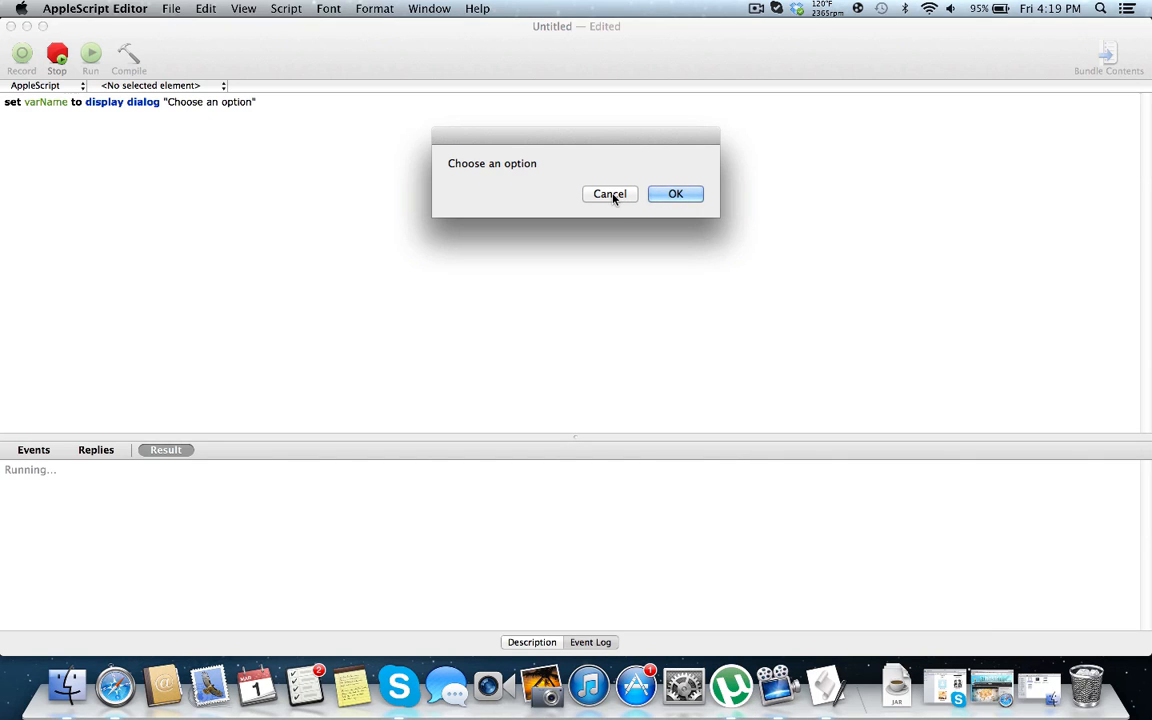
{"action": "left_click", "coordinate": [608, 194]}
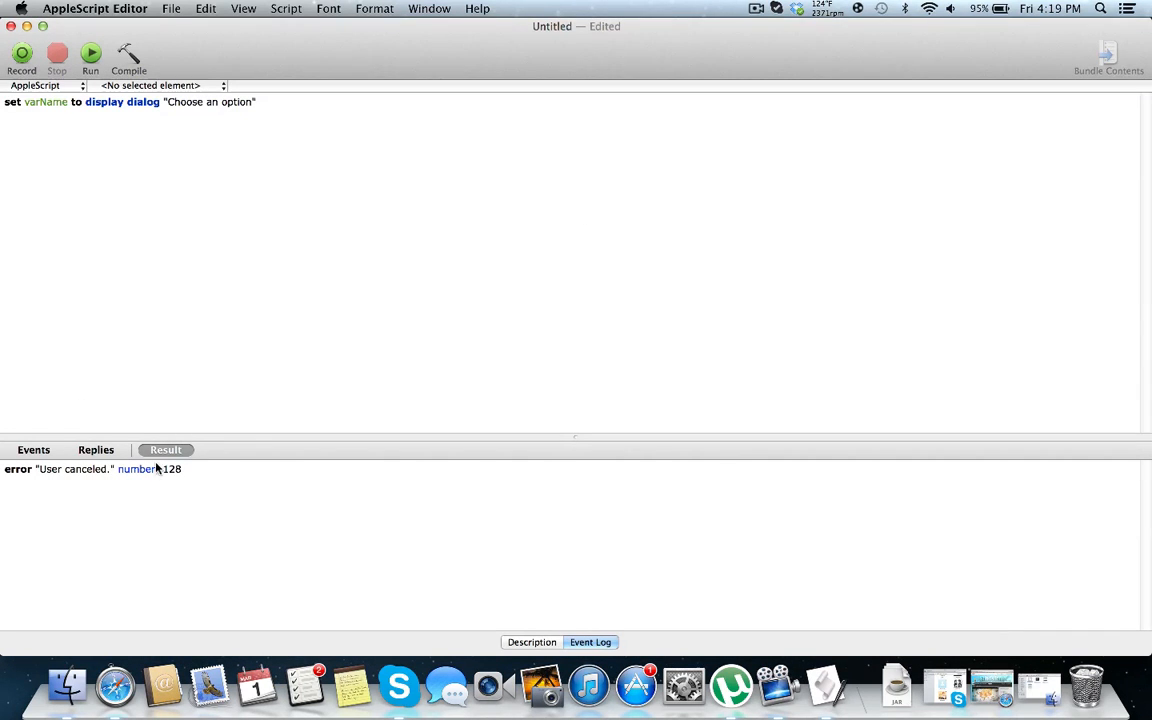
{"action": "mouse_move", "coordinate": [258, 488]}
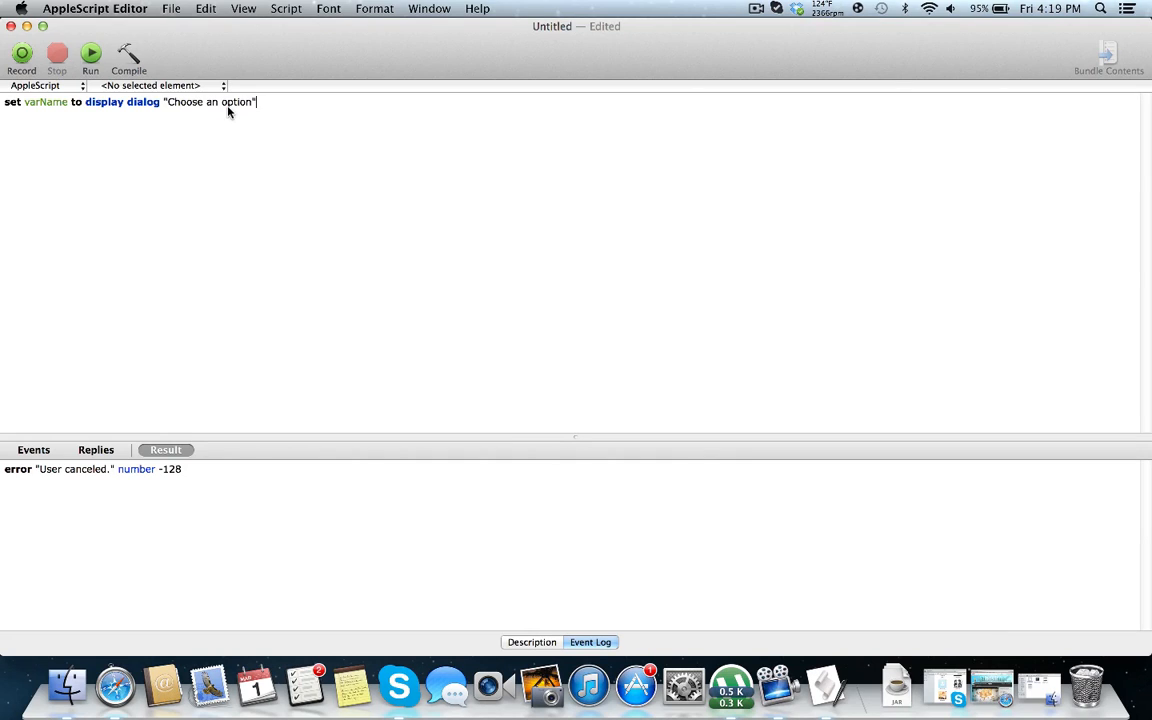
{"action": "left_click", "coordinate": [90, 52]}
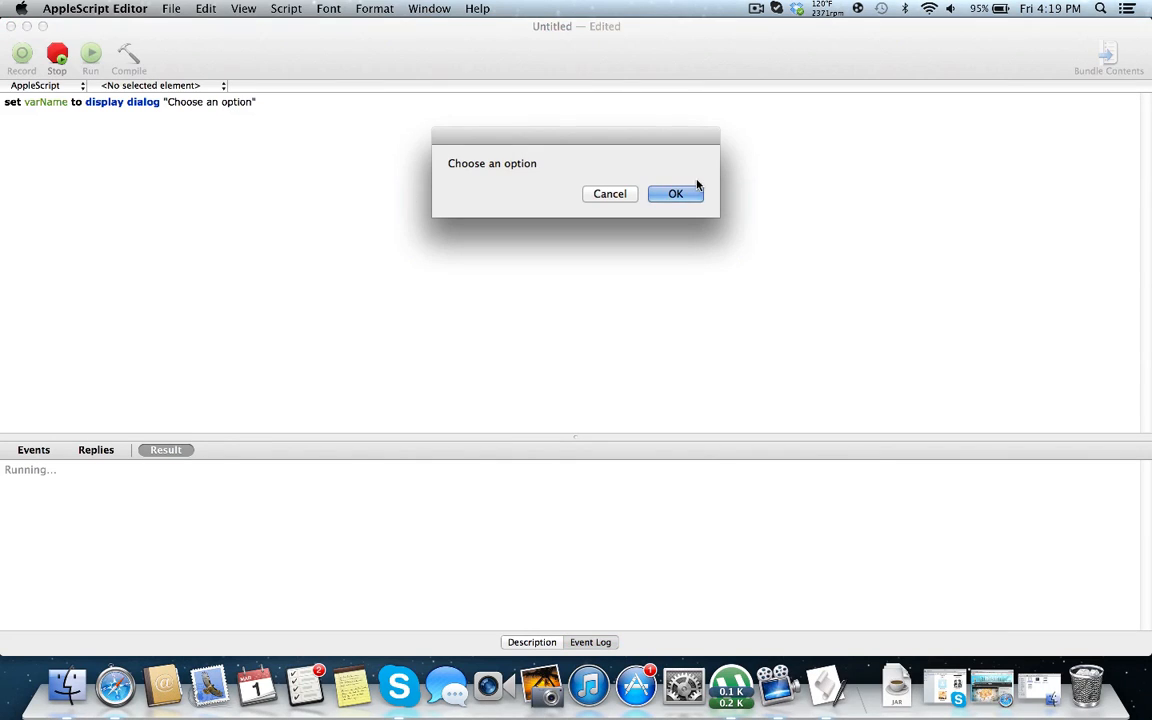
{"action": "left_click", "coordinate": [676, 192]}
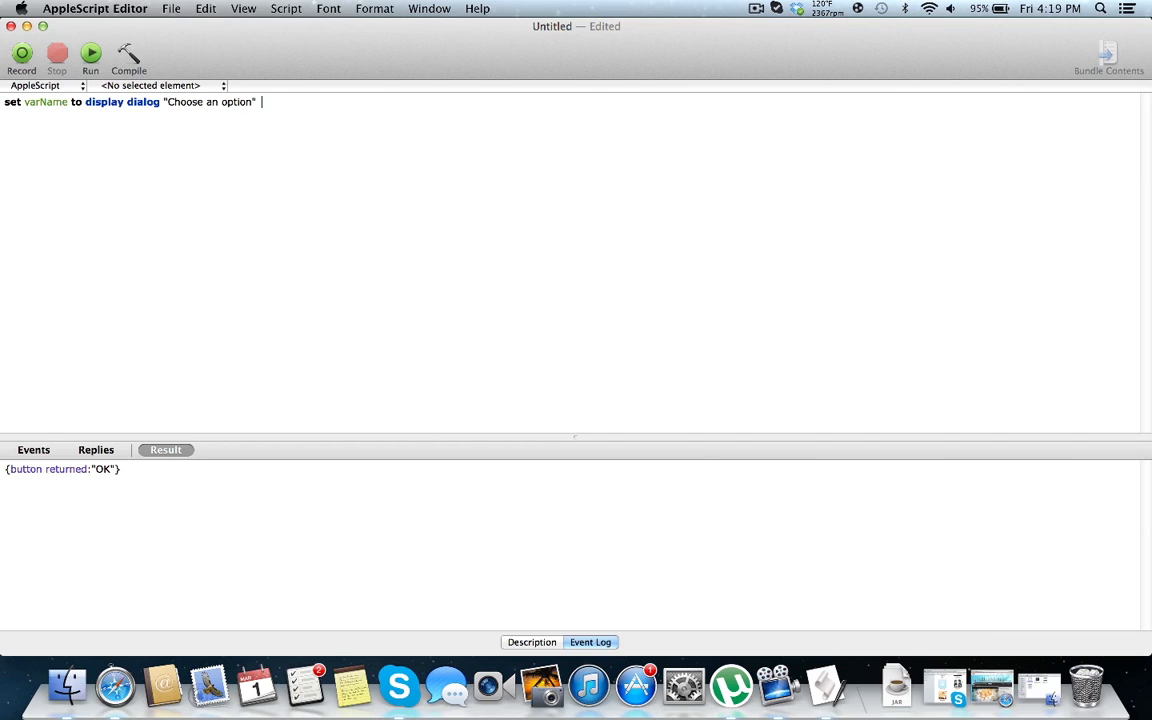
Step: Append buttons {"Option 1", "Option 2"} to the display dialog line
{"action": "type", "text": "buttons"}
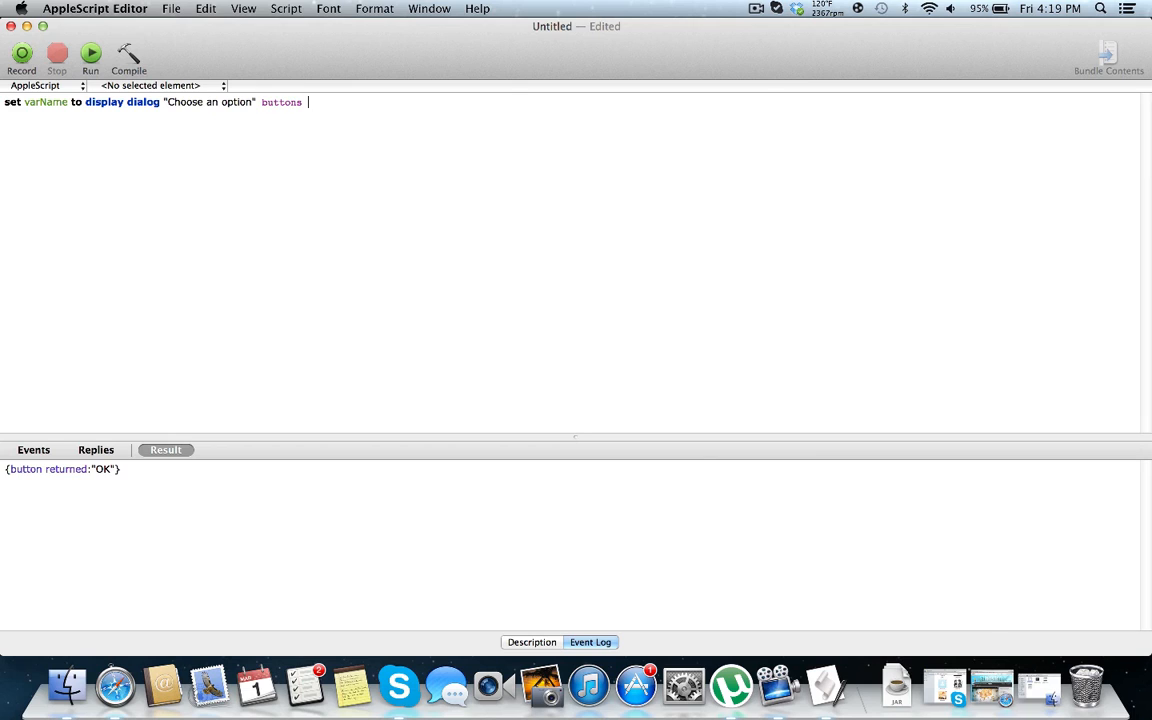
{"action": "type", "text": "{\"\"}"}
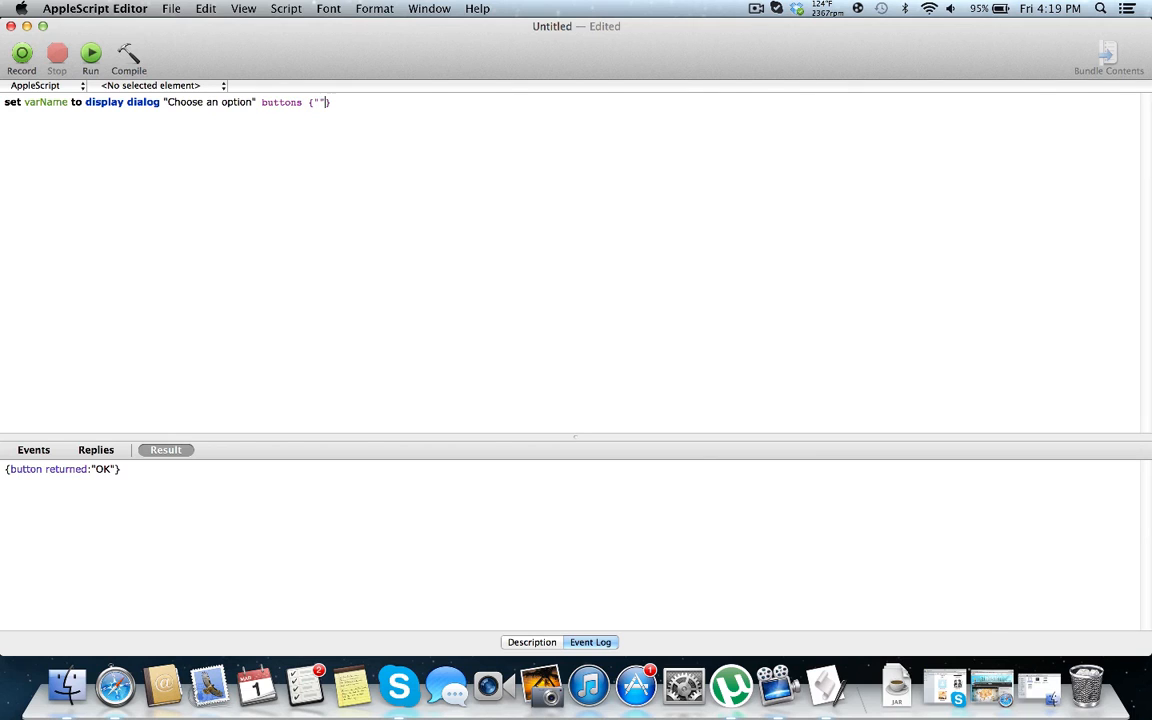
{"action": "type", "text": ", \""}
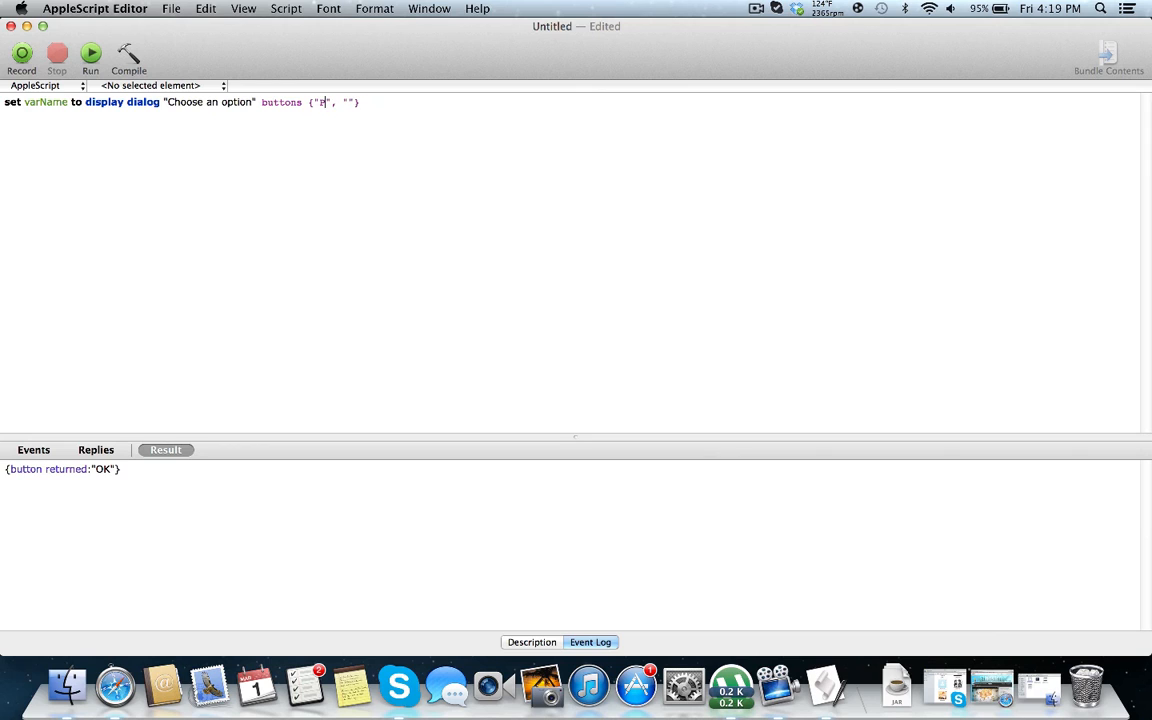
{"action": "type", "text": "Option 1"}
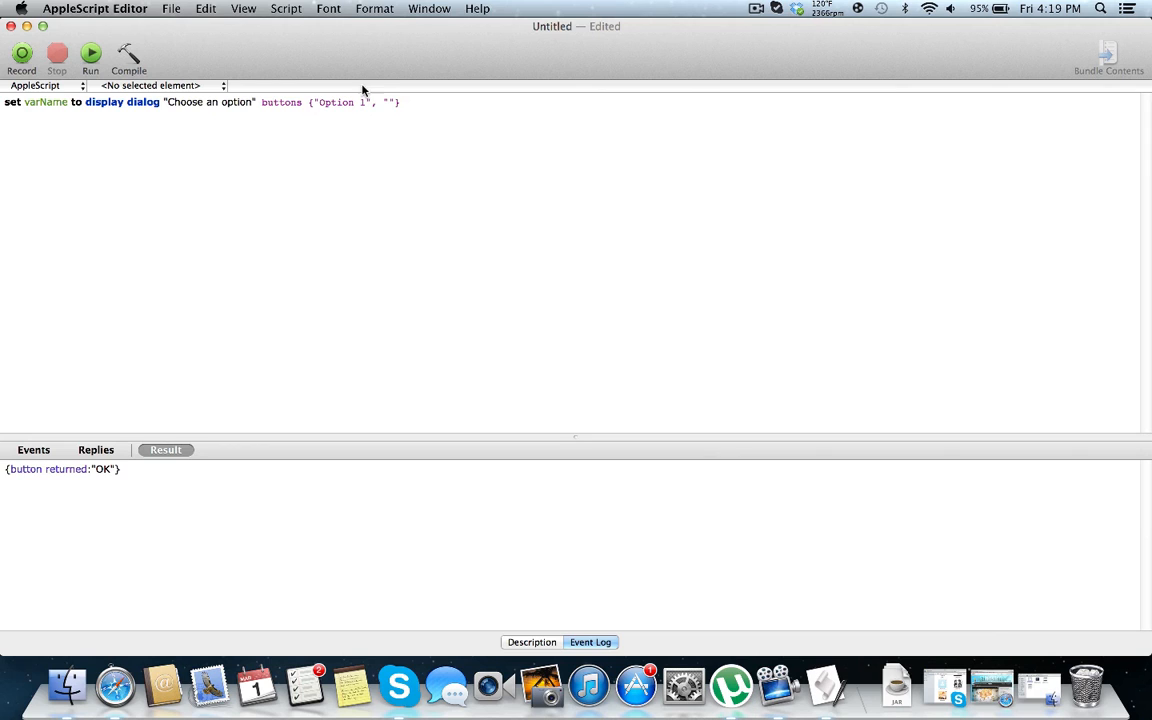
{"action": "type", "text": "OPtion 2"}
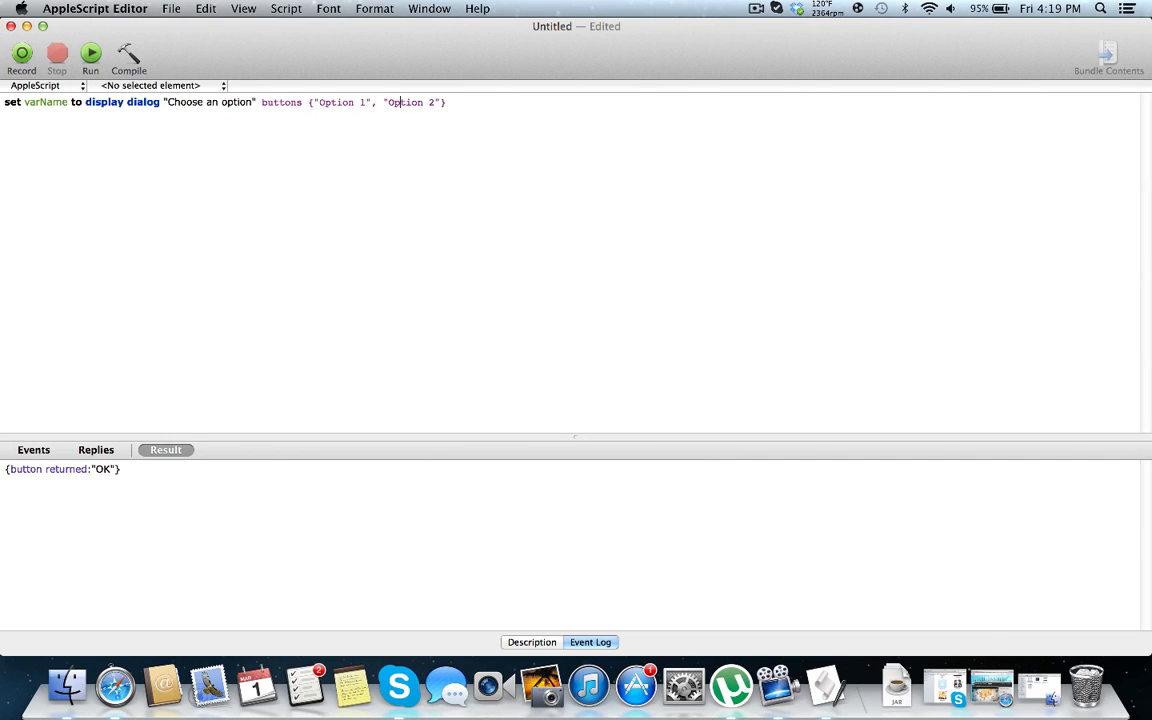
{"action": "type", "text": ","}
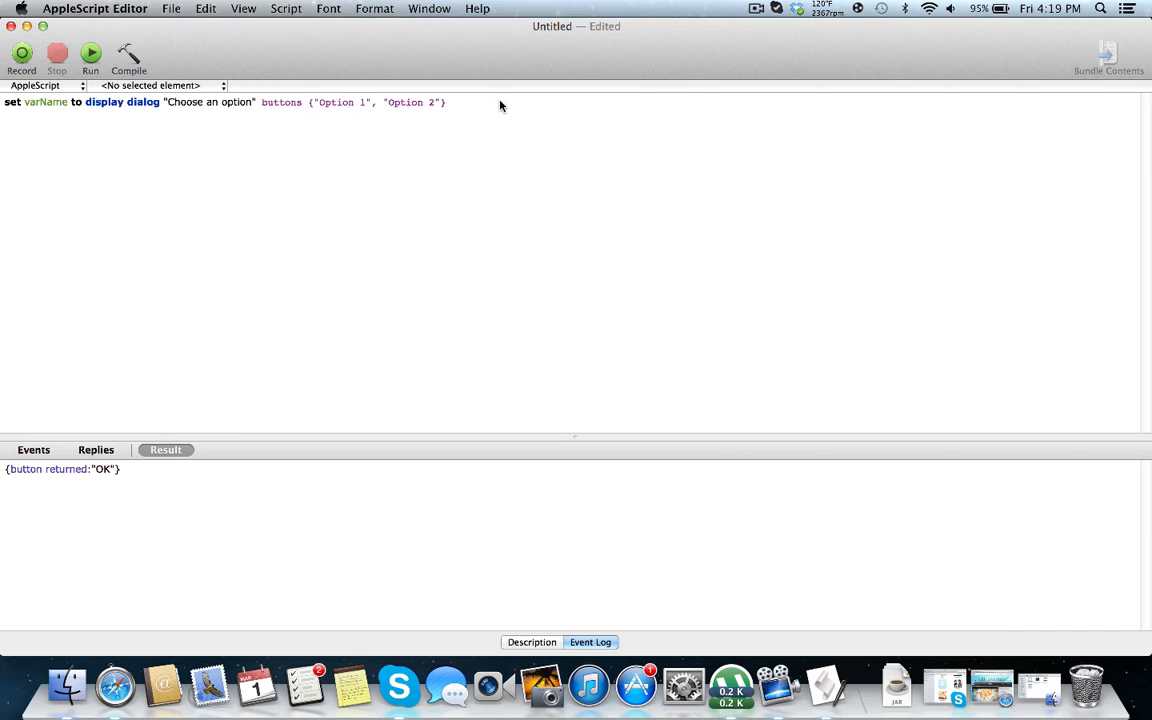
{"action": "mouse_move", "coordinate": [460, 104]}
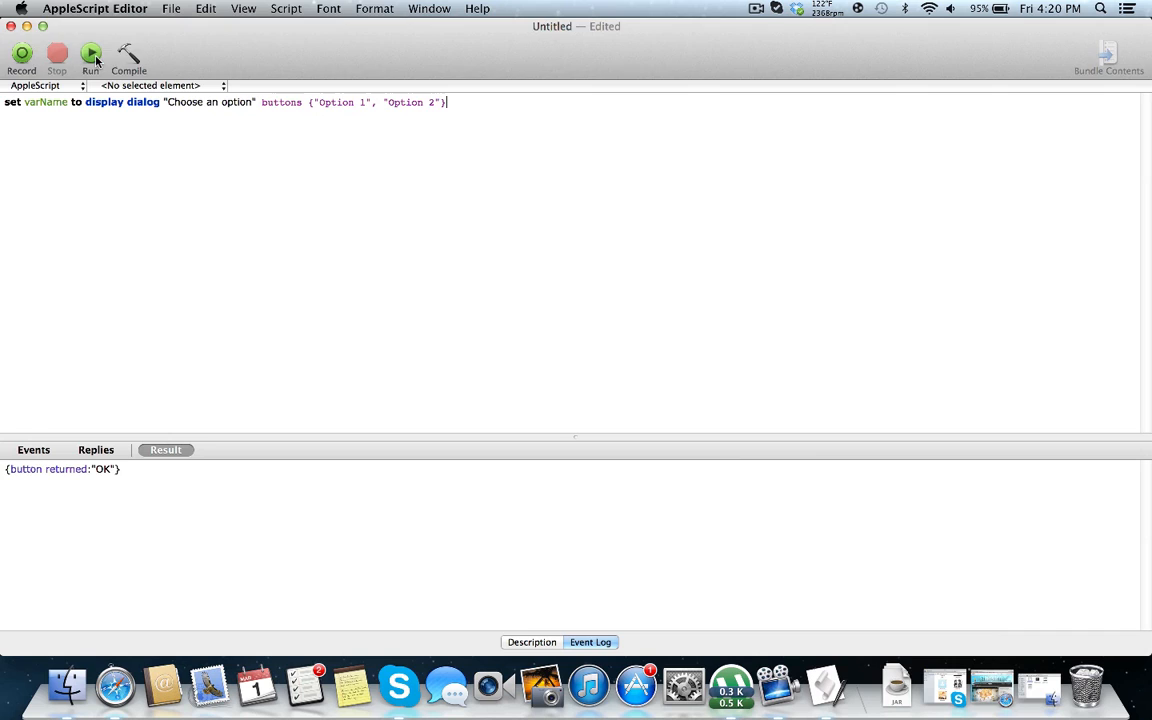
{"action": "left_click", "coordinate": [90, 56]}
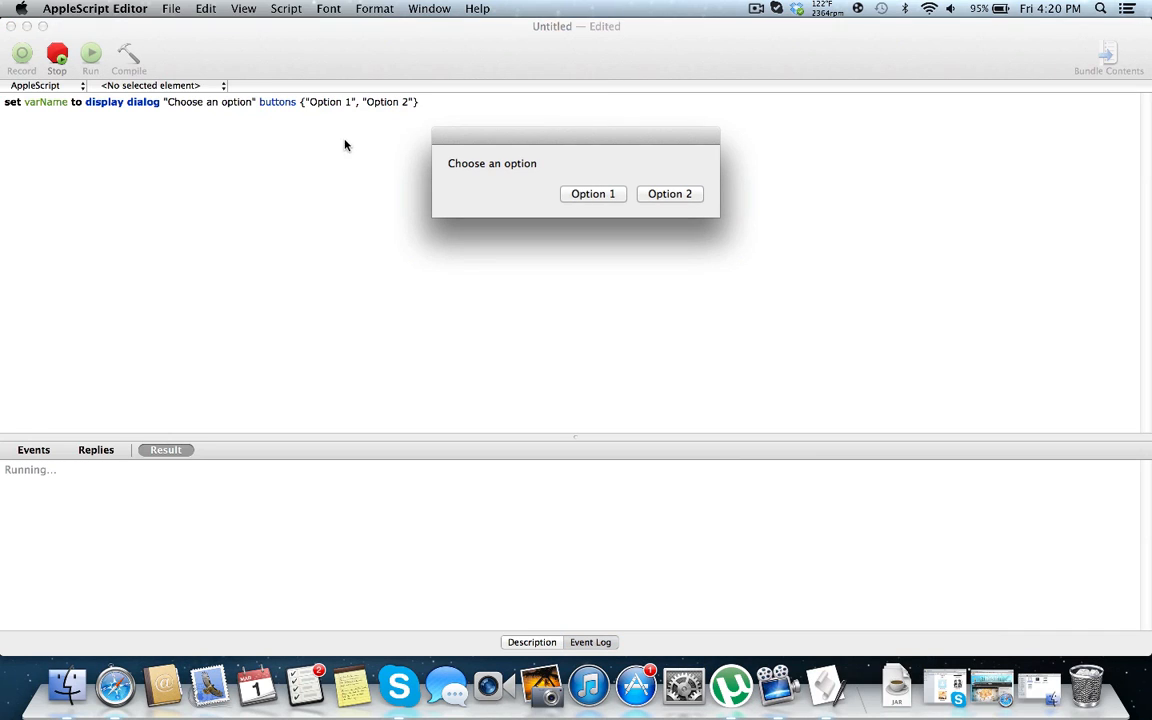
{"action": "left_click", "coordinate": [592, 192]}
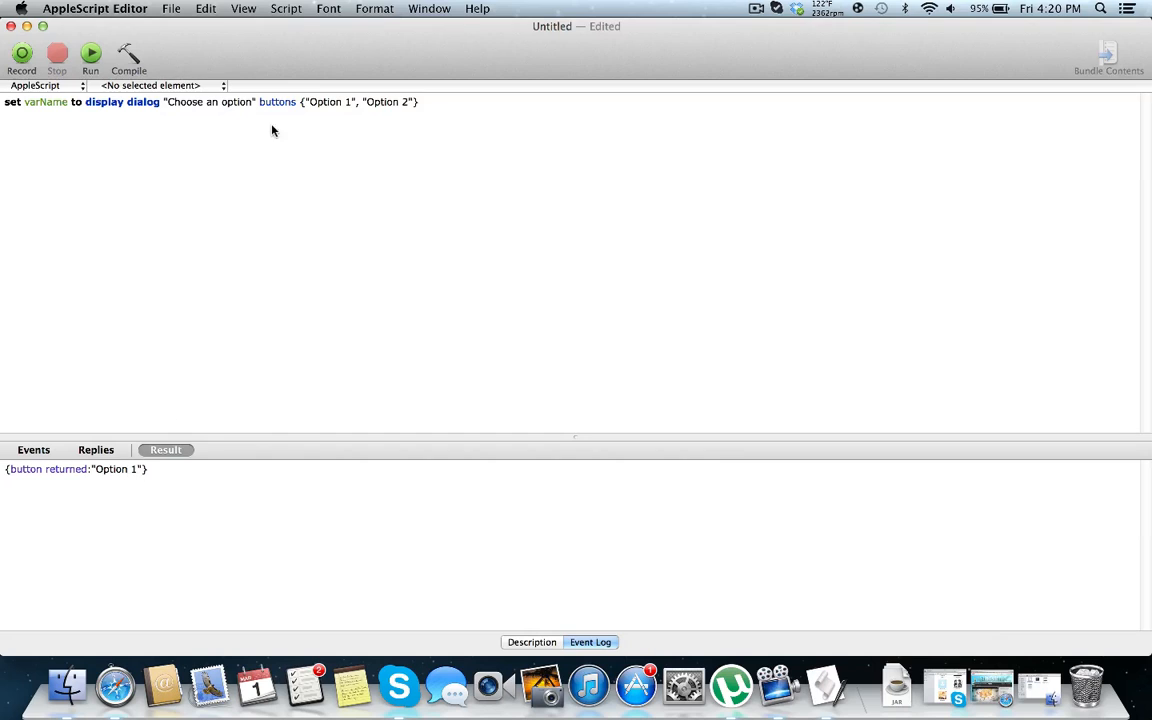
{"action": "mouse_move", "coordinate": [432, 68]}
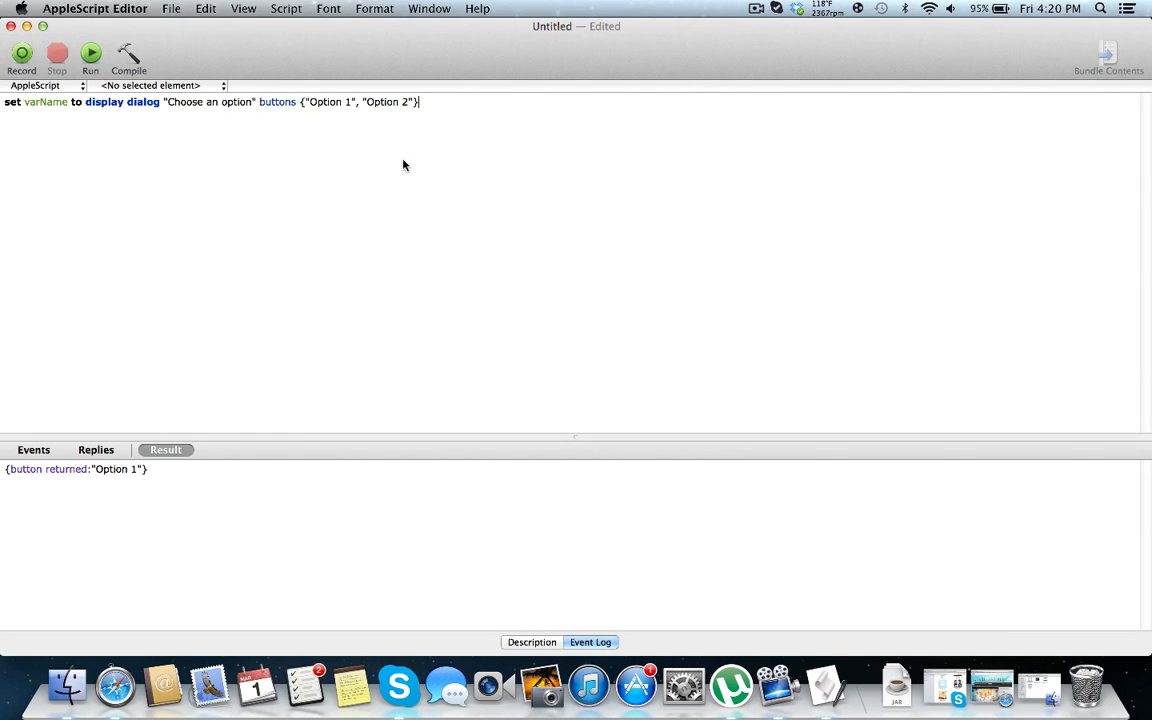
Step: Add the line set buttonReturned to button returned of varName and run it, answering with the first option
{"action": "type", "text": "set button"}
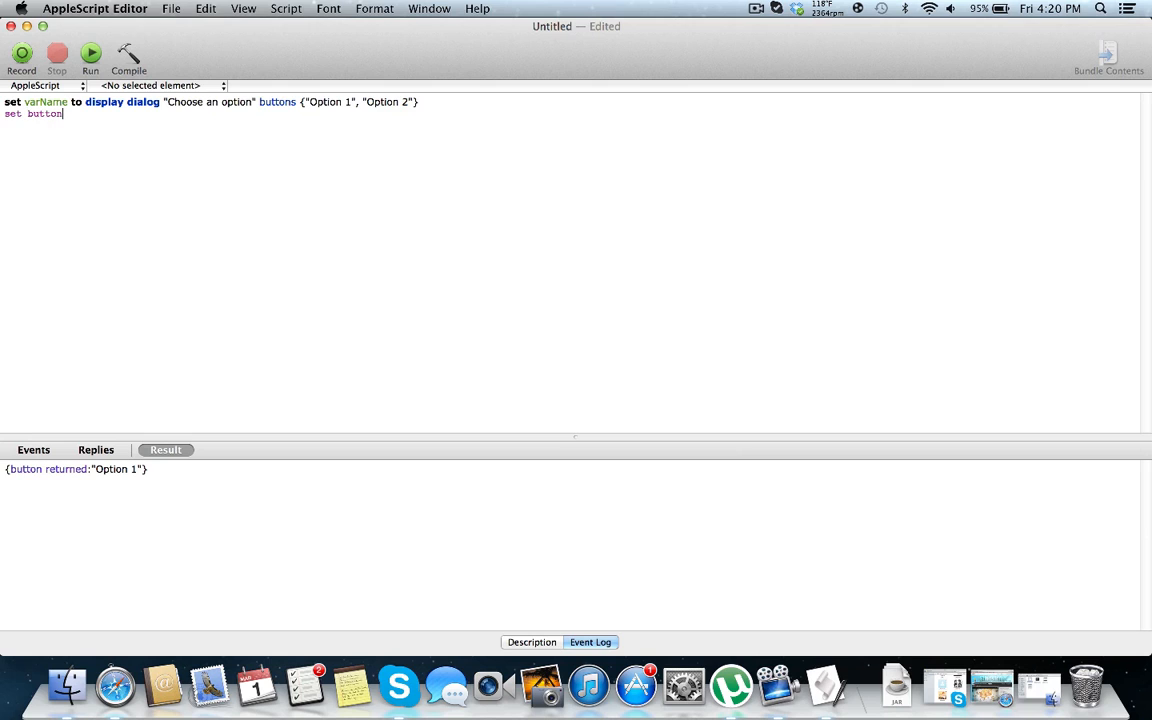
{"action": "type", "text": "Returned to button returned of"}
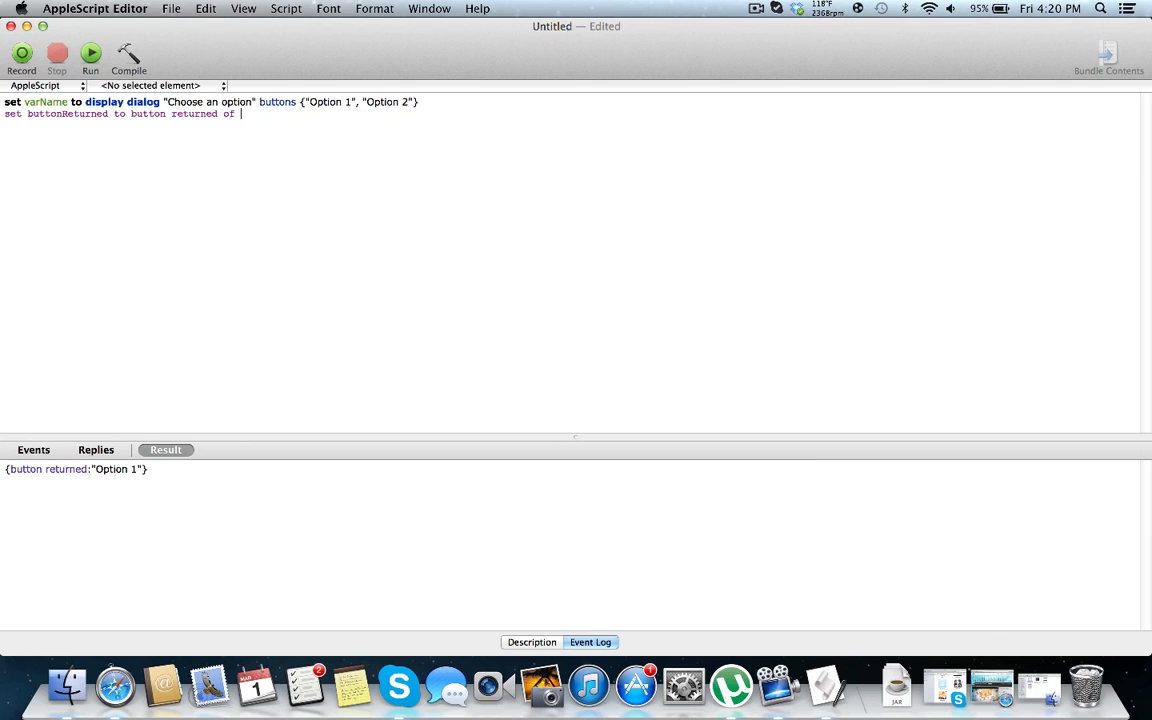
{"action": "type", "text": "varName"}
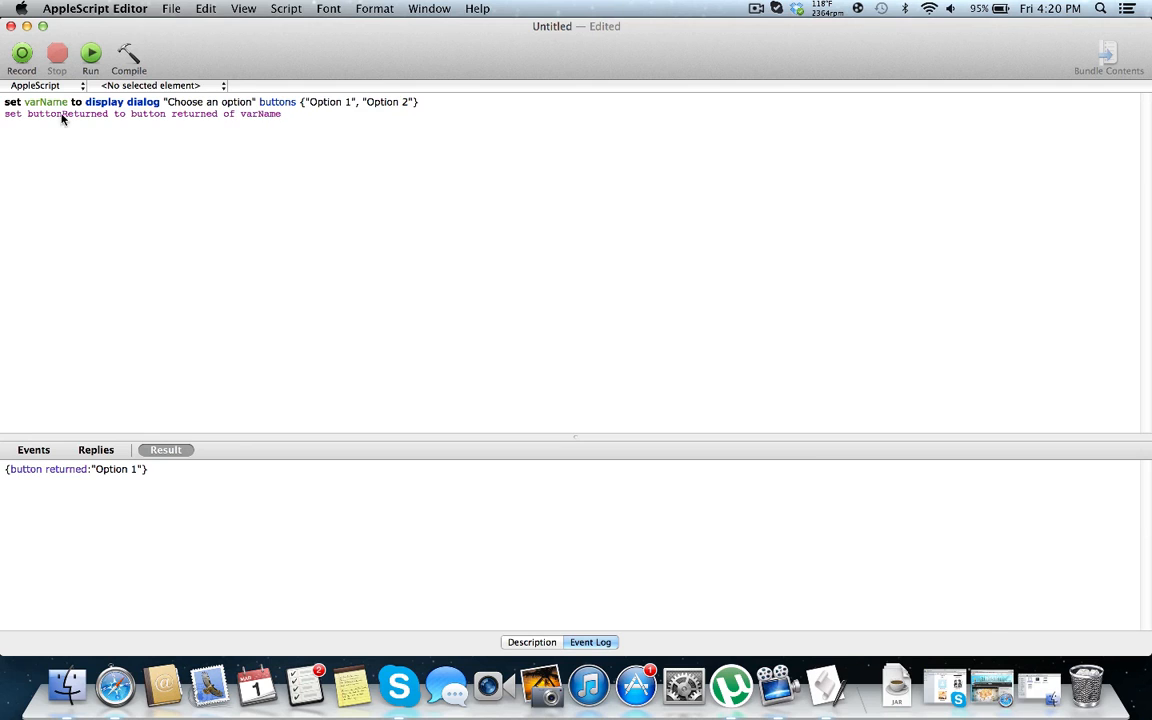
{"action": "mouse_move", "coordinate": [294, 112]}
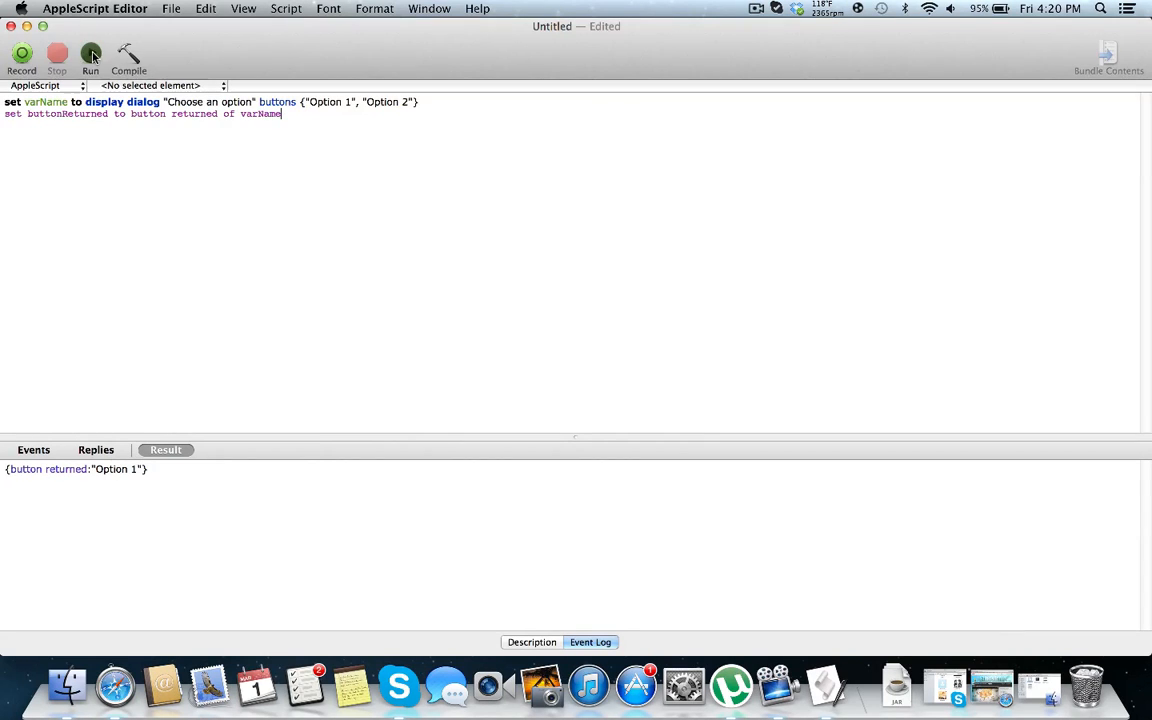
{"action": "left_click", "coordinate": [90, 56]}
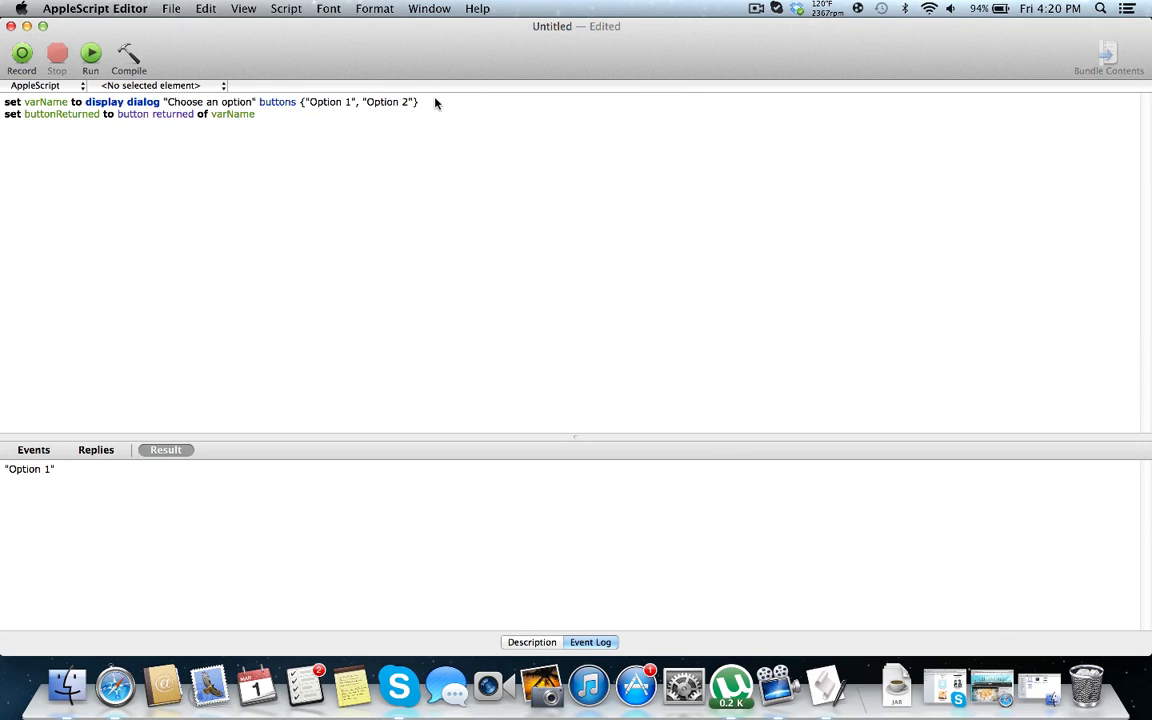
{"action": "left_click", "coordinate": [90, 54]}
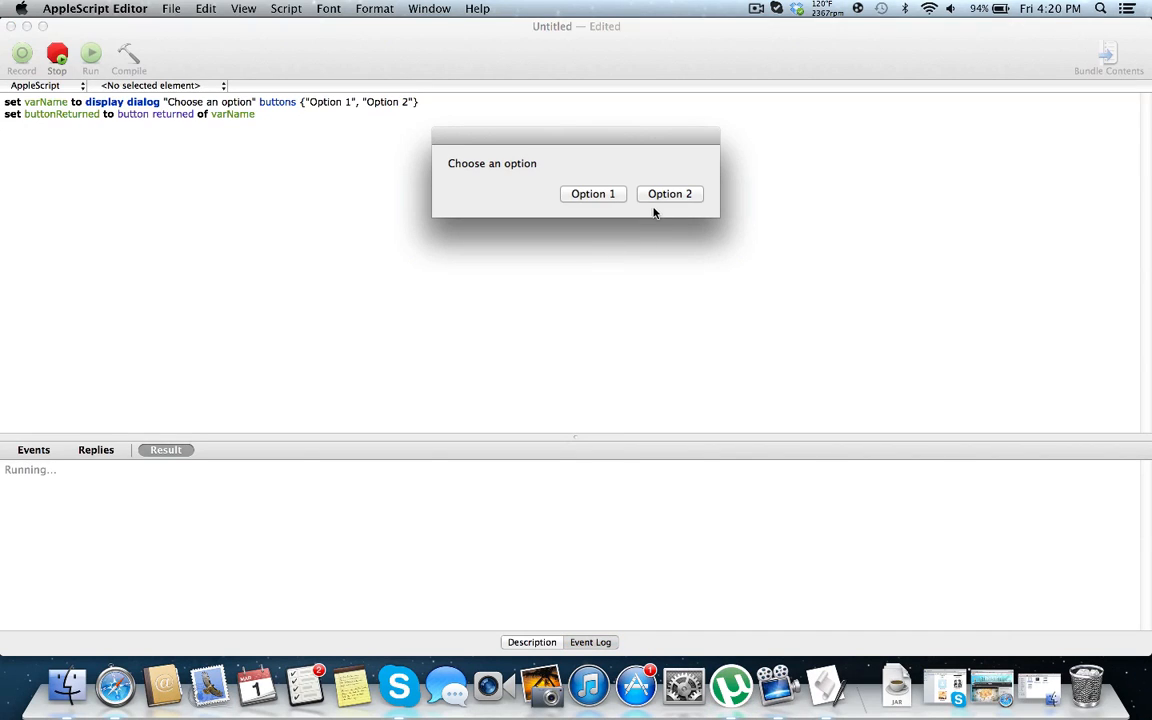
{"action": "left_click", "coordinate": [592, 192]}
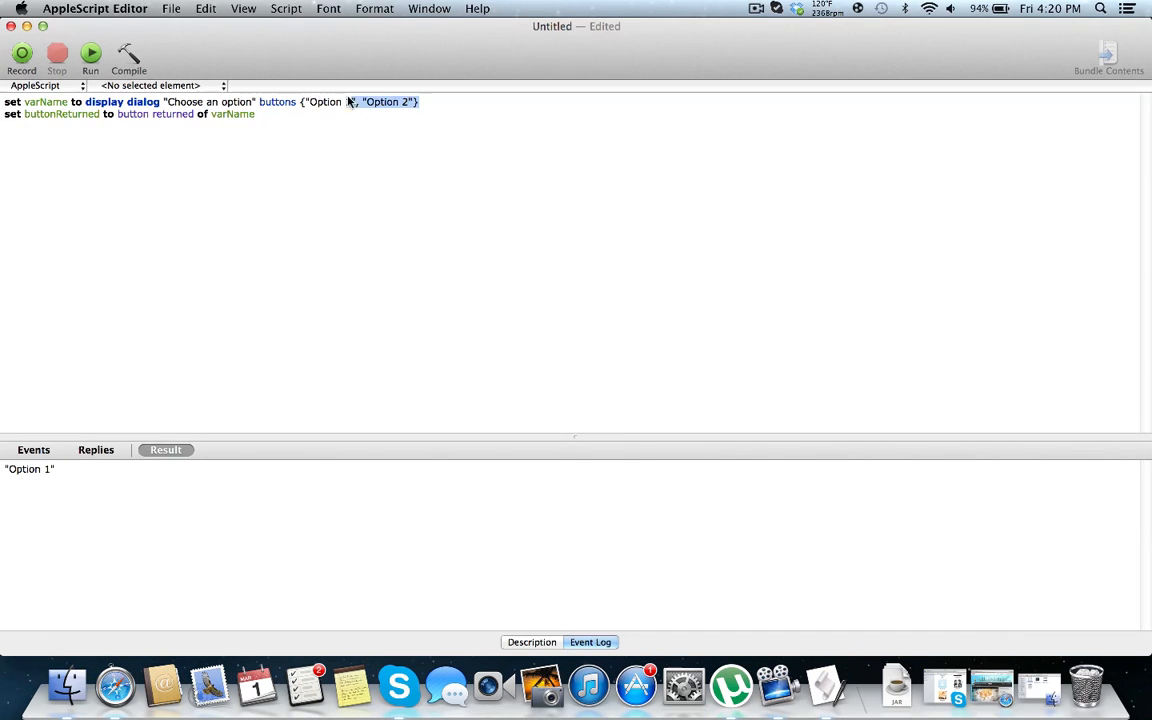
Step: Remove the custom buttons list and run the plain dialog, accepting with OK
{"action": "key", "text": "delete"}
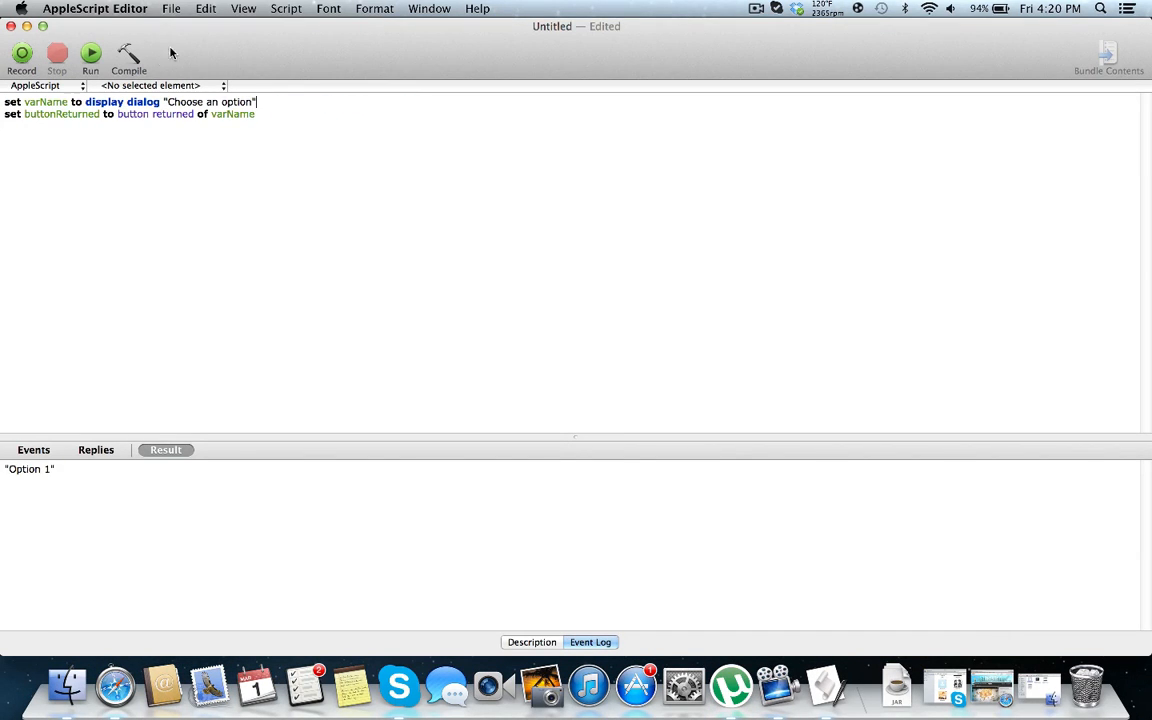
{"action": "left_click", "coordinate": [90, 52]}
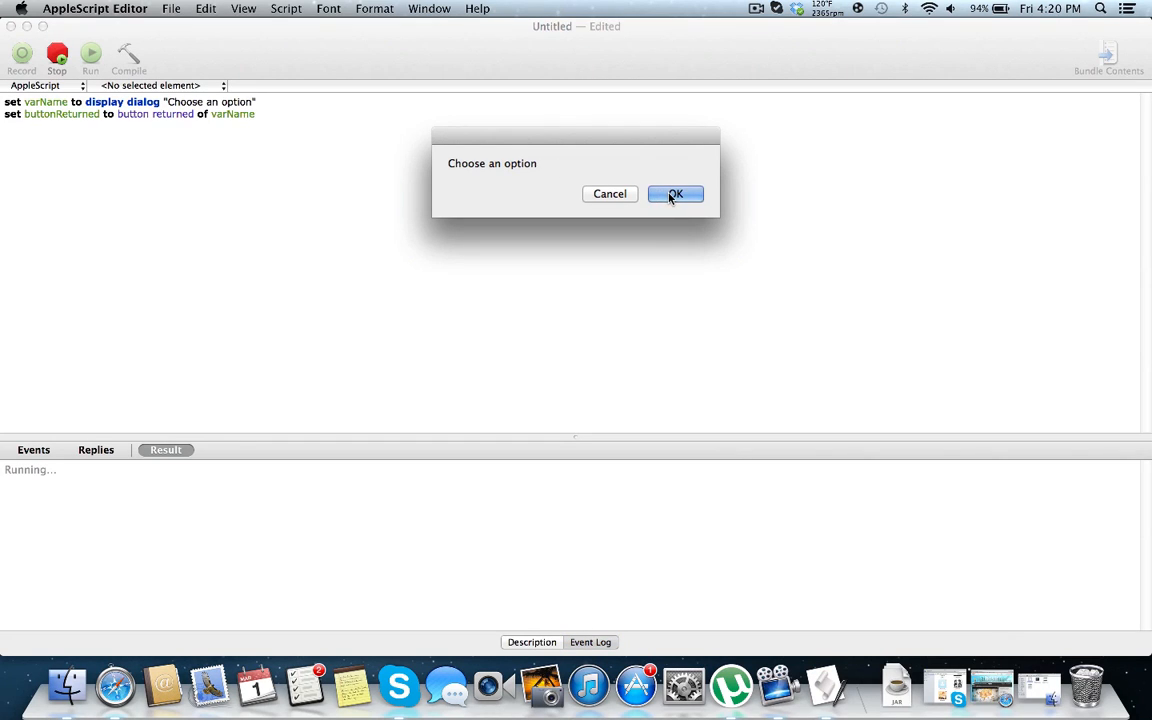
{"action": "left_click", "coordinate": [676, 192]}
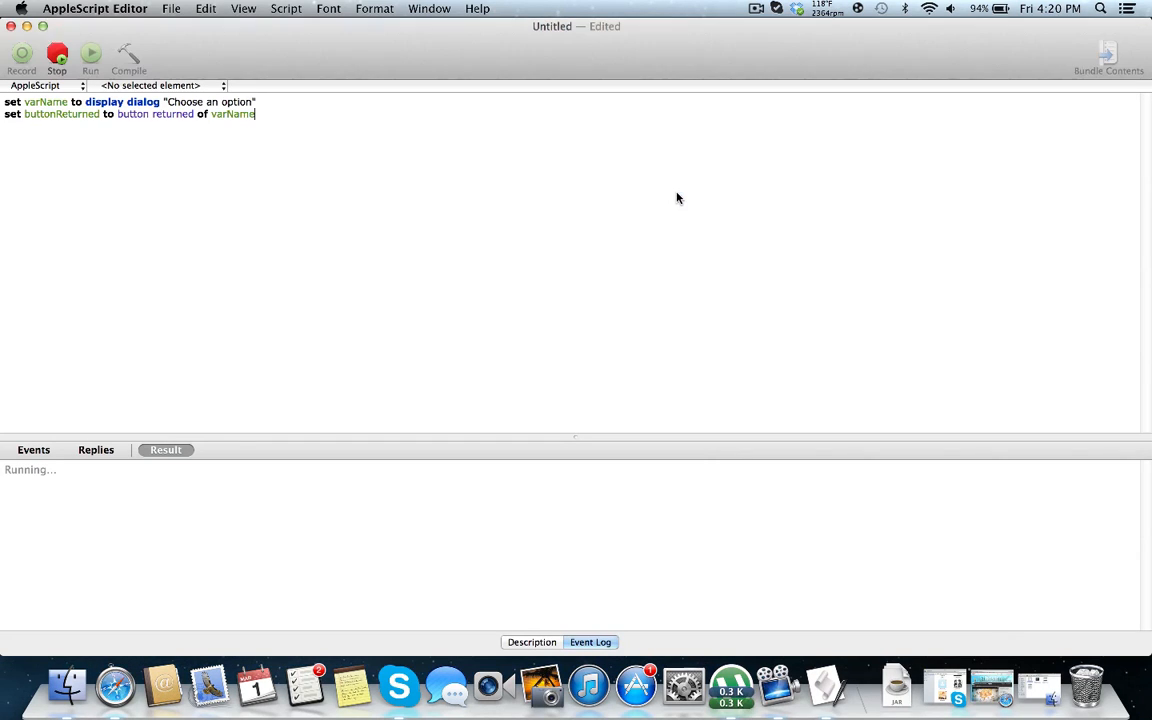
Step: Add default button "OK" and run, then change it to "Cancel" and run, cancelling to get error -128
{"action": "left_click", "coordinate": [90, 52]}
{"action": "type", "text": " default button"}
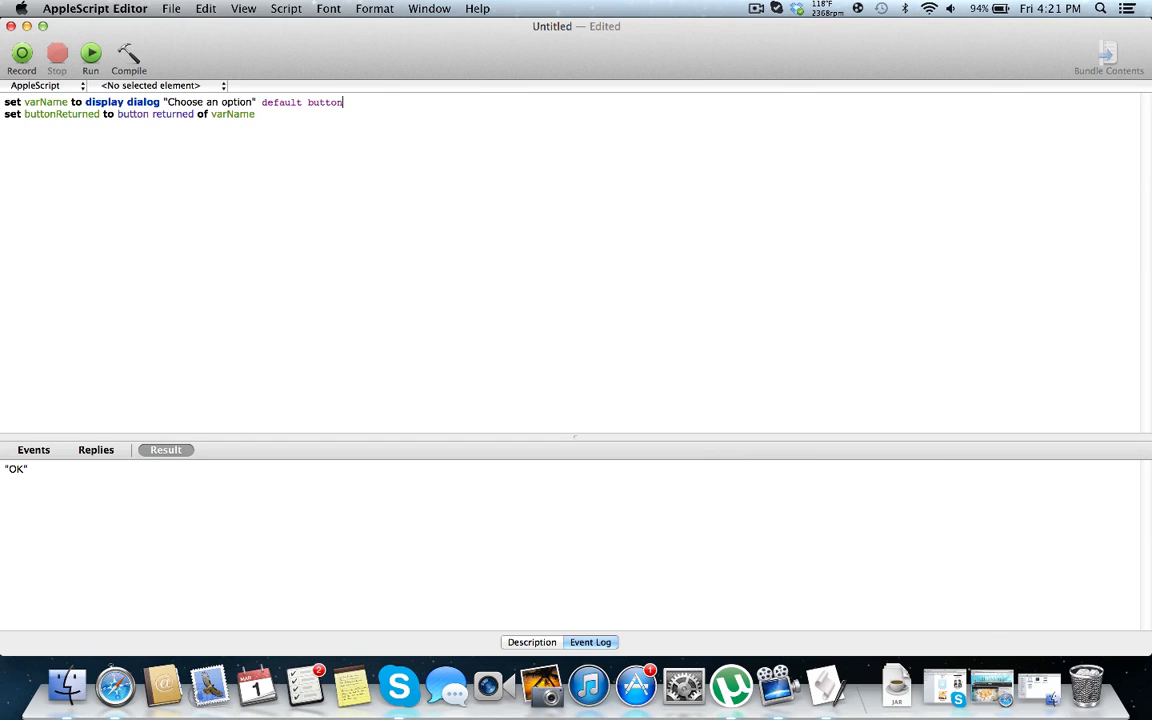
{"action": "type", "text": "\"OK\""}
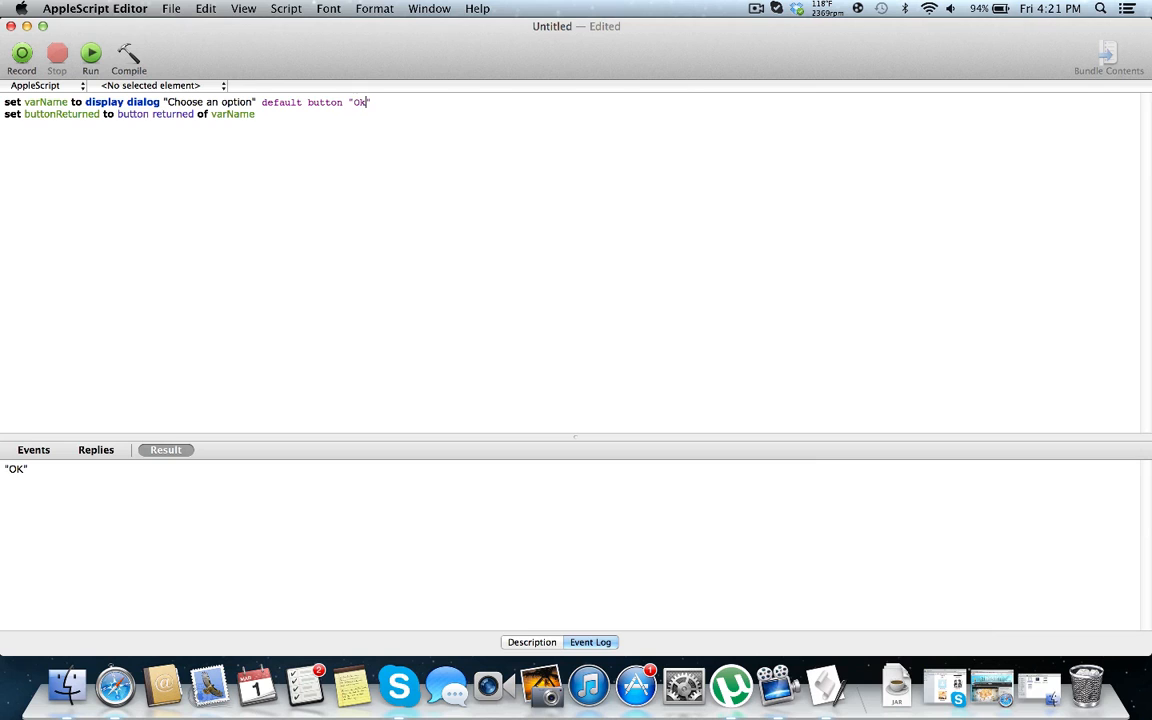
{"action": "left_click", "coordinate": [90, 52]}
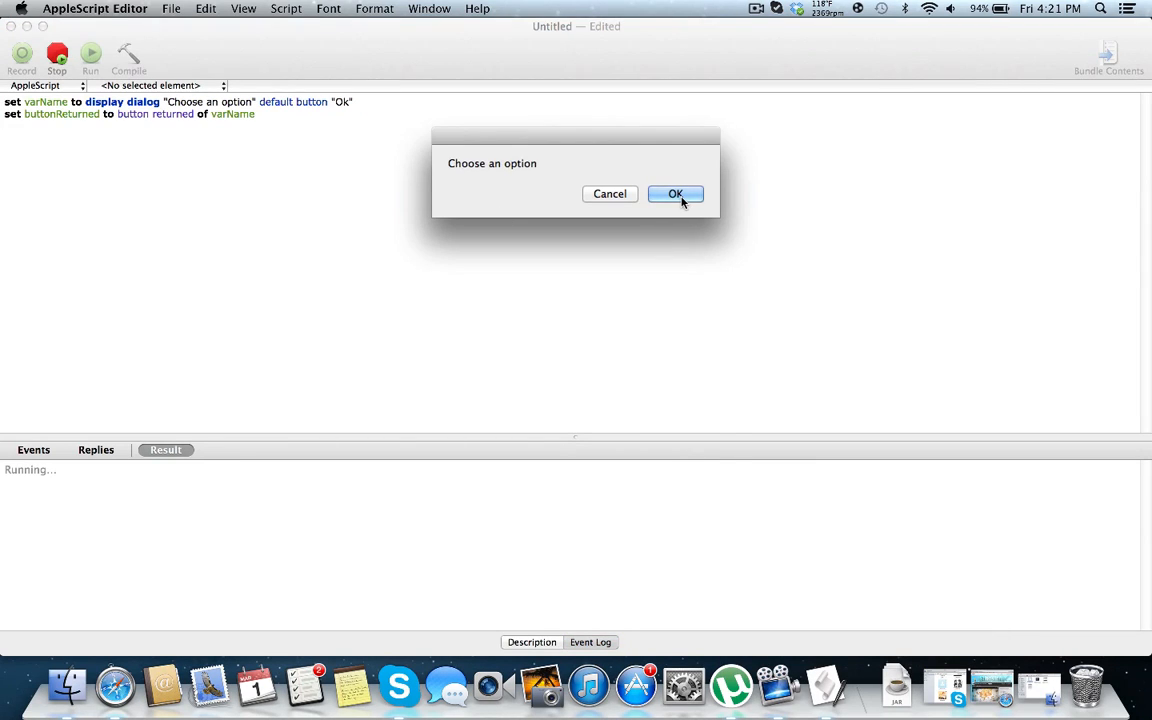
{"action": "left_click", "coordinate": [676, 192]}
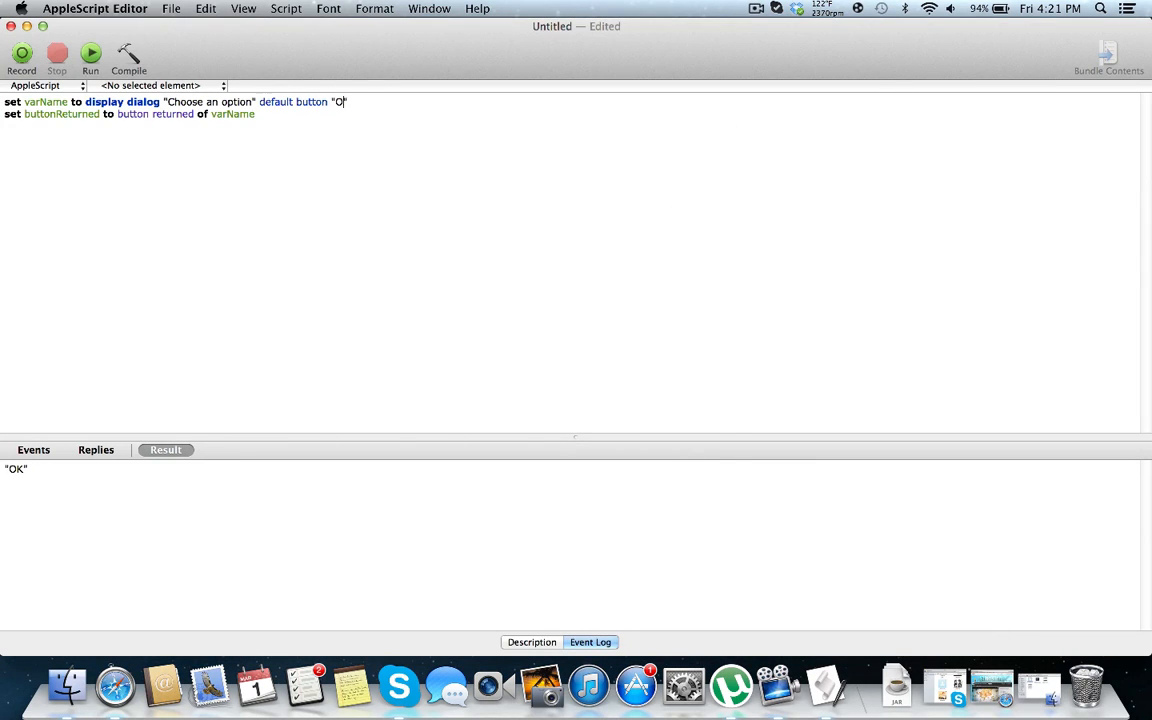
{"action": "type", "text": "ancel"}
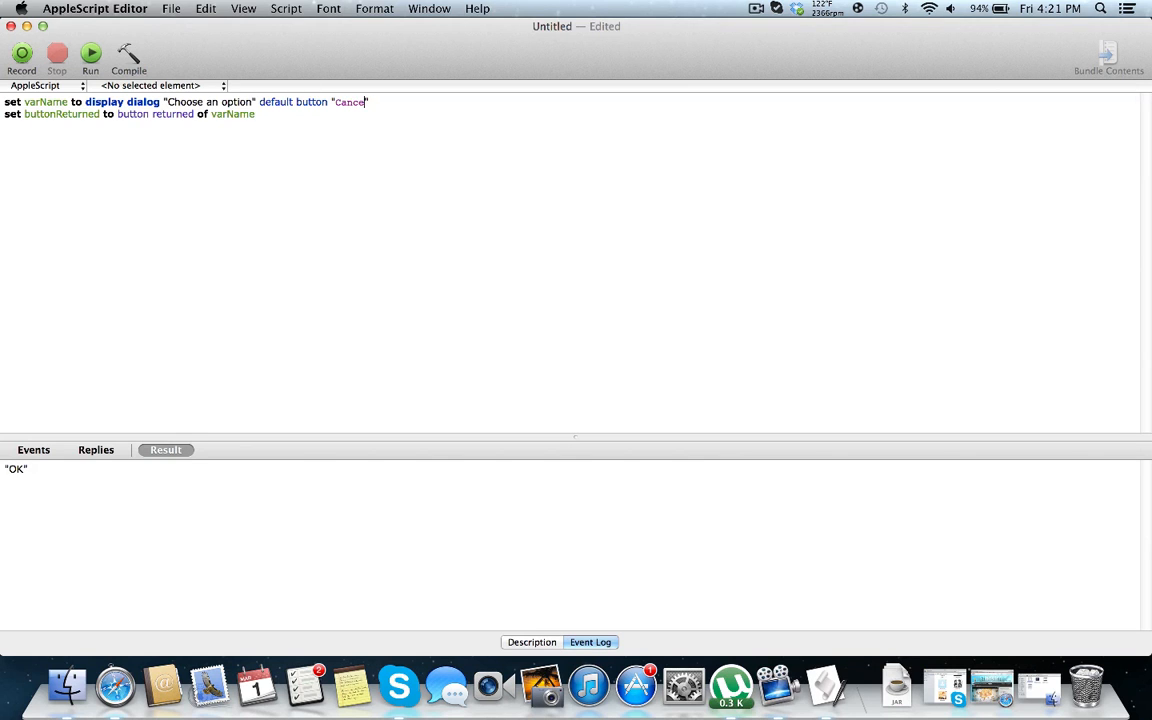
{"action": "left_click", "coordinate": [90, 54]}
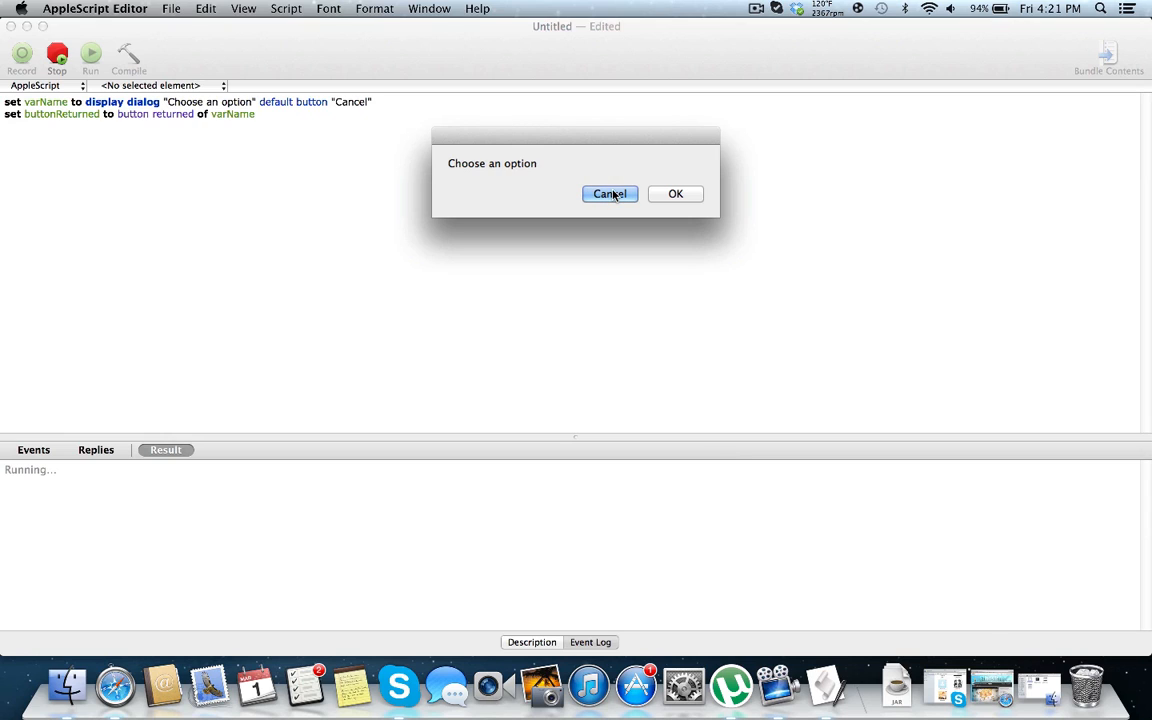
{"action": "left_click", "coordinate": [610, 192]}
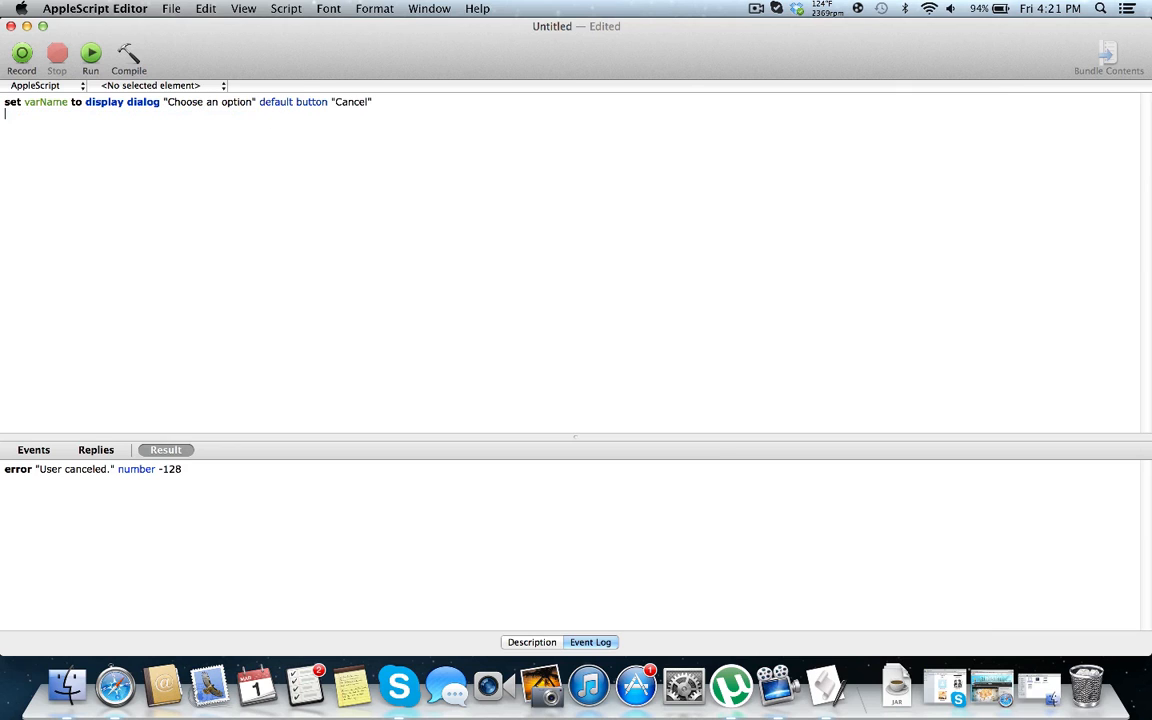
{"action": "mouse_move", "coordinate": [416, 108]}
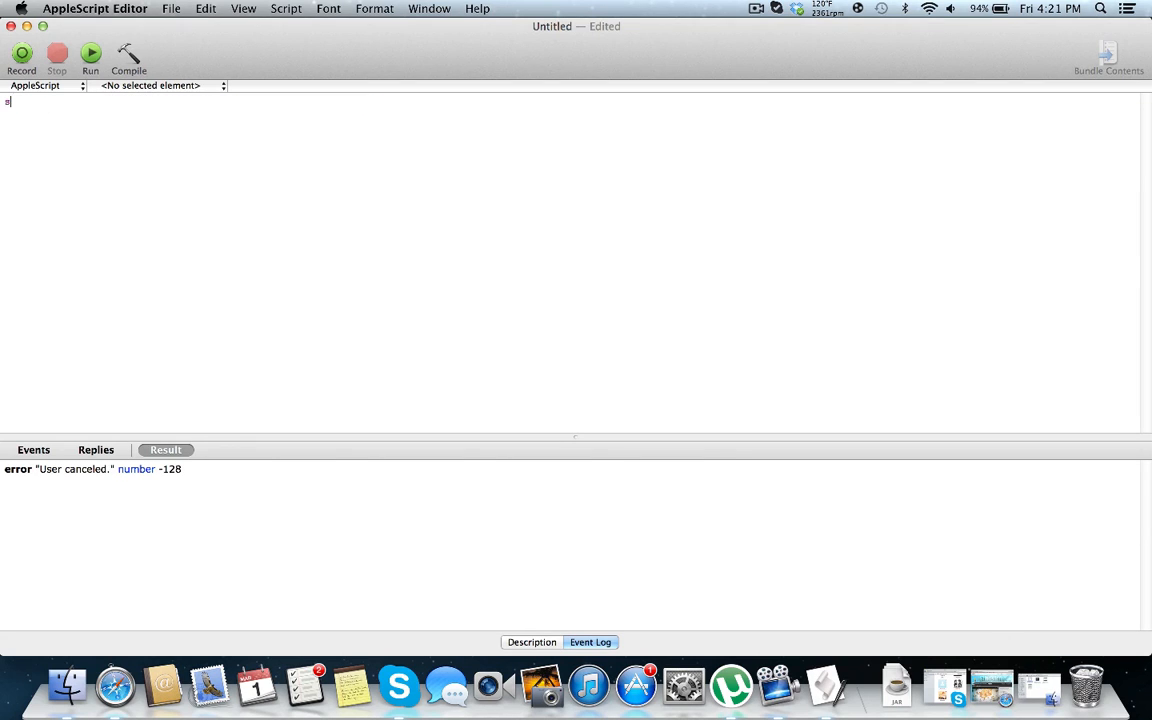
Step: Rewrite the line as a text-input dialog "Enter some text" with an empty default answer and run it
{"action": "type", "text": "set varName to display"}
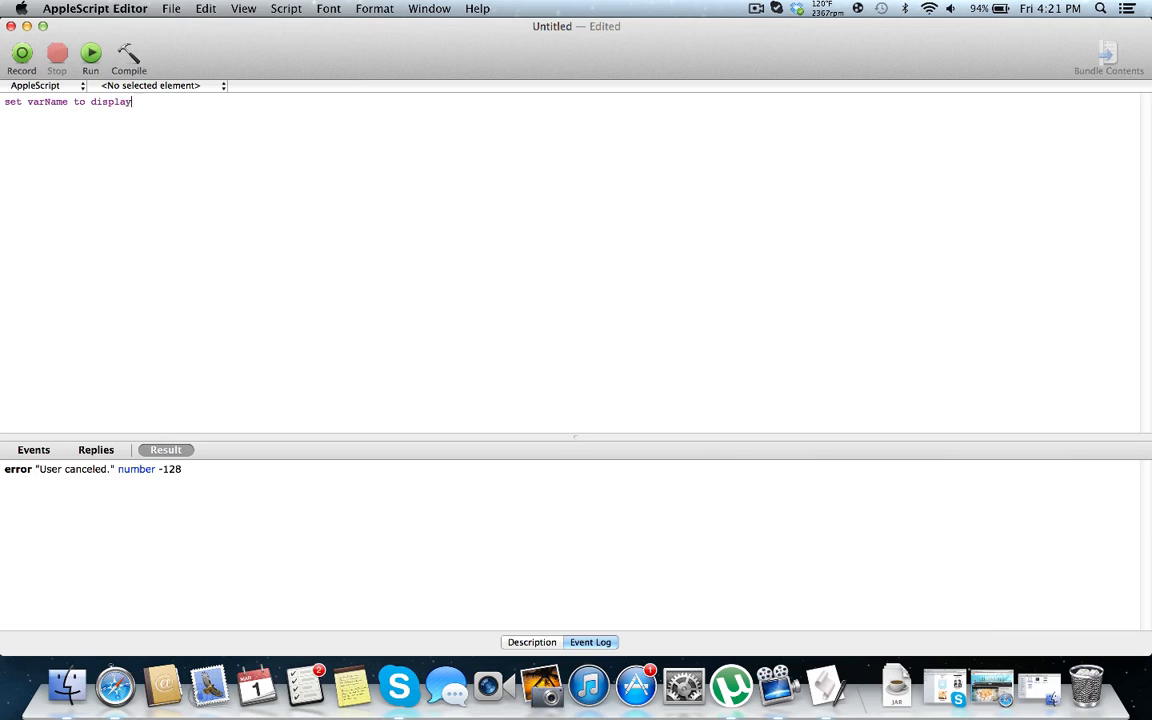
{"action": "type", "text": "dialog \"H\""}
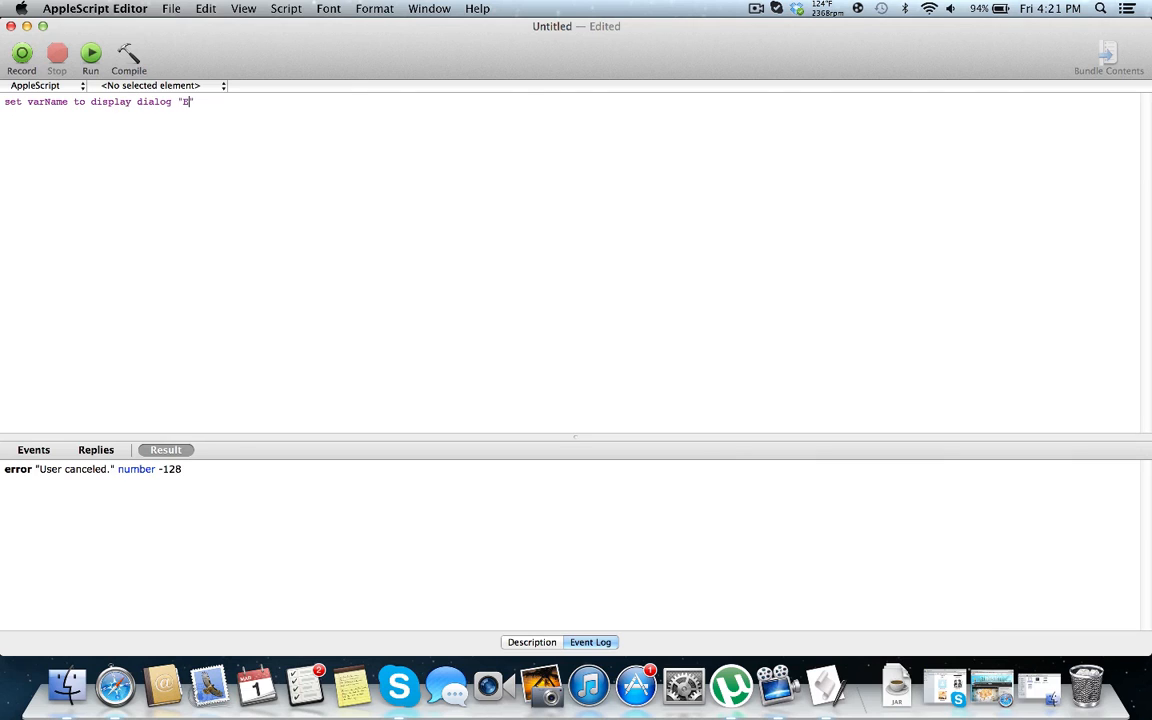
{"action": "type", "text": "nter some text\""}
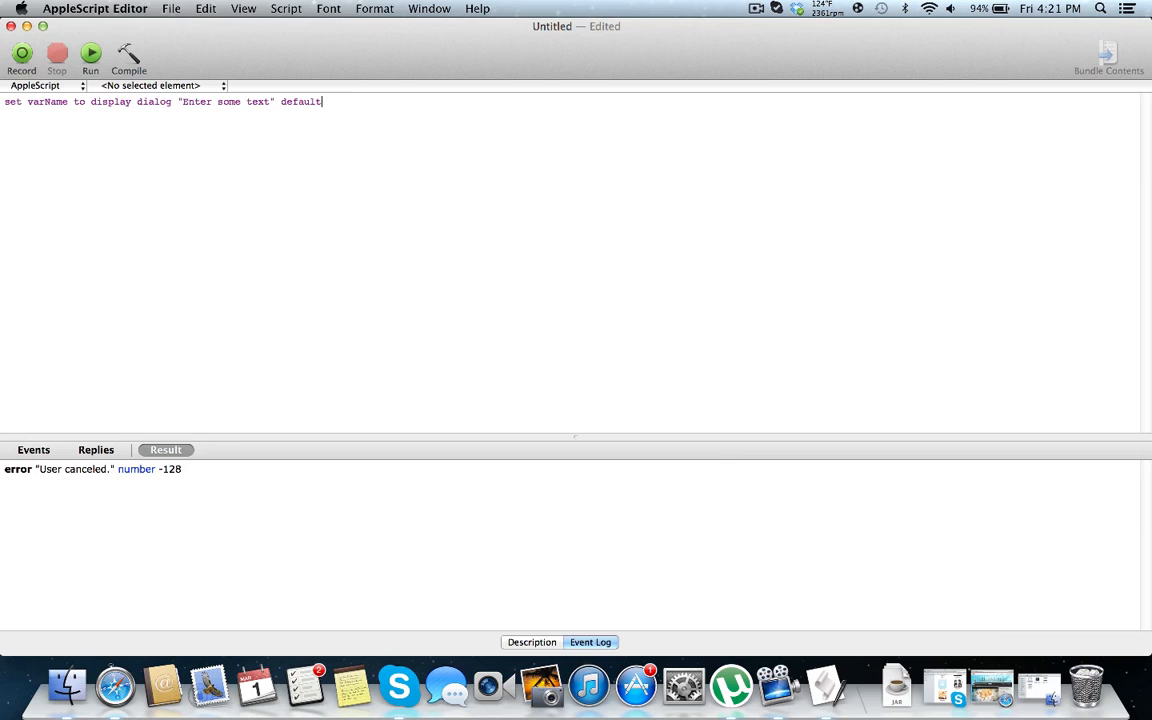
{"action": "type", "text": "answer \"\""}
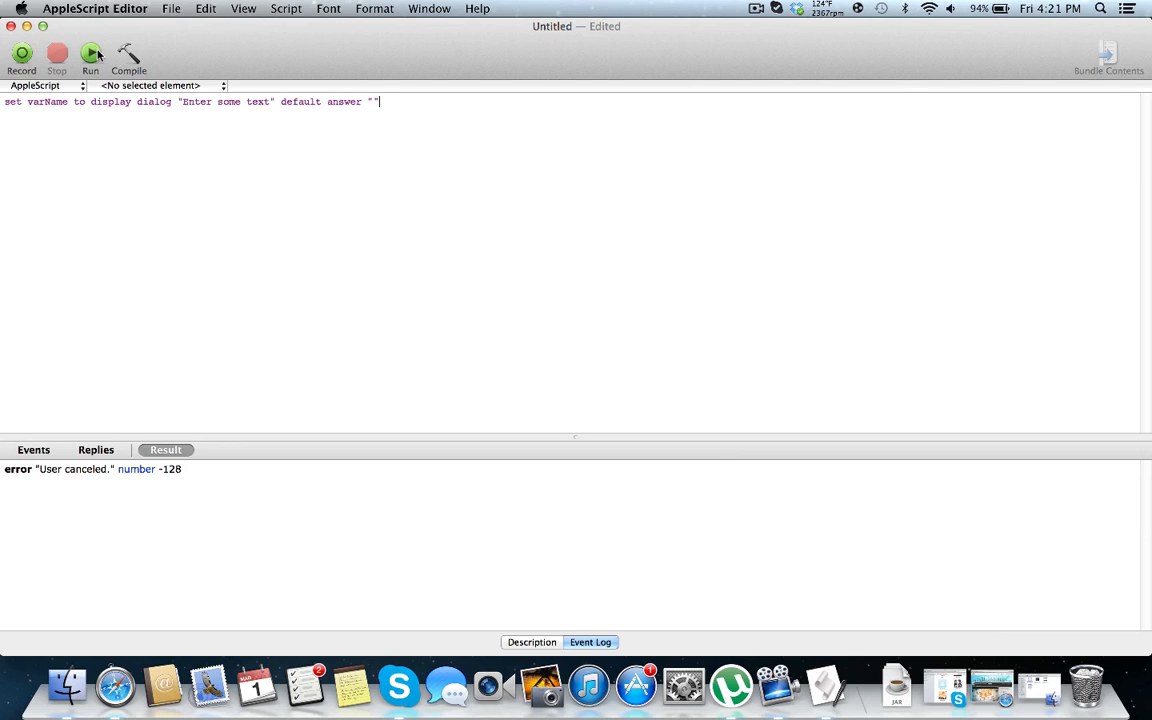
{"action": "left_click", "coordinate": [90, 56]}
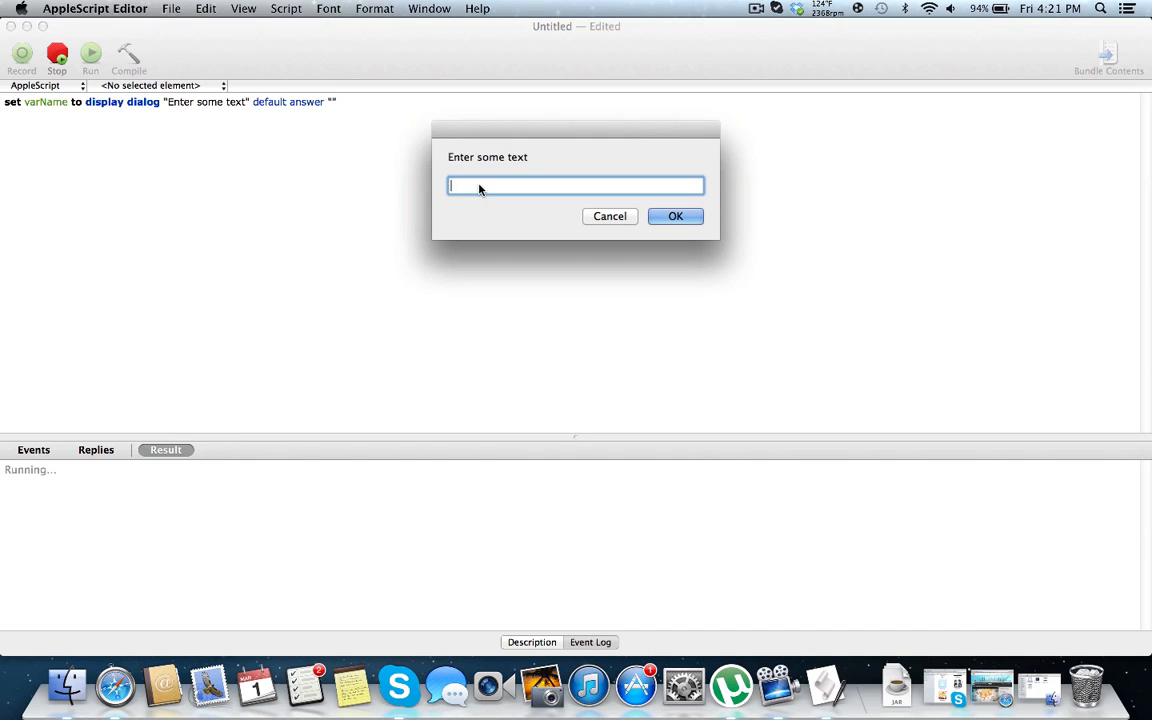
{"action": "left_click", "coordinate": [676, 216]}
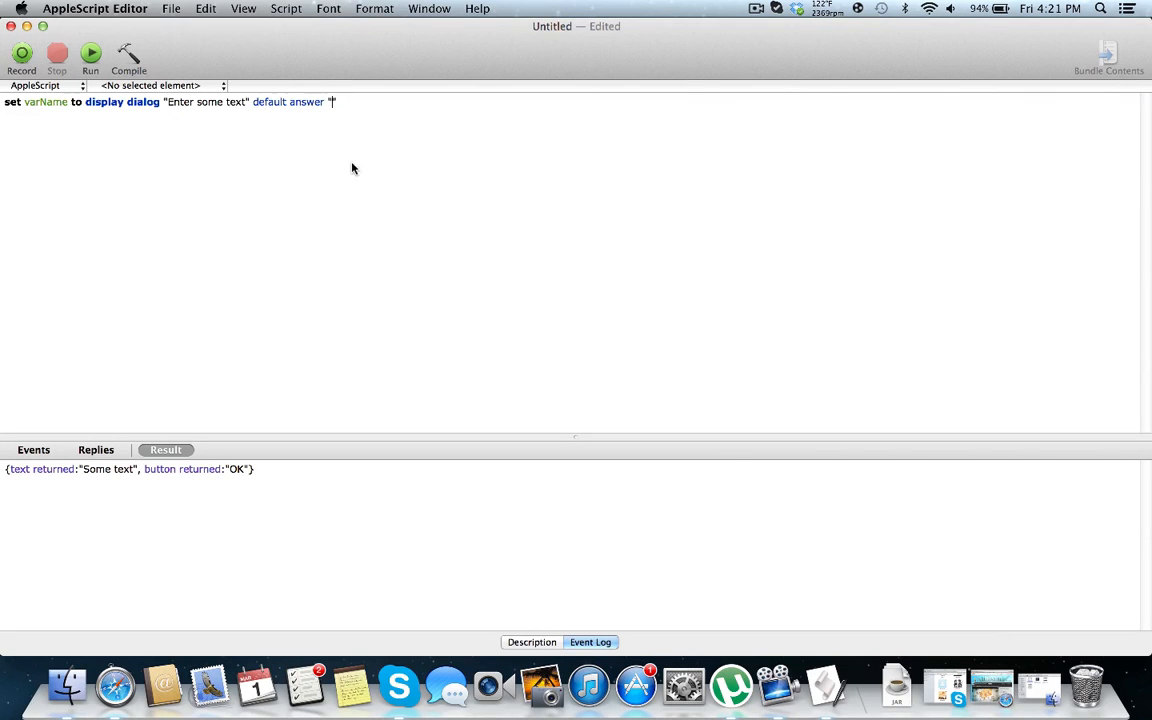
Step: Set the default answer to "Enter some text in this box", run the dialog and submit an answer with OK
{"action": "type", "text": "Enter some text in this bo"}
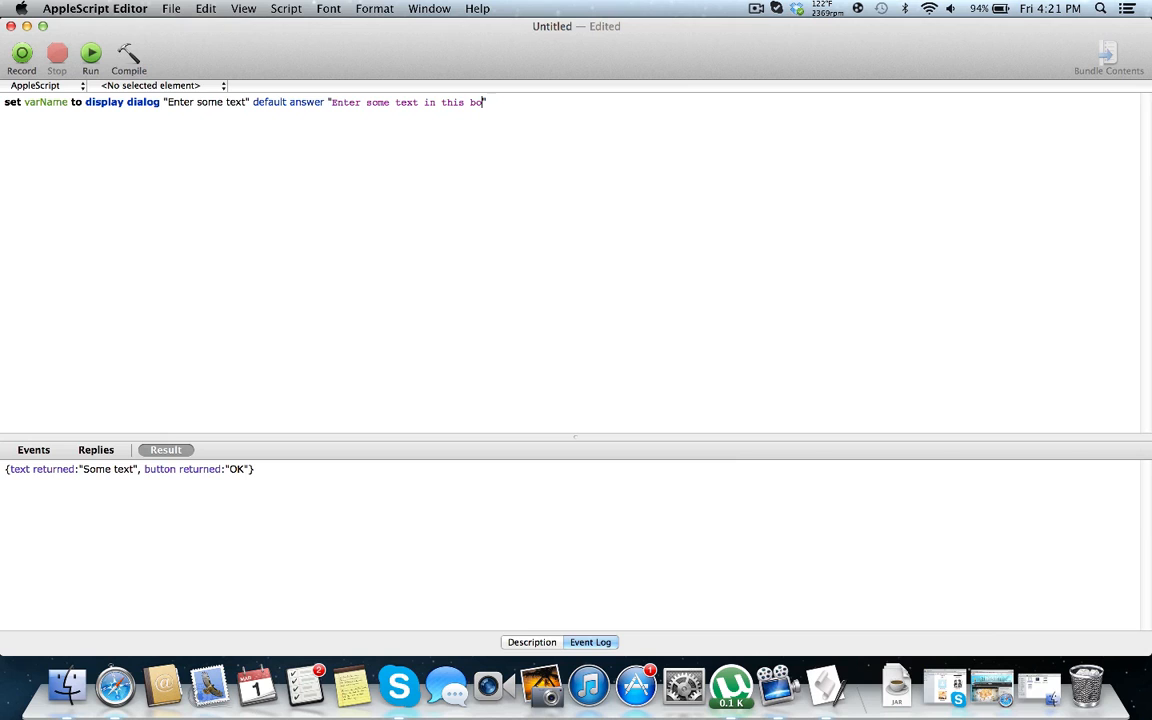
{"action": "left_click", "coordinate": [90, 52]}
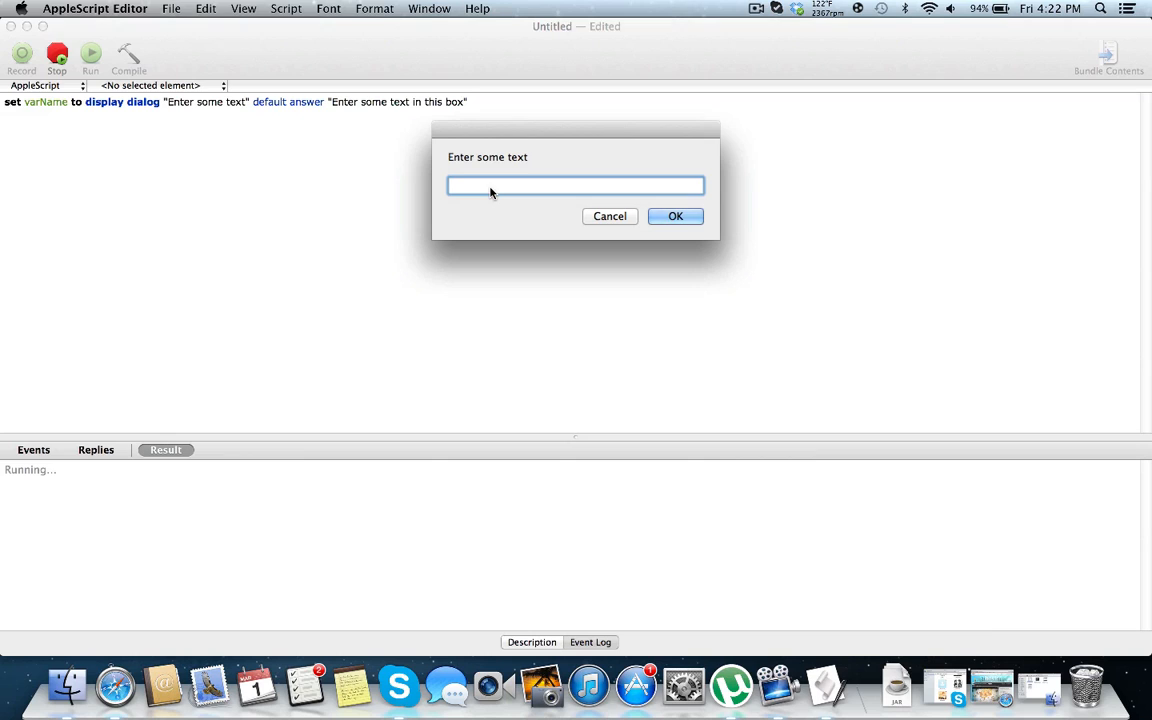
{"action": "mouse_move", "coordinate": [476, 184]}
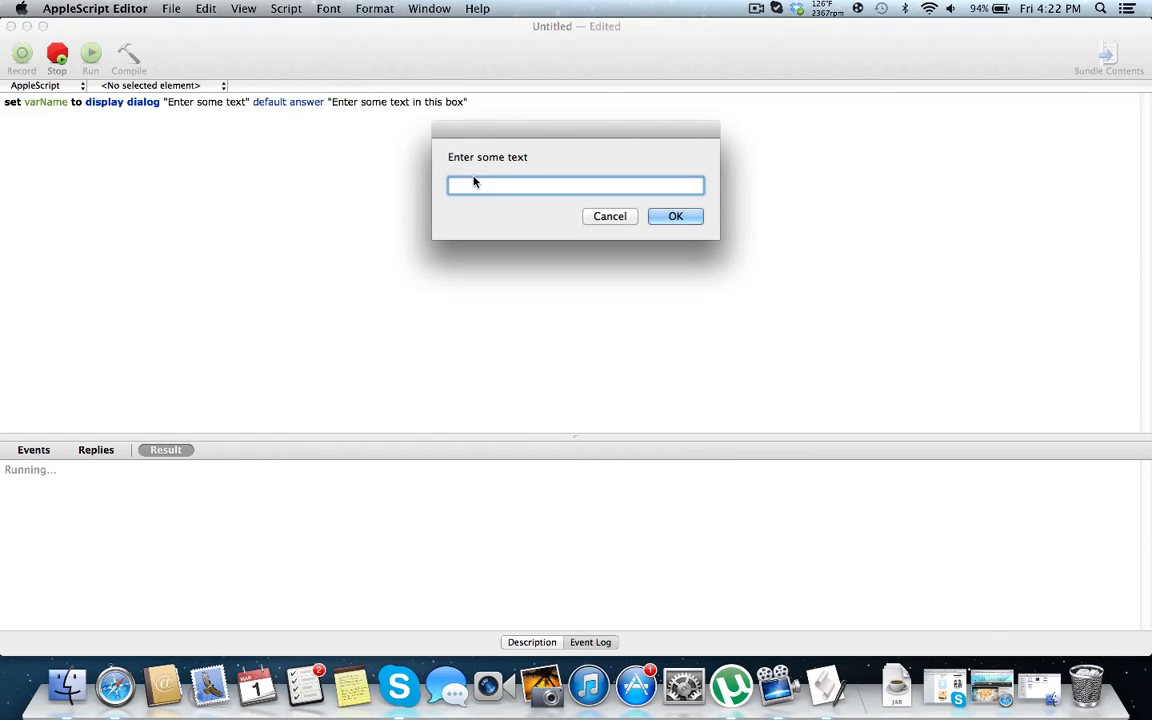
{"action": "left_click", "coordinate": [576, 184]}
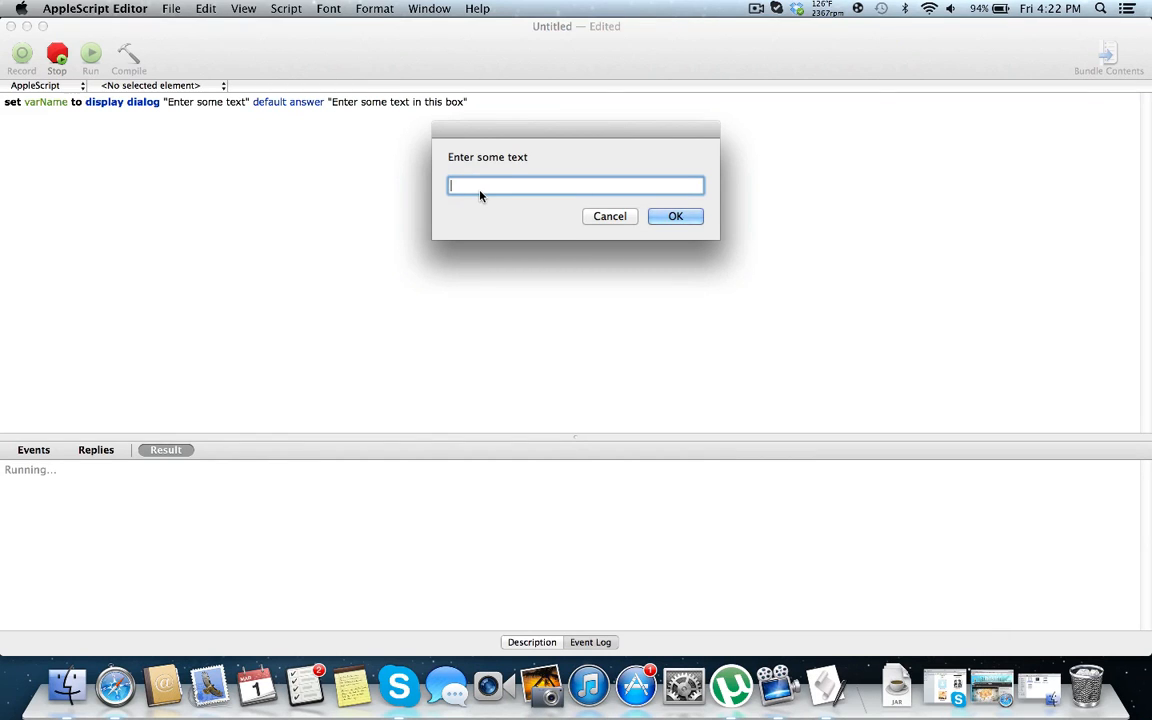
{"action": "left_click", "coordinate": [676, 216]}
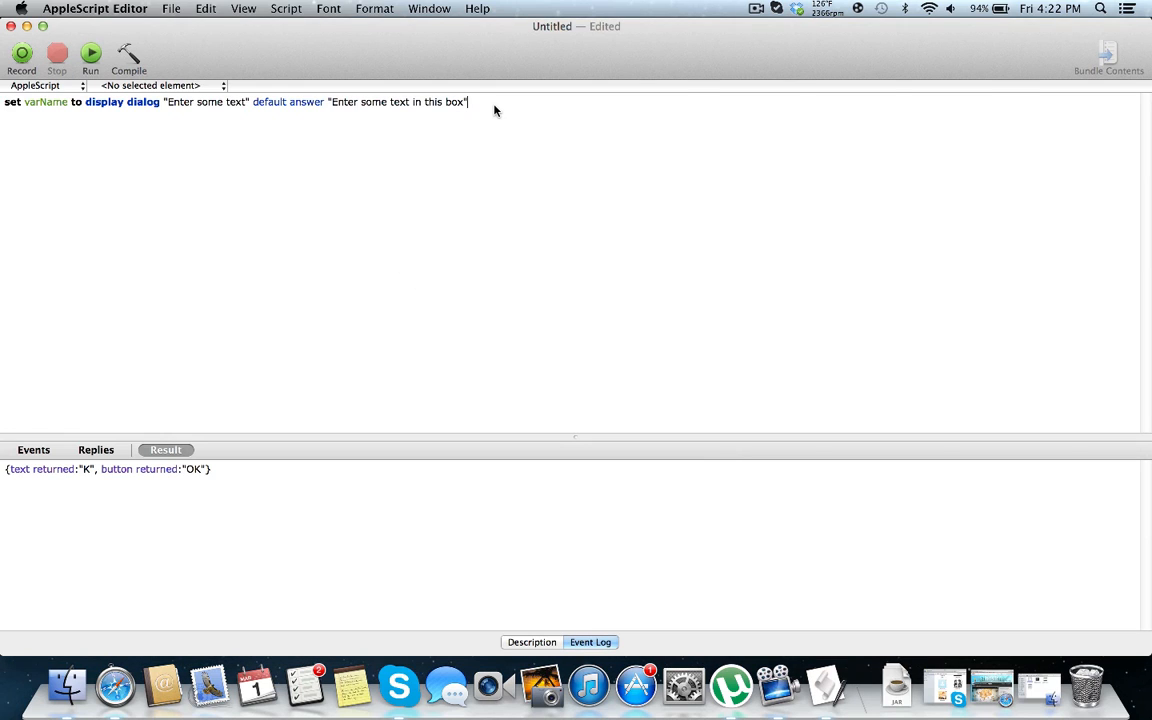
Step: Append buttons {"Button 1", "Button 2", "Button 3"} default button "Button 3" to the dialog line
{"action": "type", "text": "buttons {\"Button 1"}
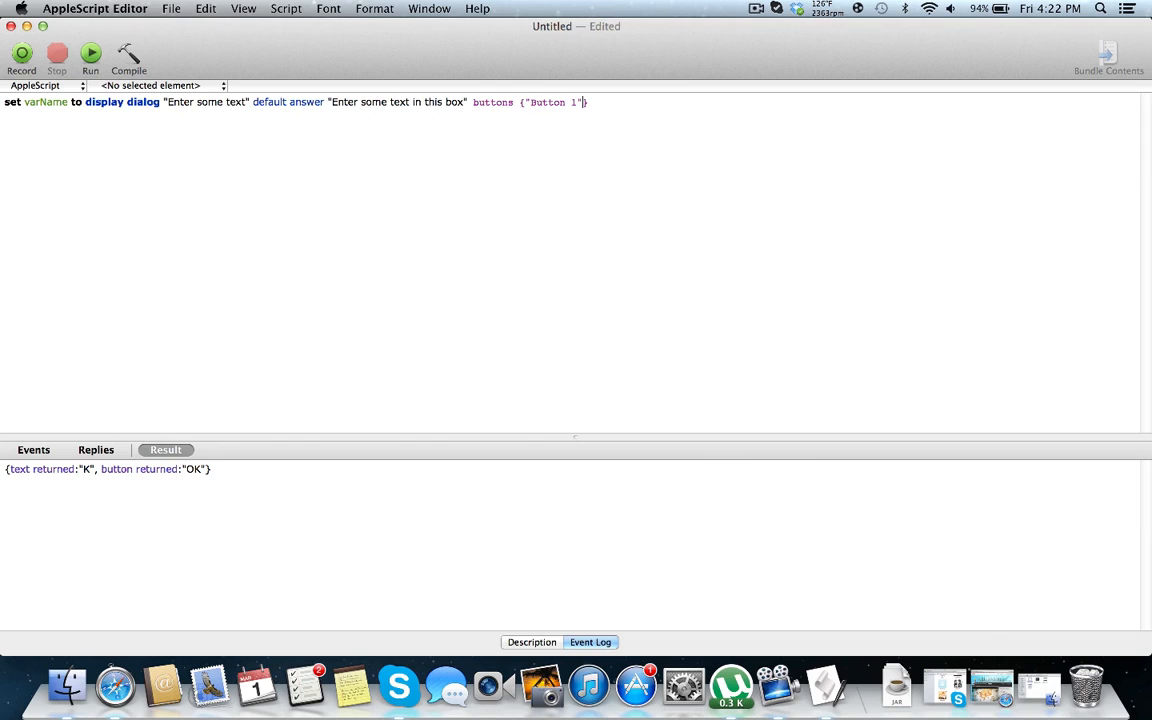
{"action": "type", "text": ", \"Button 2\""}
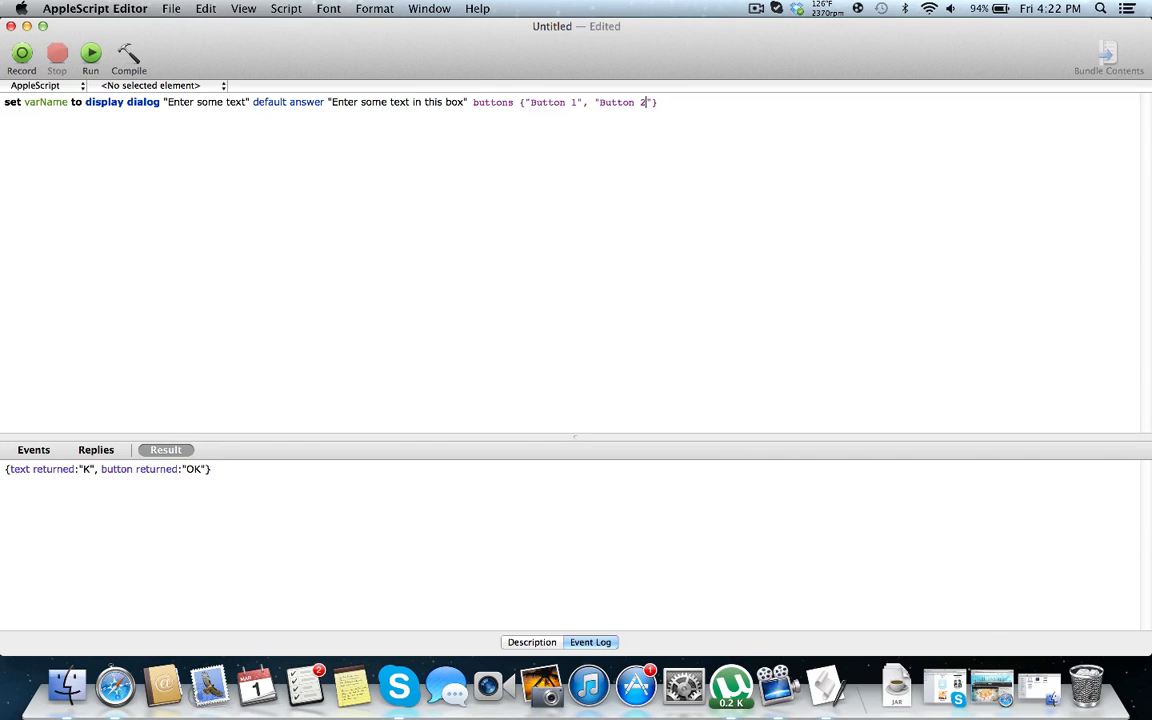
{"action": "type", "text": ", \"Button 3"}
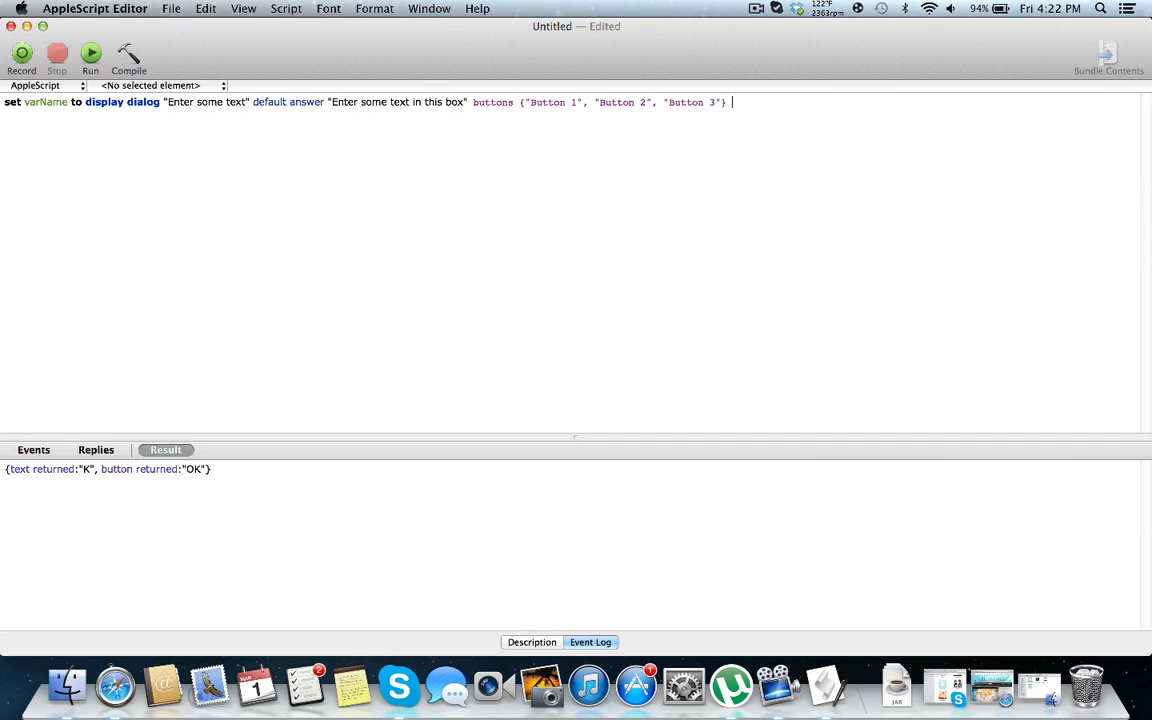
{"action": "type", "text": "default button \"Button 3\""}
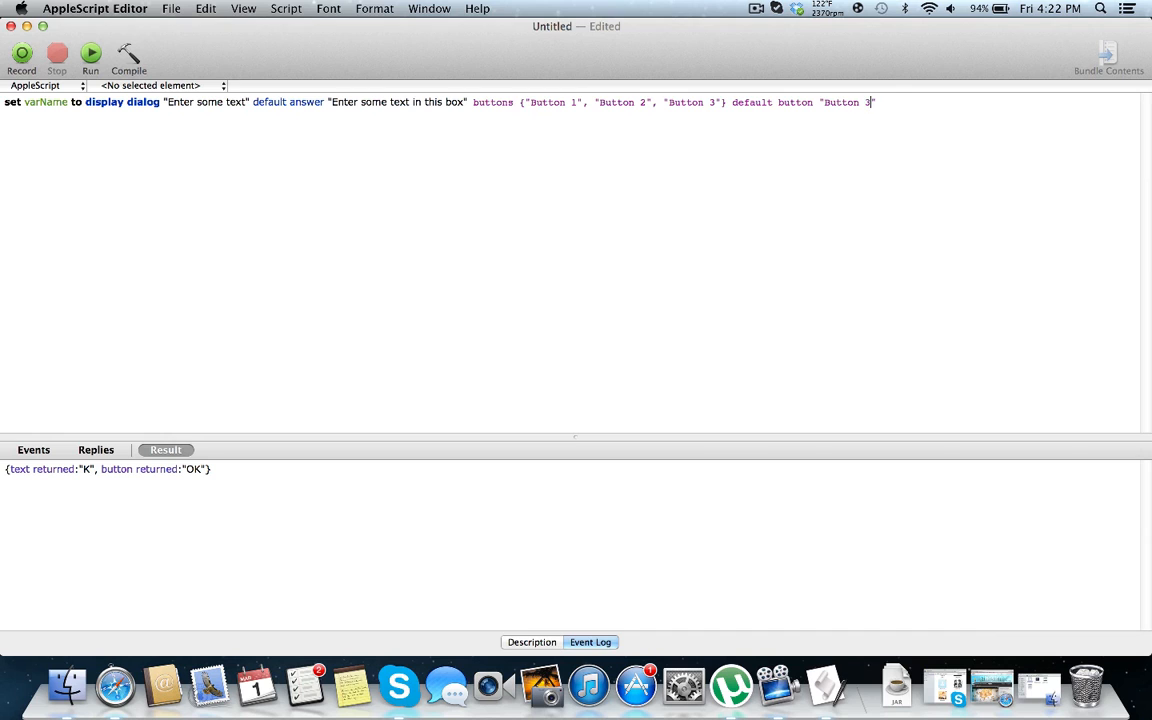
Step: Run the script, enter "This is some text" and answer with Button 2
{"action": "left_click", "coordinate": [90, 52]}
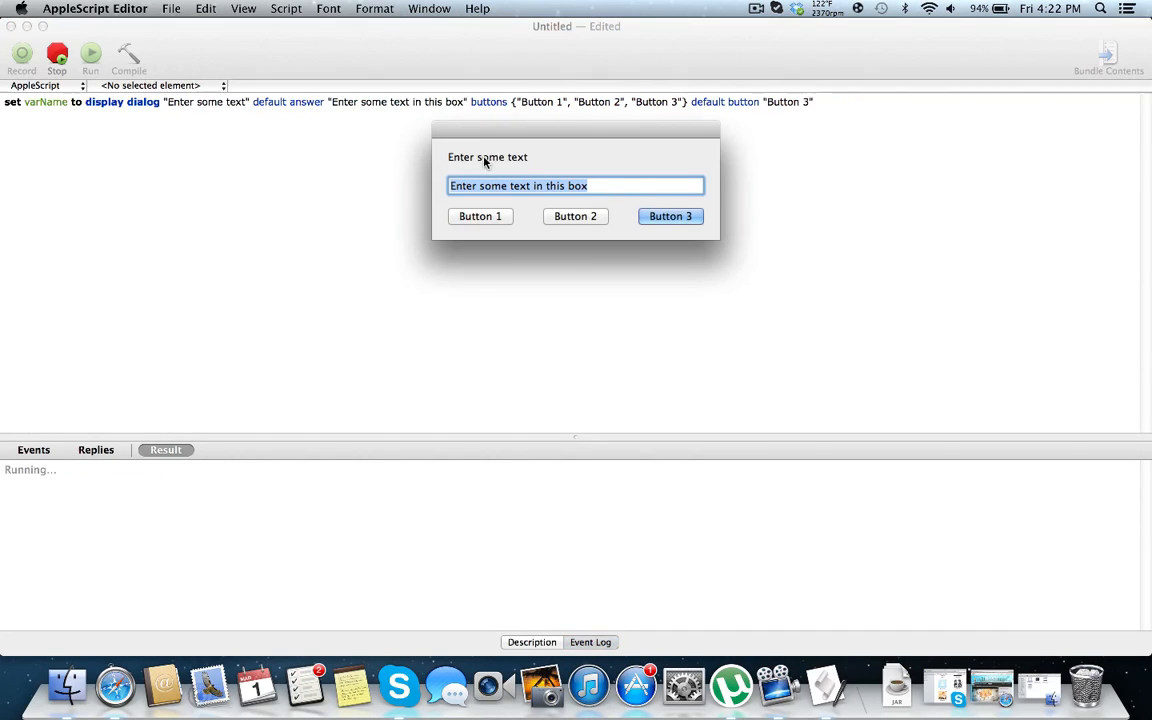
{"action": "mouse_move", "coordinate": [536, 192]}
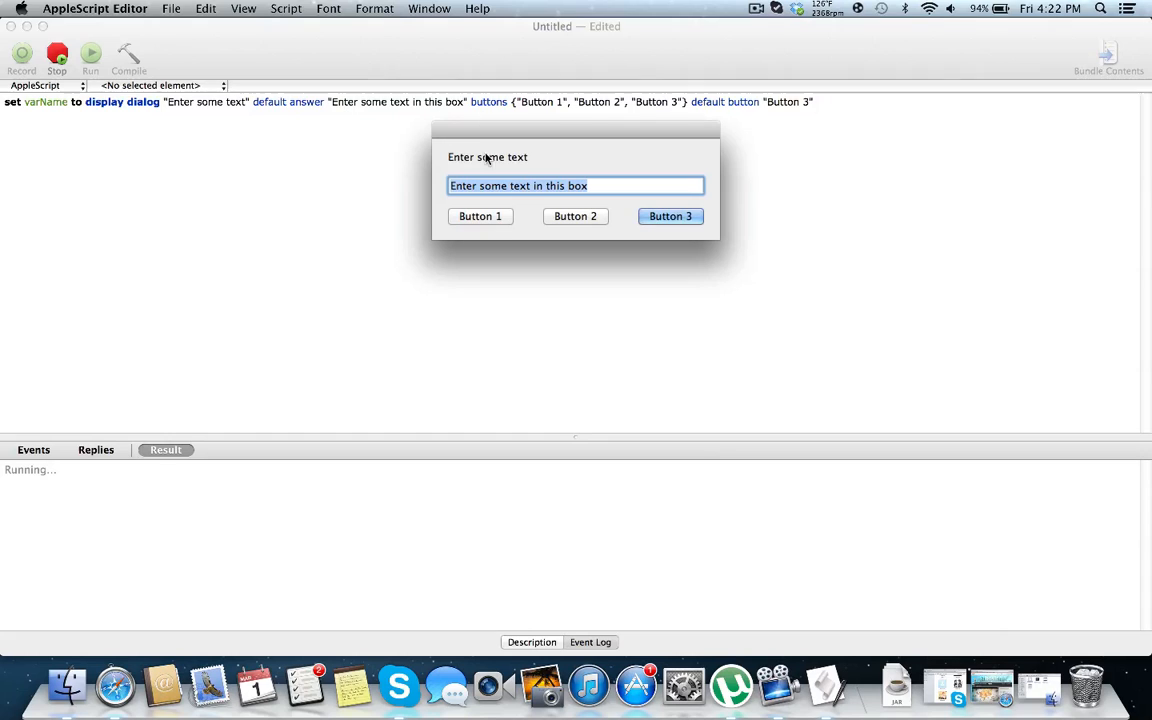
{"action": "type", "text": "This is"}
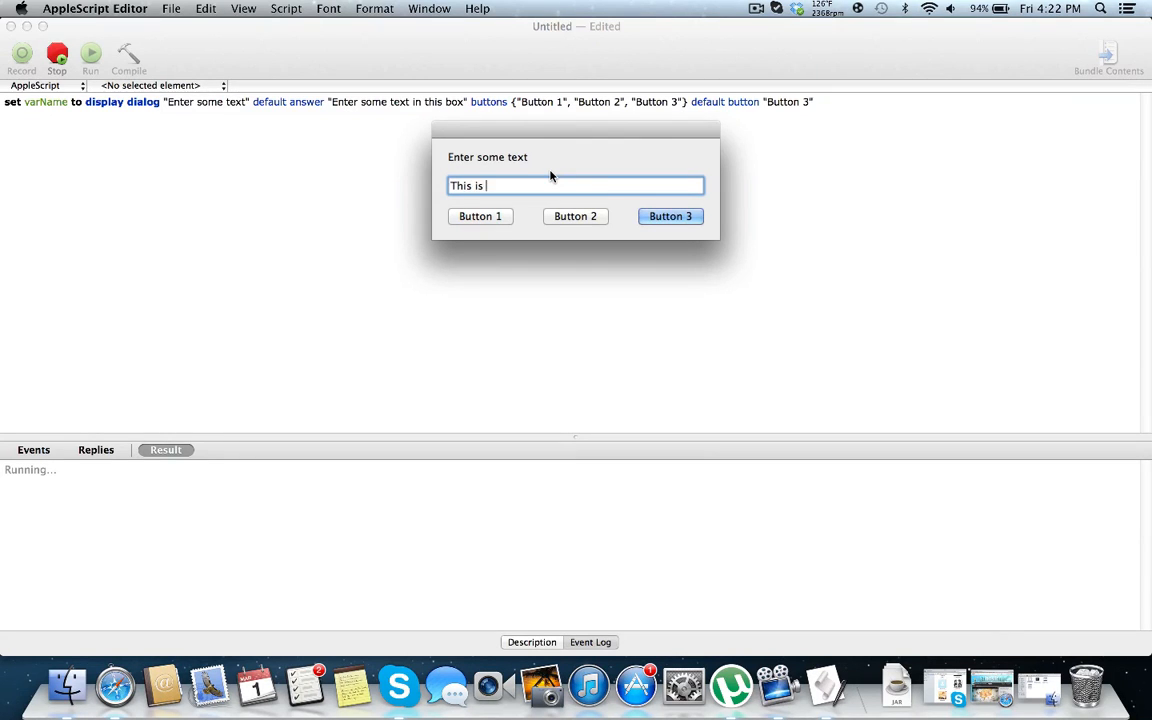
{"action": "type", "text": "some text"}
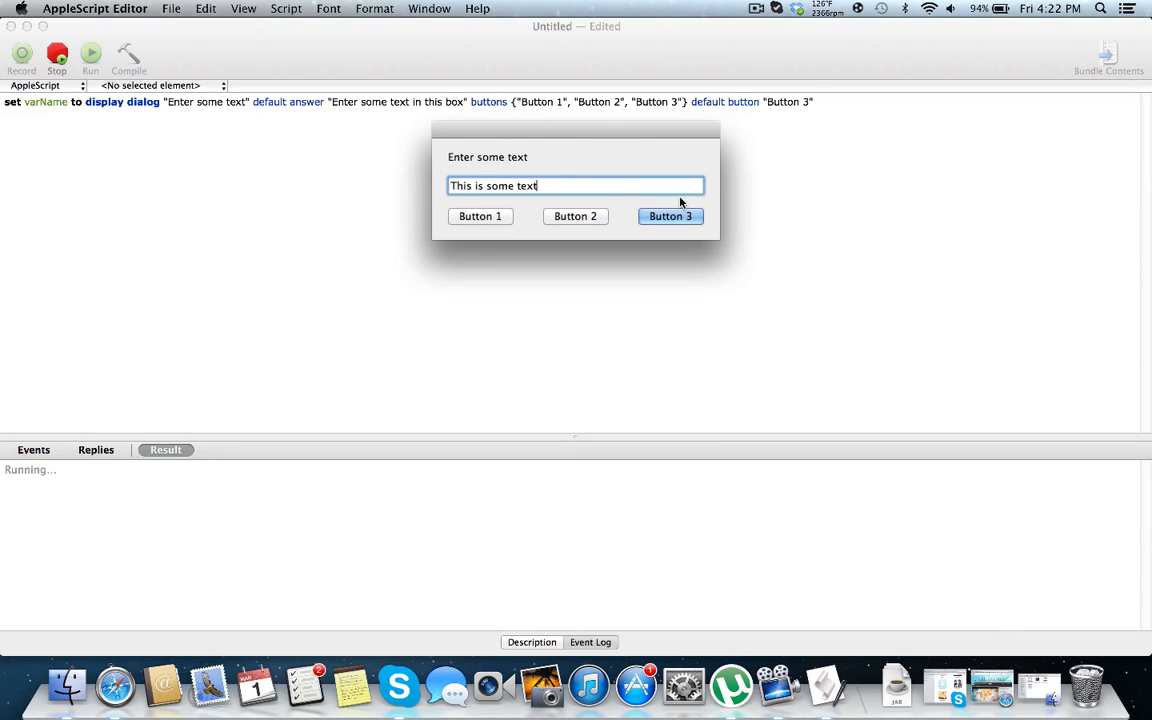
{"action": "left_click", "coordinate": [576, 216]}
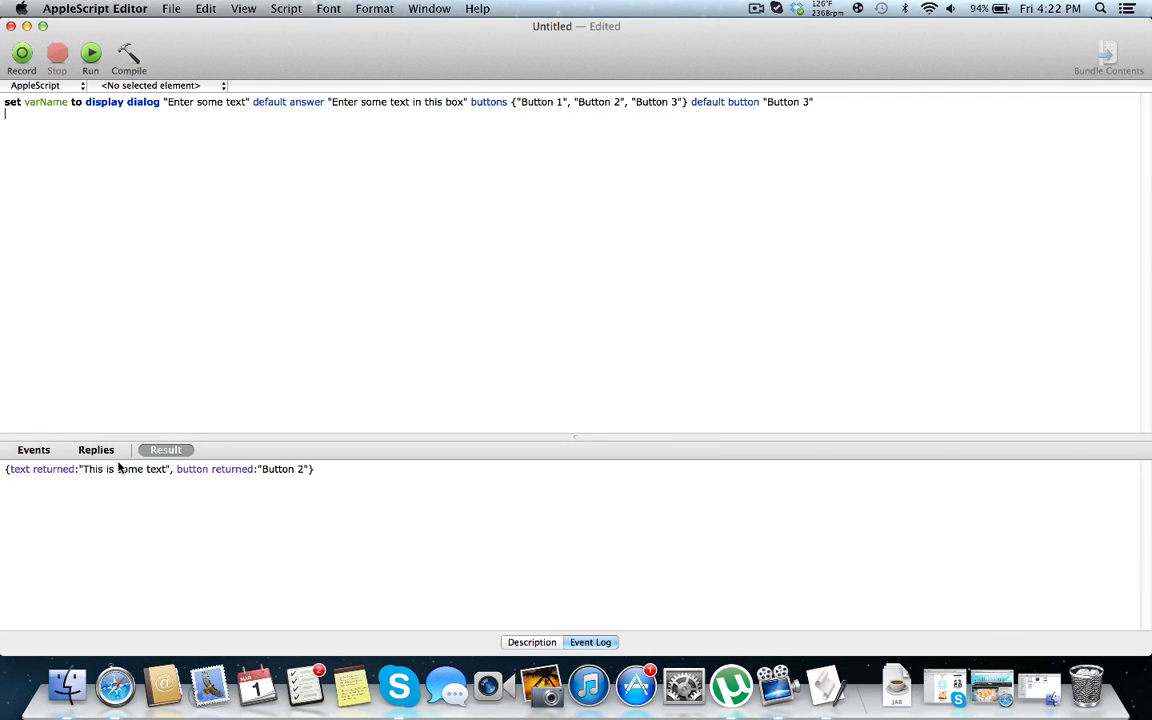
{"action": "mouse_move", "coordinate": [500, 298]}
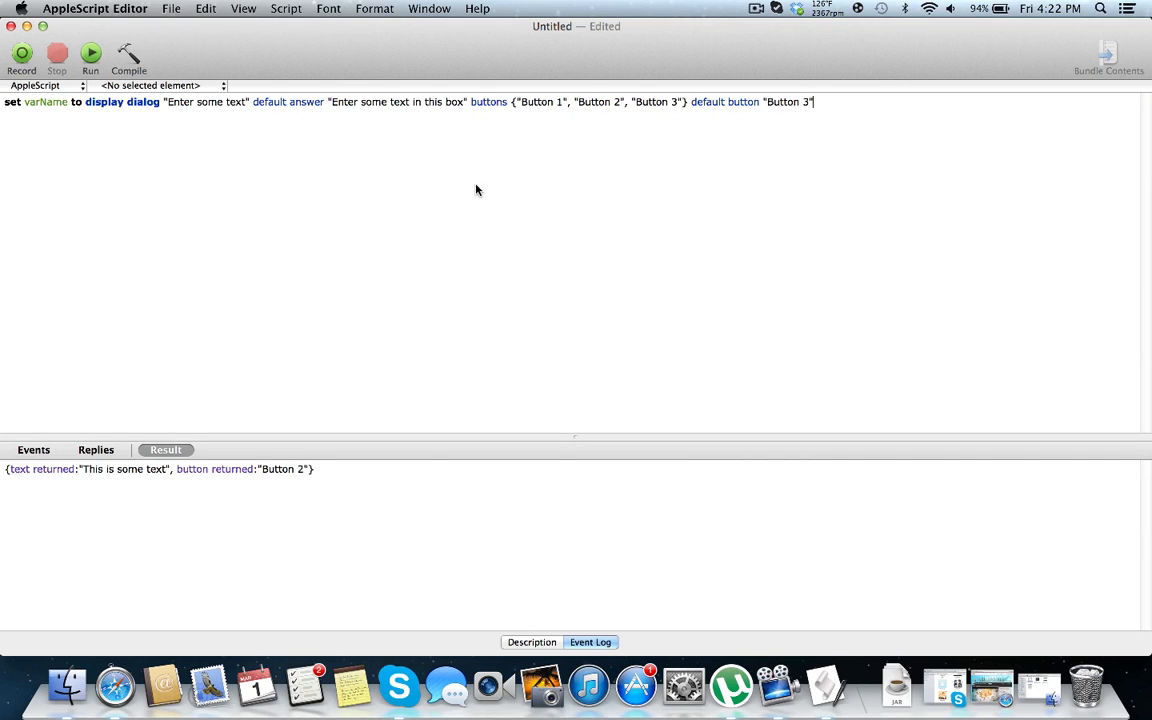
{"action": "mouse_move", "coordinate": [84, 476]}
{"action": "type", "text": "set"}
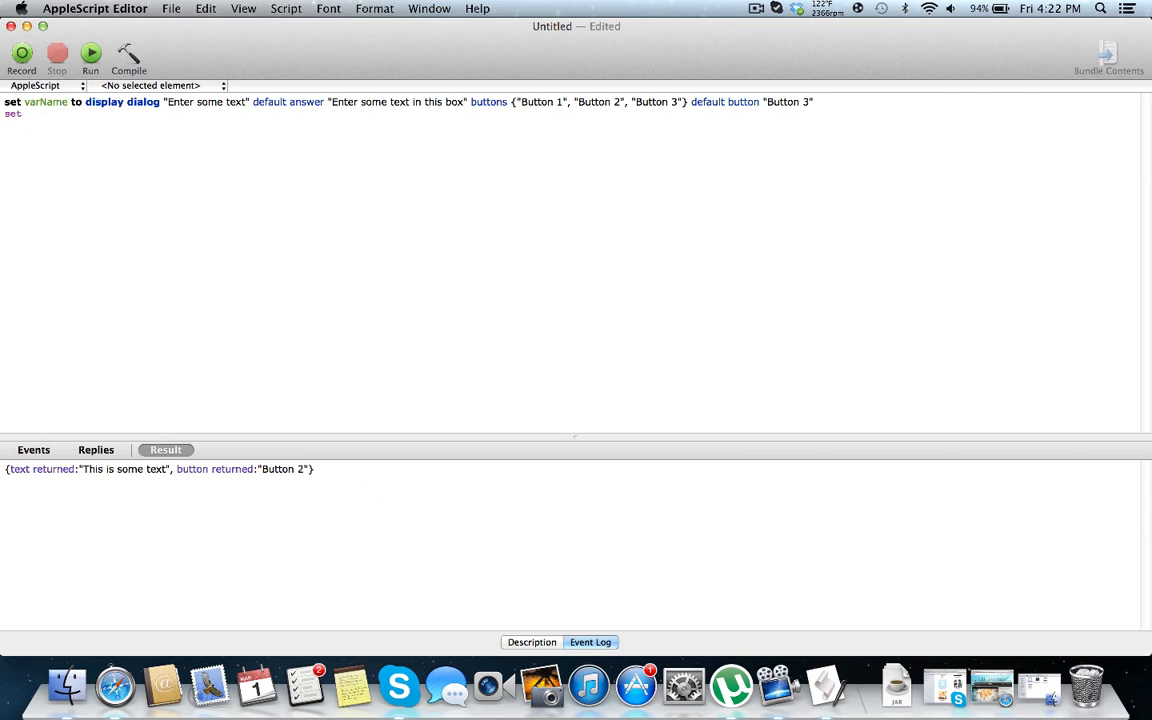
Step: Add the lines set stringReturned to string returned of varName and get stringReturned
{"action": "type", "text": "stringReturned to string returned of V"}
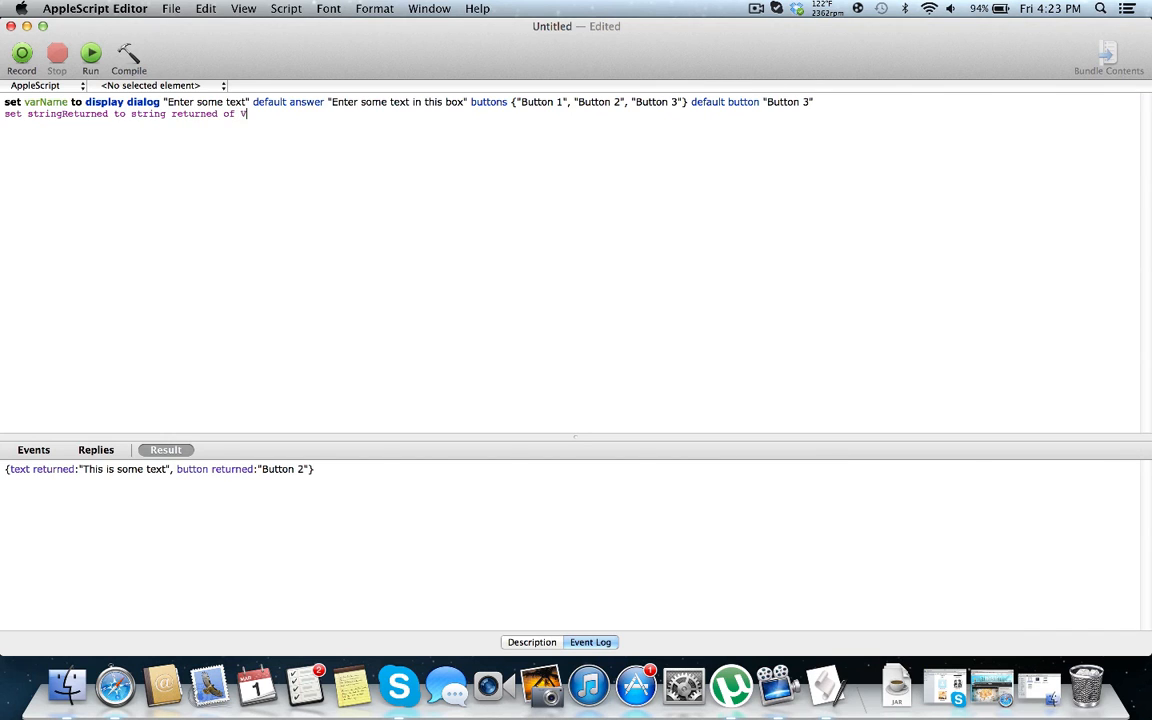
{"action": "type", "text": "varName"}
{"action": "type", "text": "get"}
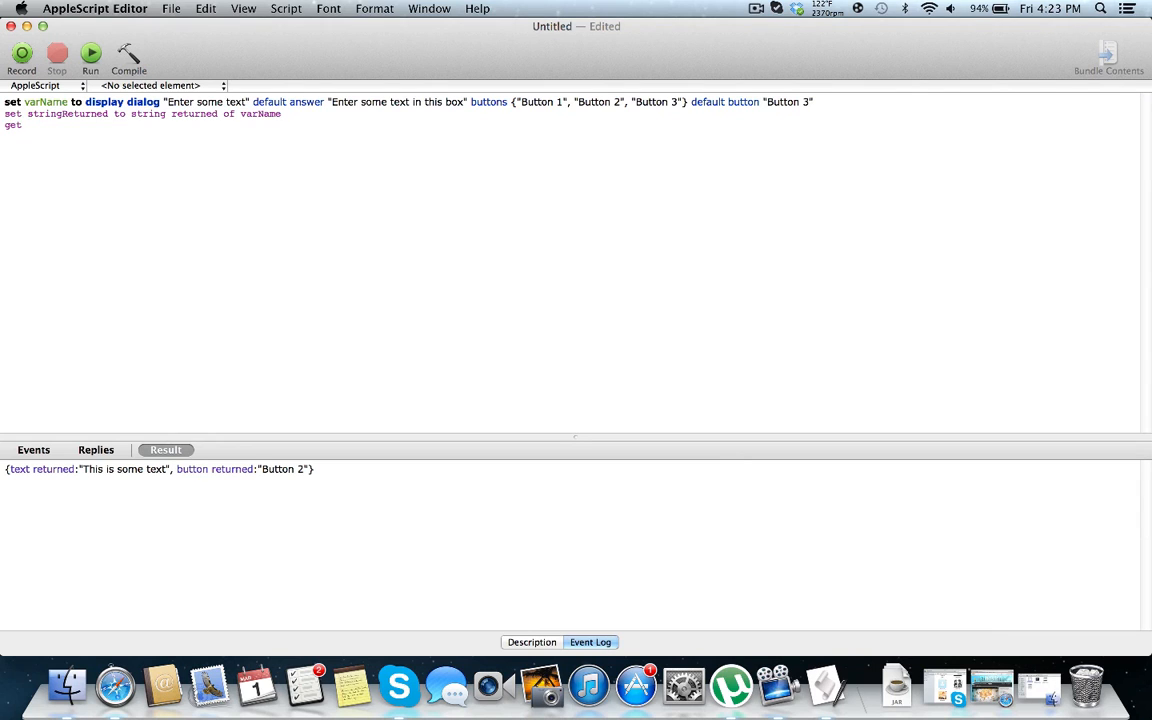
{"action": "type", "text": "stringRet"}
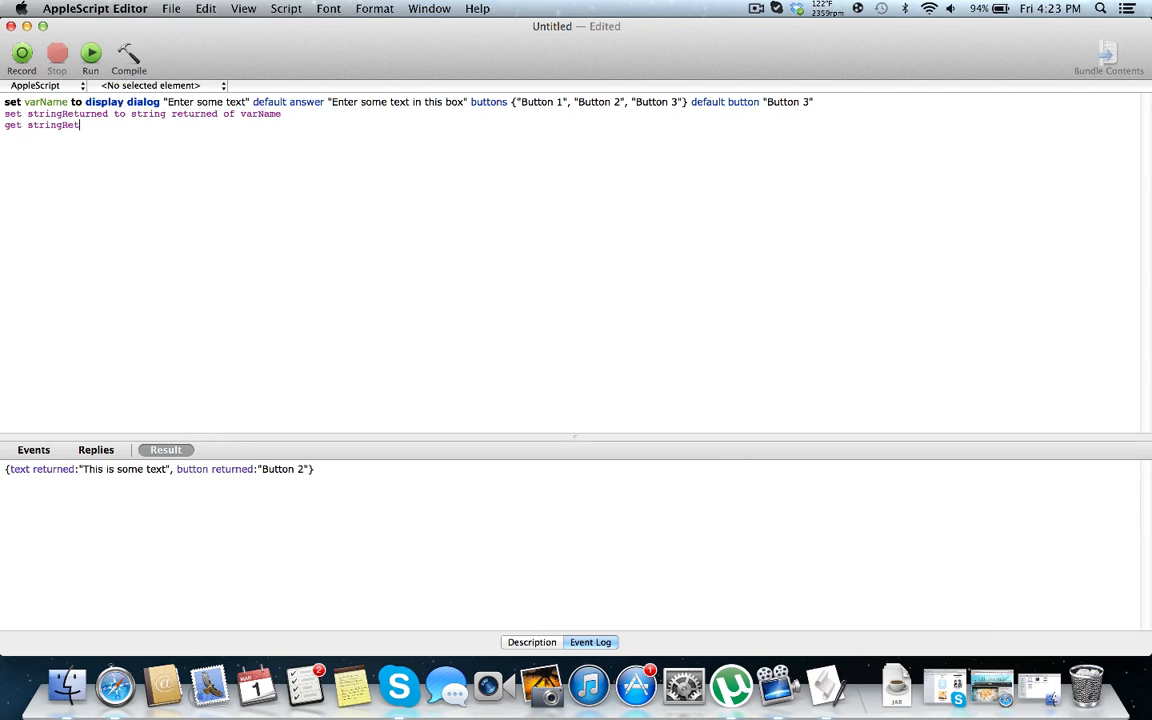
Step: Run the script, enter "This is some text" and submit, ending in the "returned" not defined error
{"action": "left_click", "coordinate": [90, 54]}
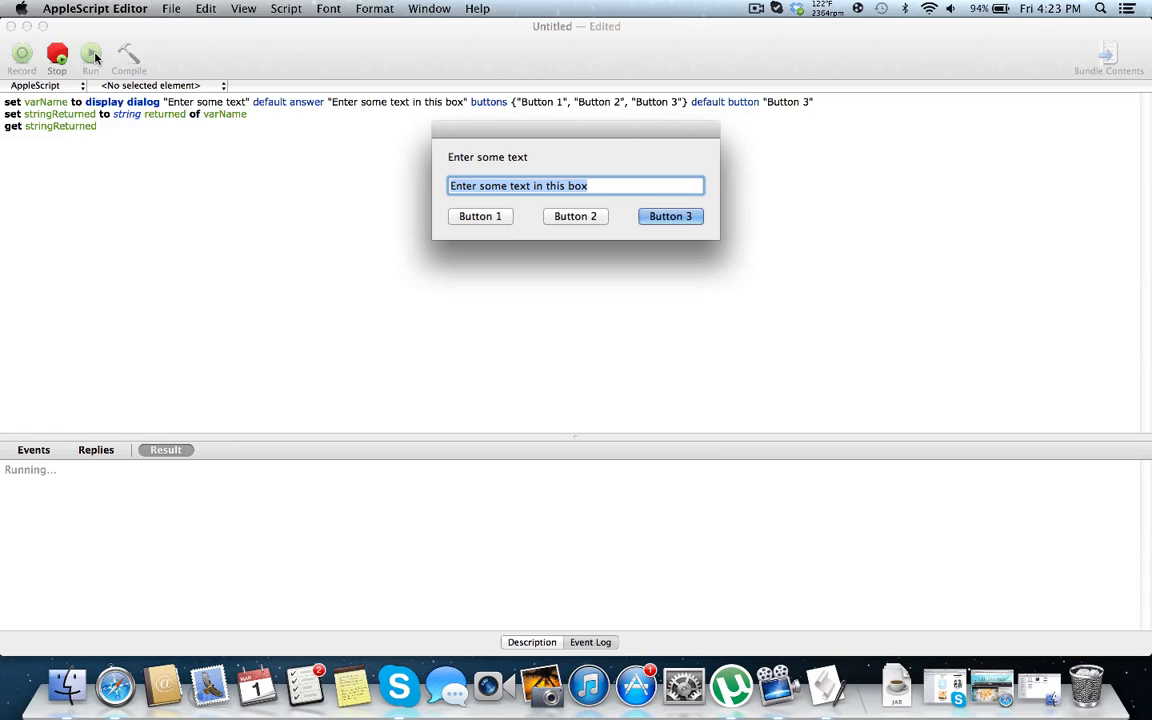
{"action": "type", "text": "This is"}
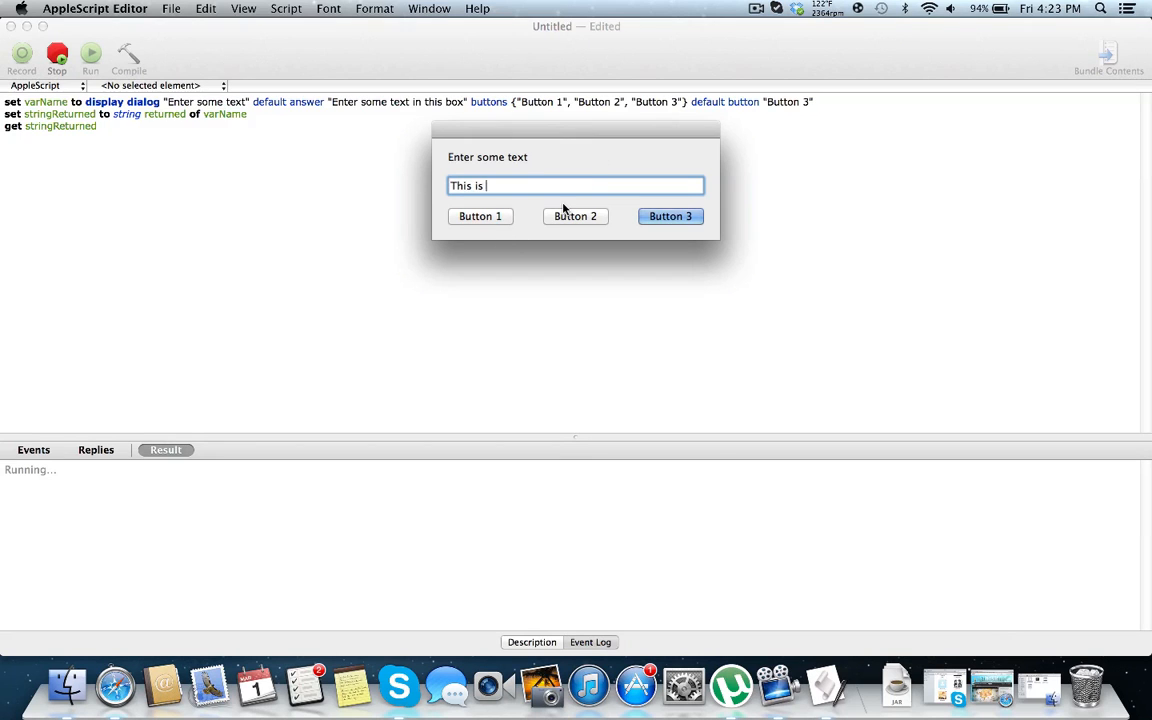
{"action": "type", "text": "some te"}
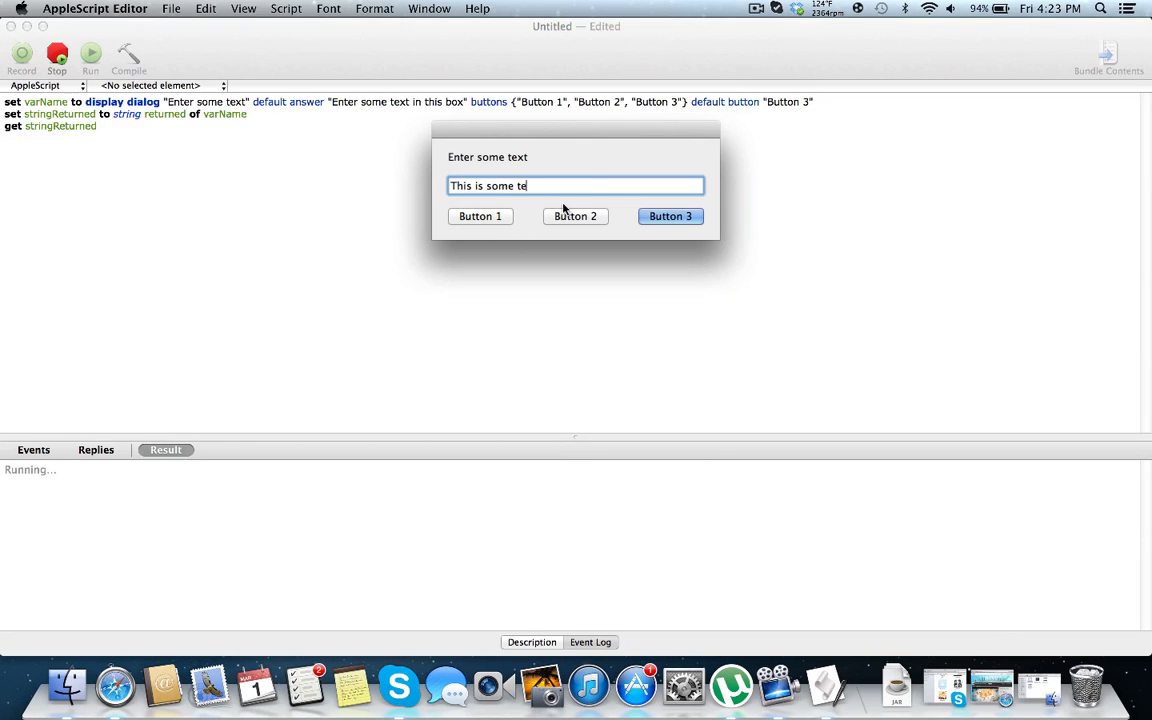
{"action": "left_click", "coordinate": [670, 216]}
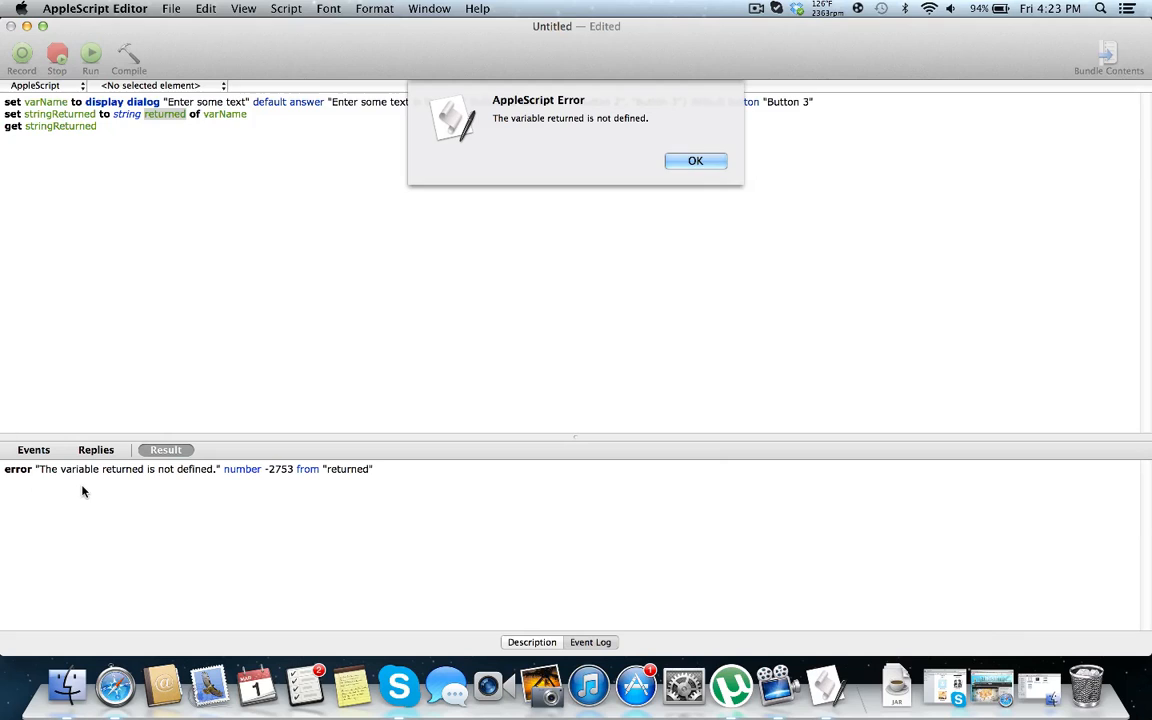
Step: Dismiss the error, change string returned to text returned, and run so the result reads "Text"
{"action": "left_click", "coordinate": [696, 160]}
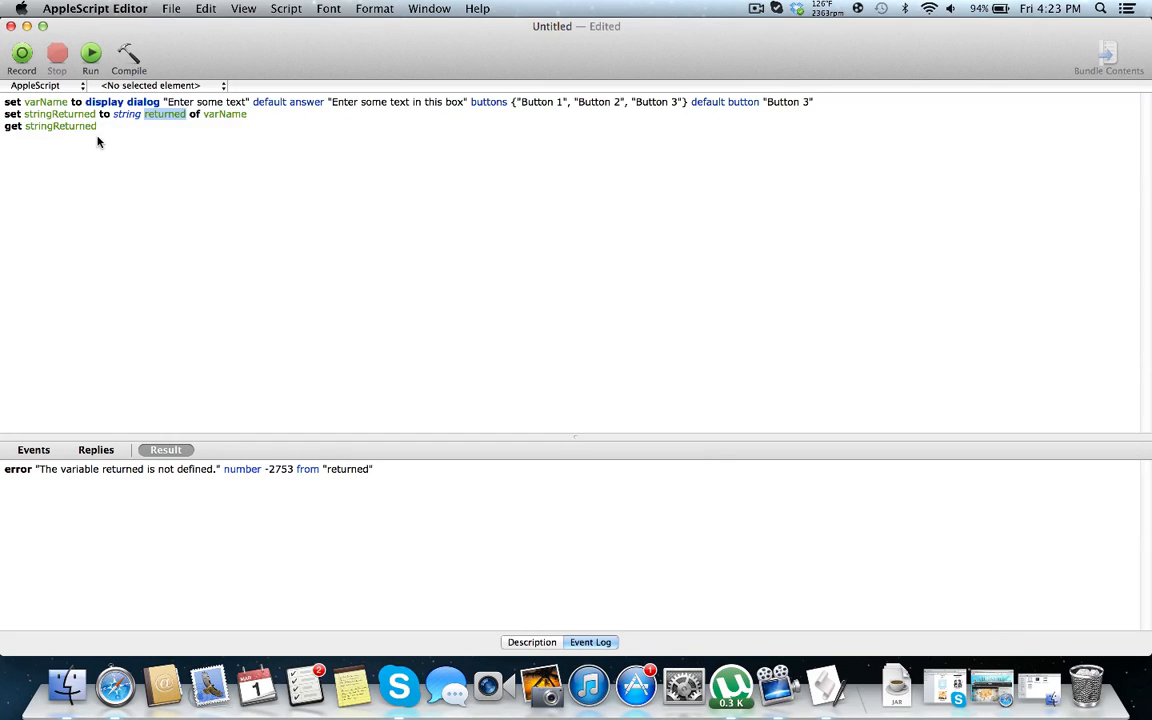
{"action": "mouse_move", "coordinate": [176, 128]}
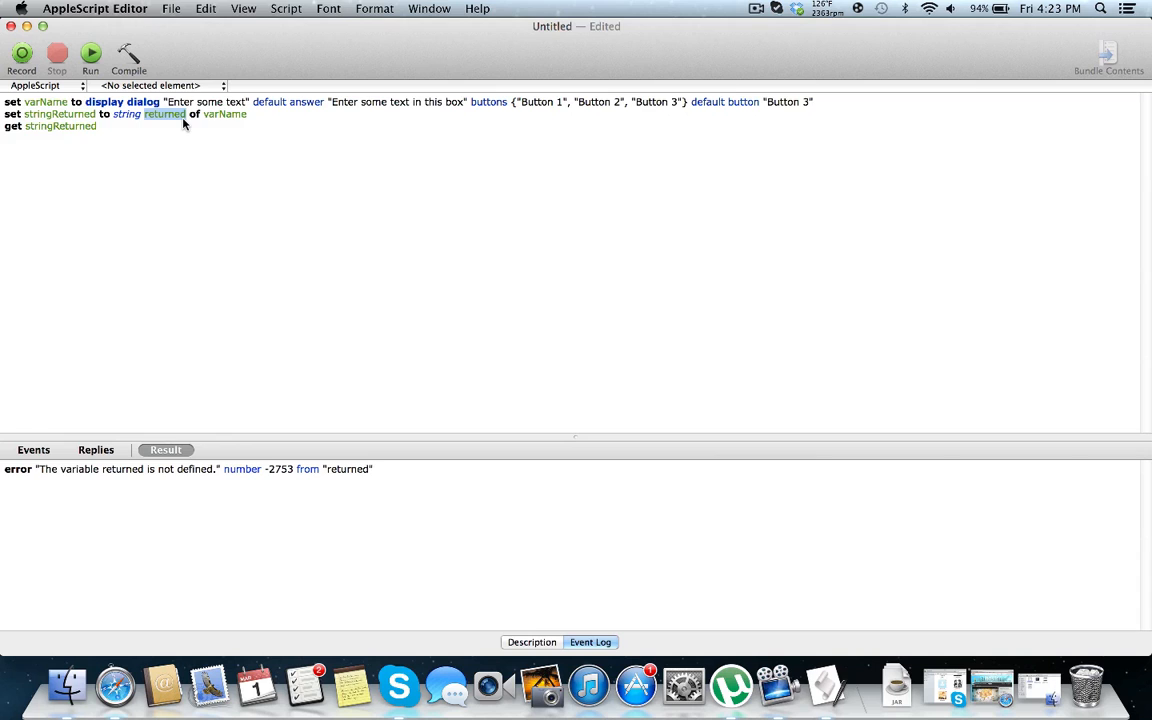
{"action": "type", "text": "text"}
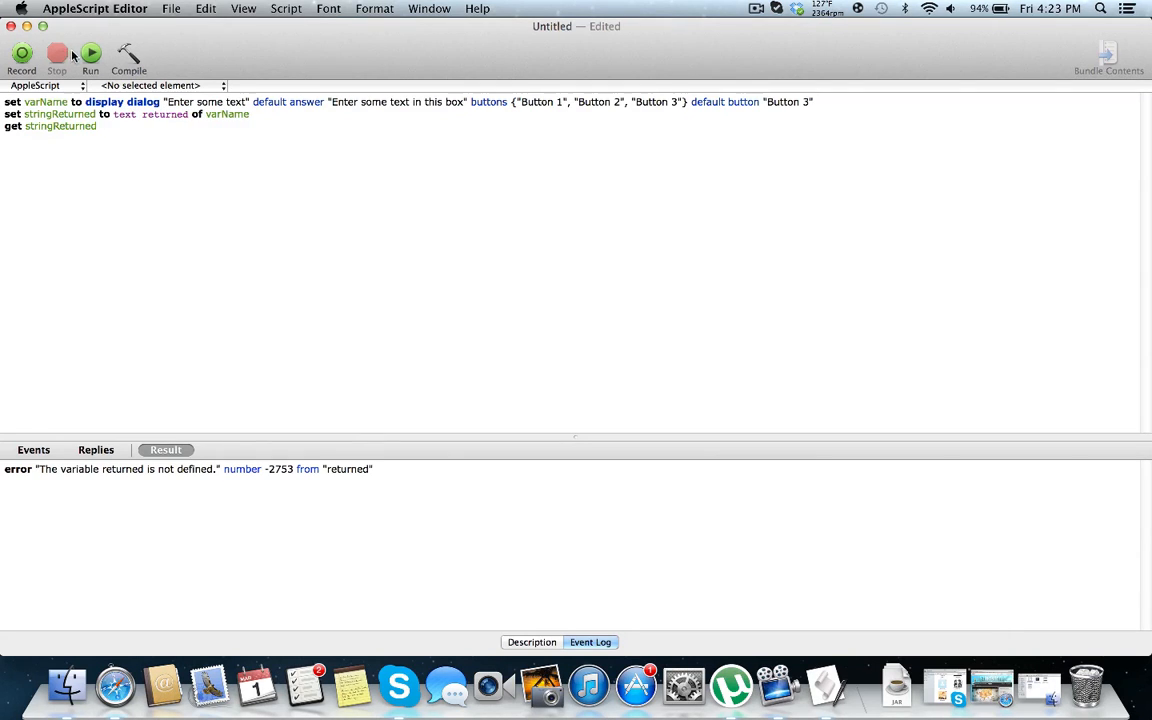
{"action": "left_click", "coordinate": [90, 52]}
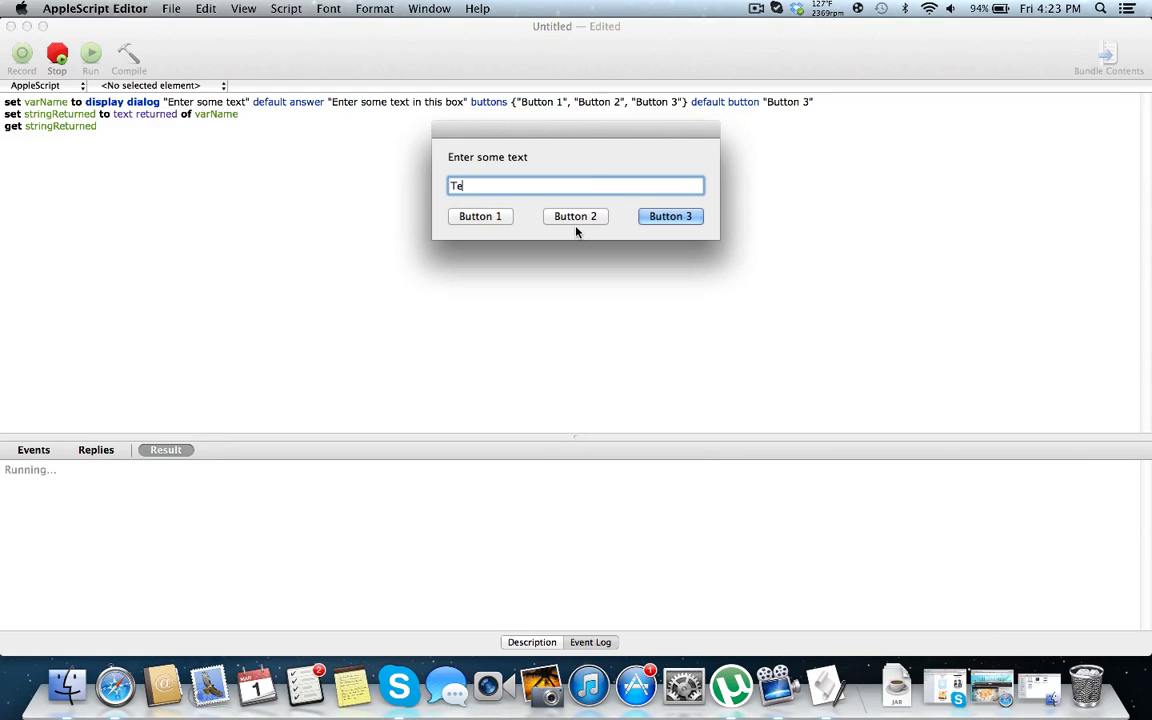
{"action": "left_click", "coordinate": [670, 216]}
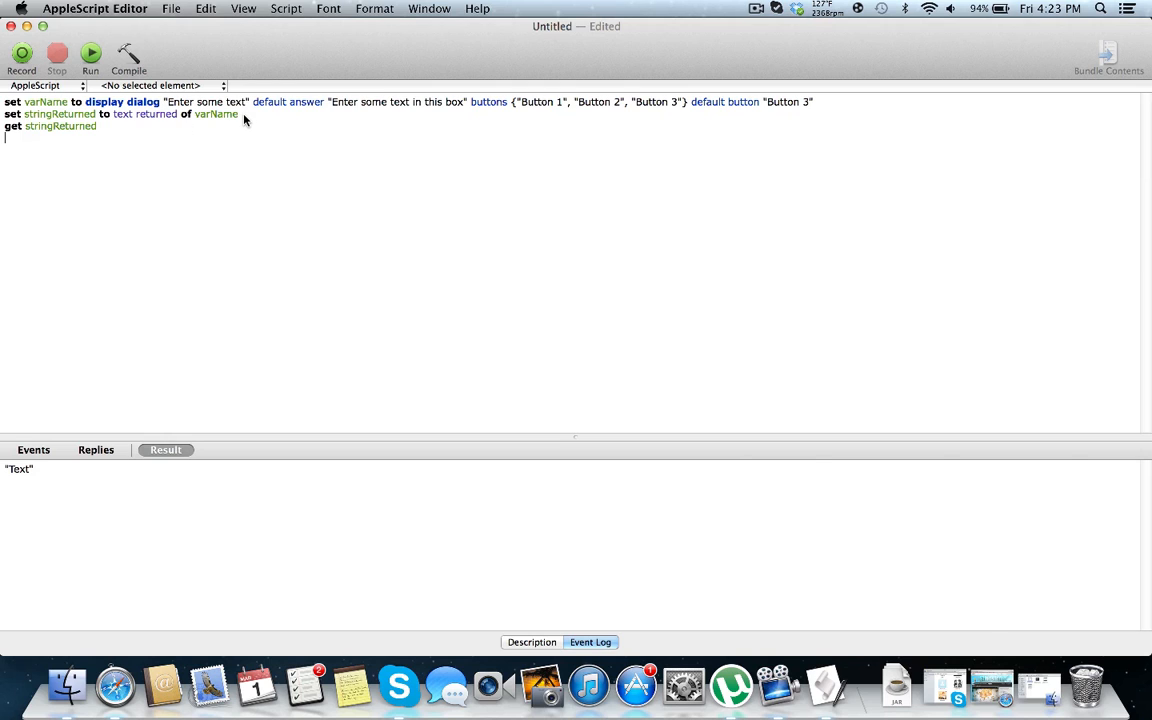
{"action": "mouse_move", "coordinate": [138, 136]}
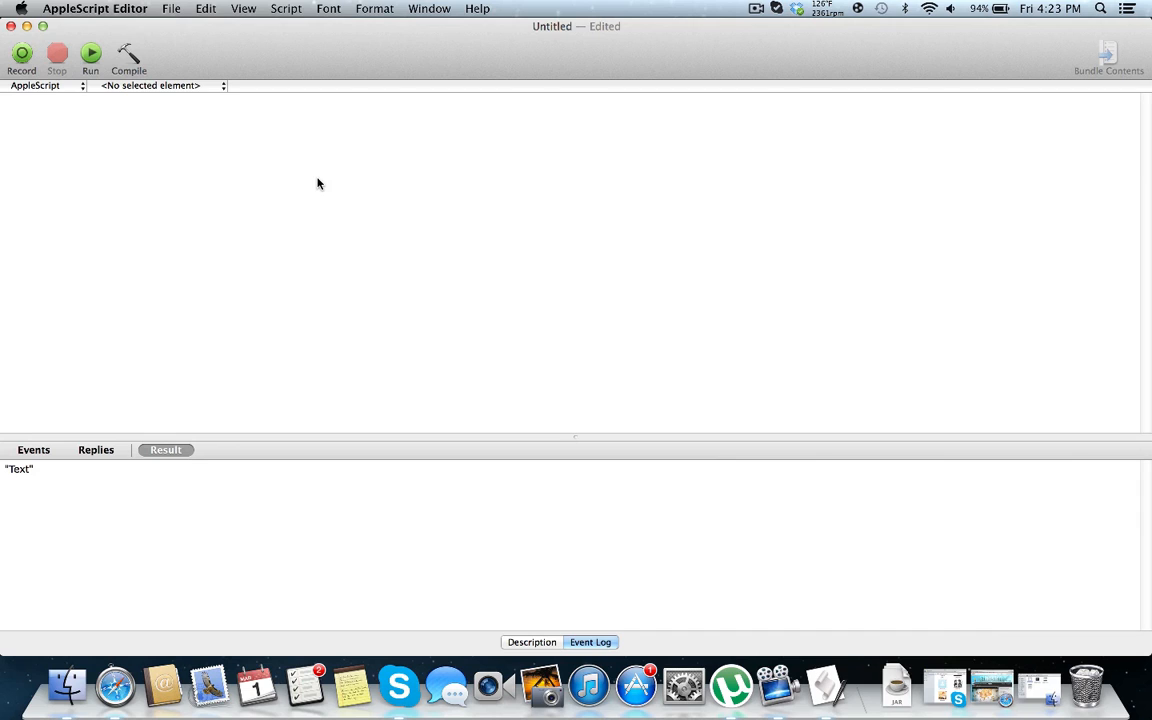
Step: Start a new line set varName to display dialog "" with an empty buttons {} list
{"action": "type", "text": "set var"}
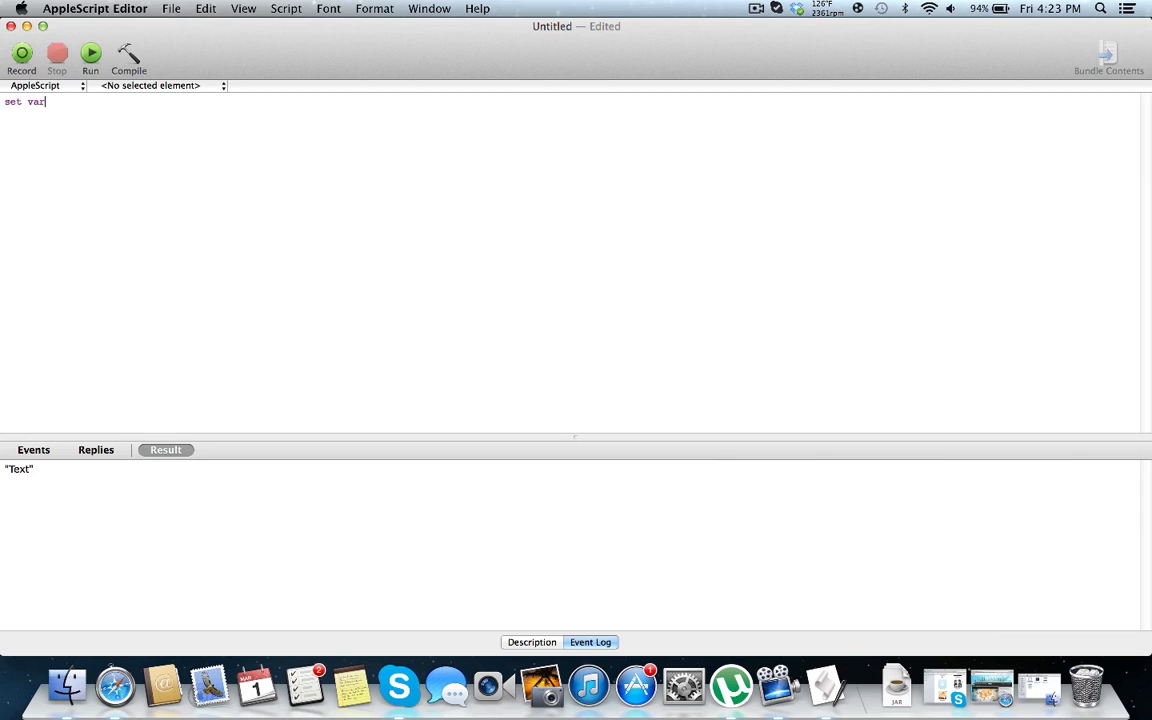
{"action": "type", "text": "Name to display dialog"}
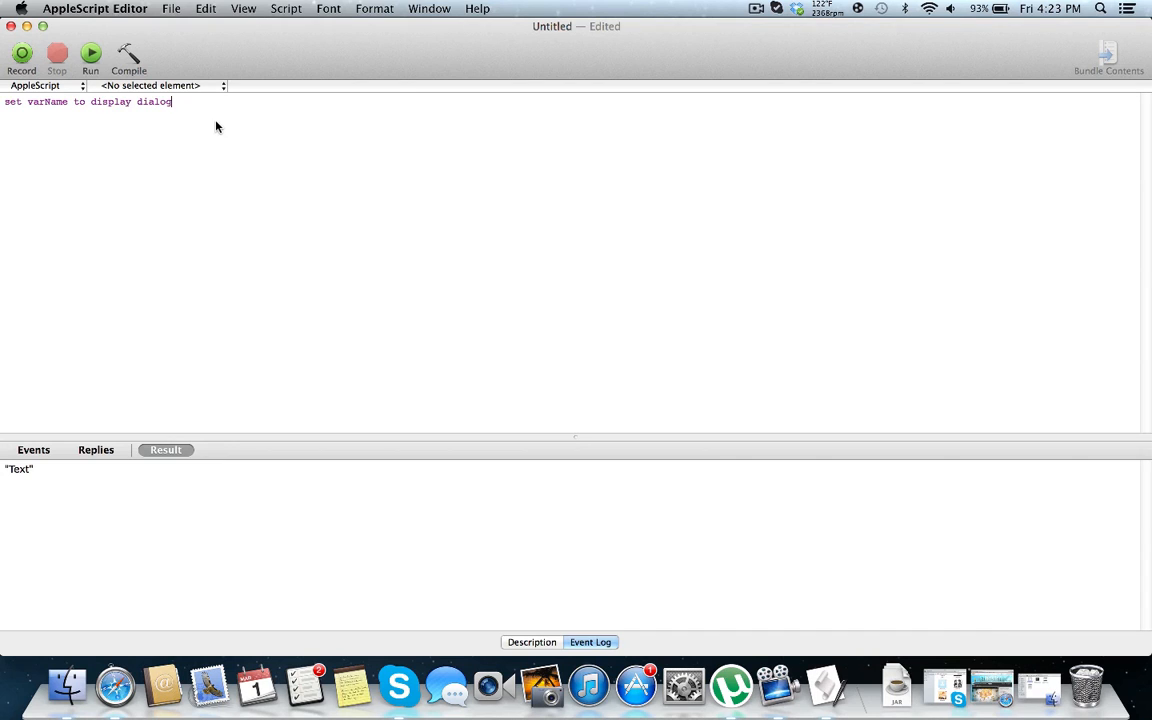
{"action": "type", "text": "\"\" buttons"}
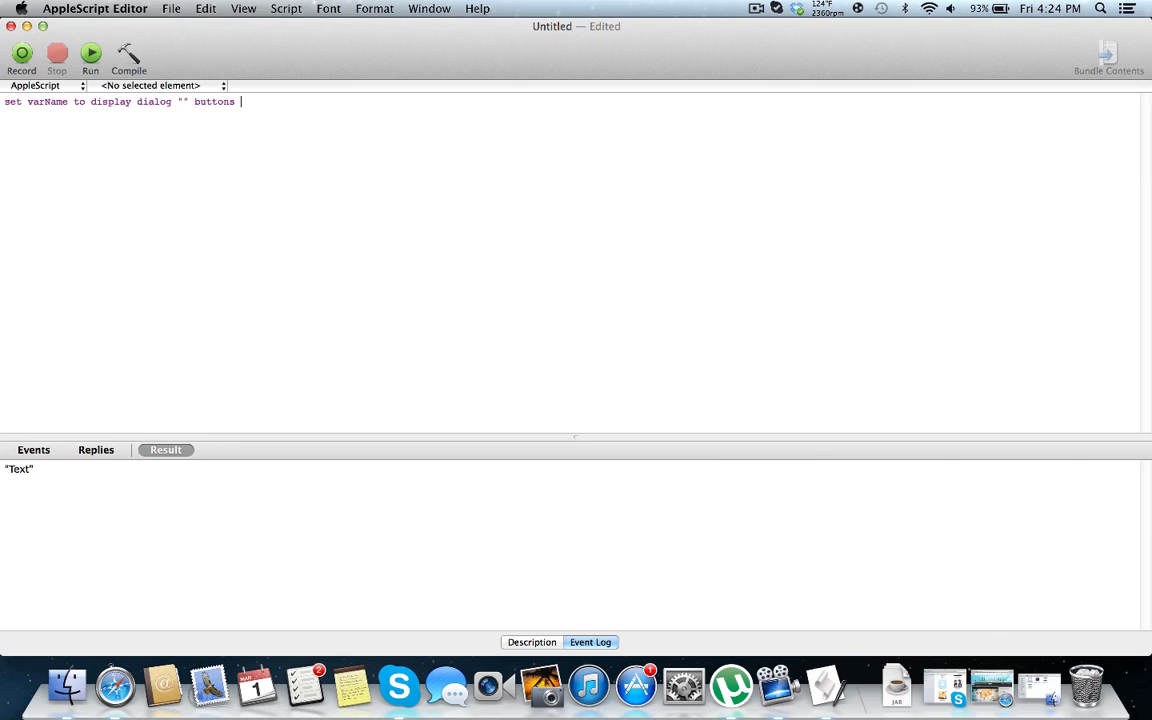
{"action": "type", "text": "{}"}
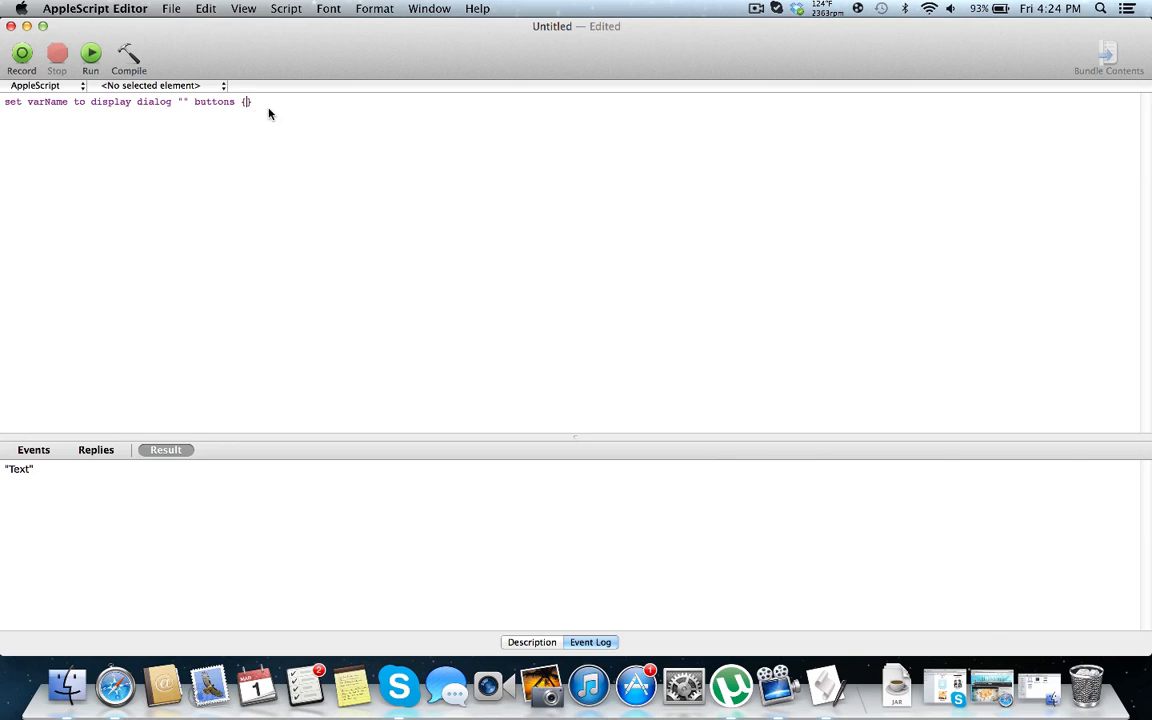
Step: Replace the buttons list with a default clause, then erase it back to display dialog ""
{"action": "left_click_drag", "start_coordinate": [252, 100], "coordinate": [192, 100]}
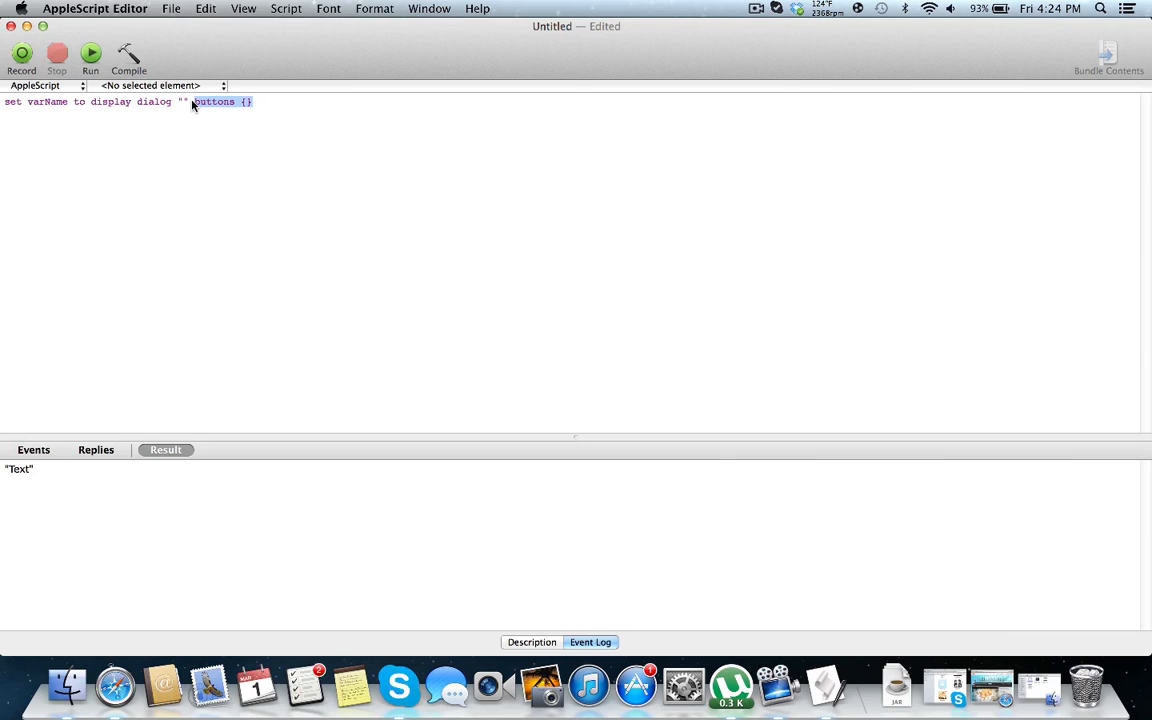
{"action": "type", "text": "def"}
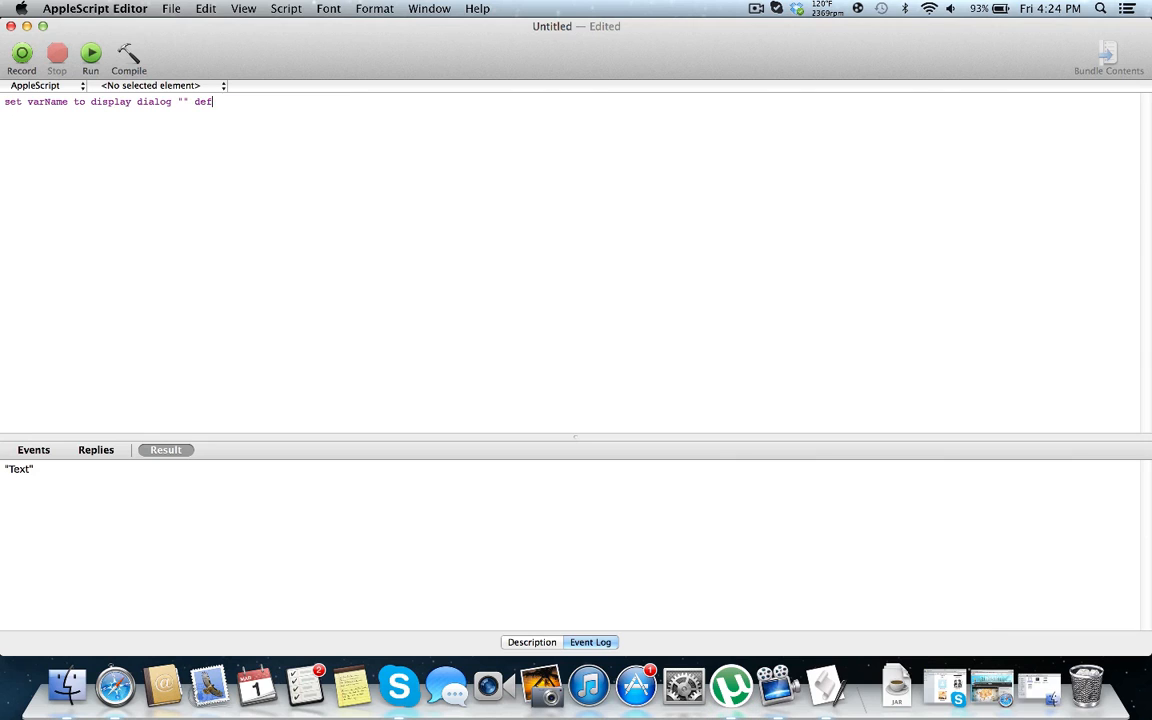
{"action": "type", "text": "ault button"}
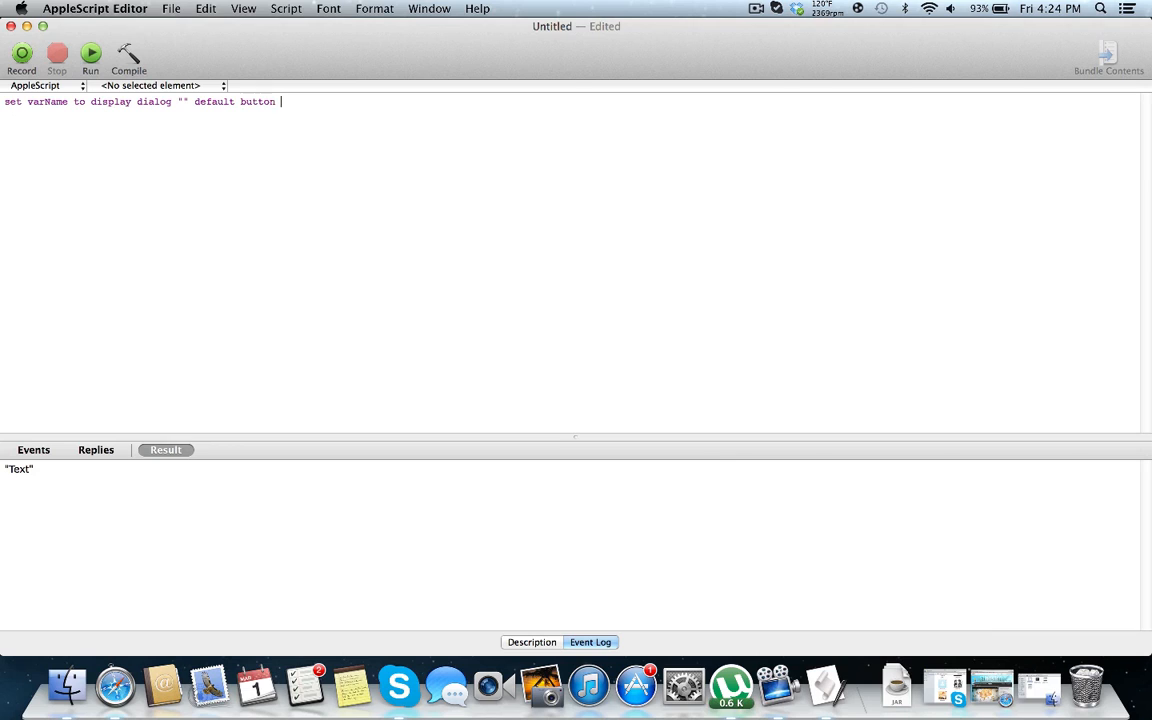
{"action": "key", "text": "backspace"}
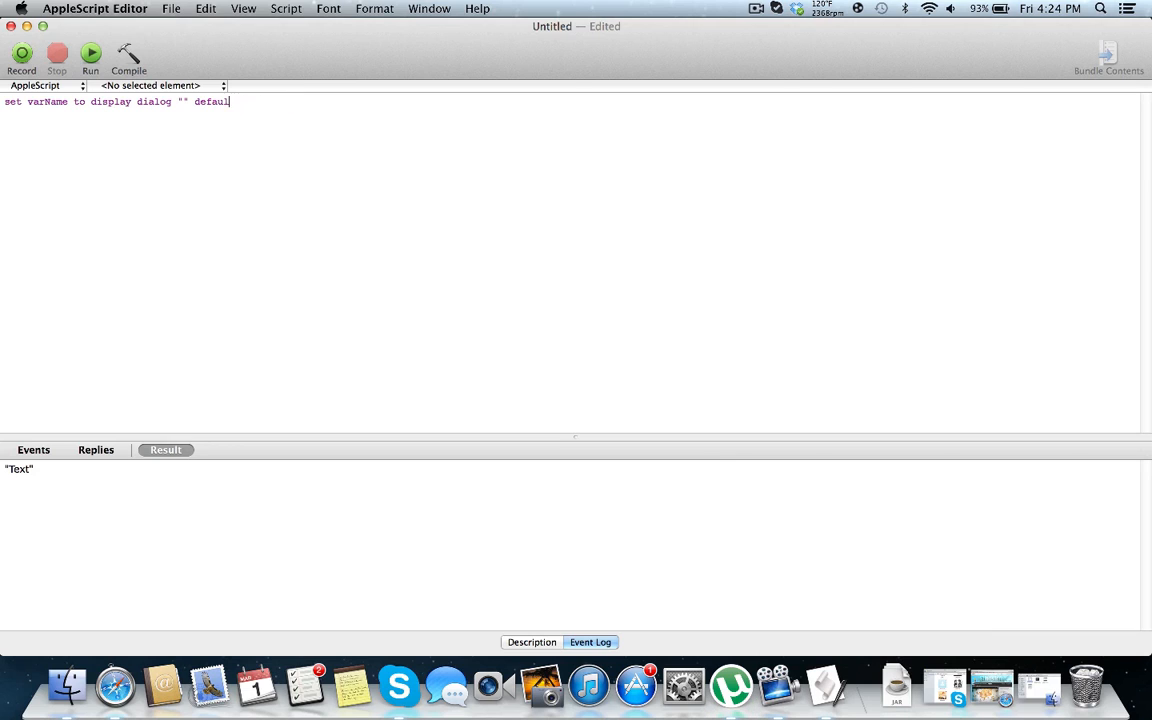
{"action": "key", "text": "Backspace"}
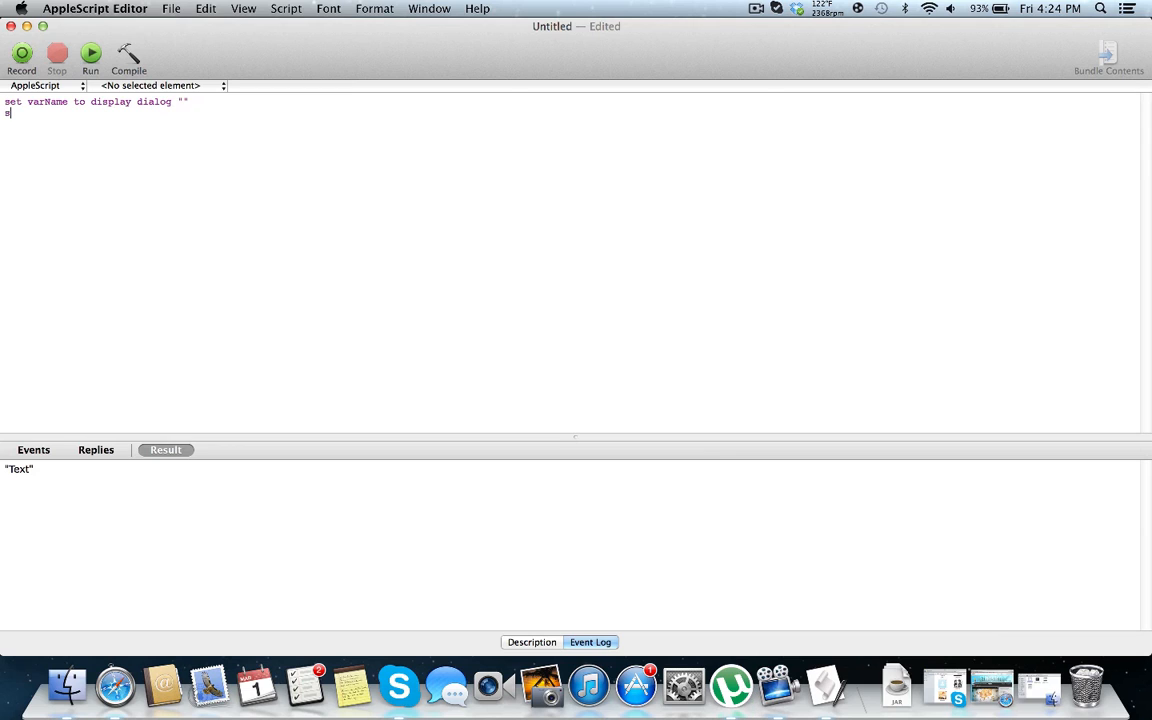
Step: Write set newVal to button returned of varName on line two, then delete that line again
{"action": "type", "text": "set newVal to b"}
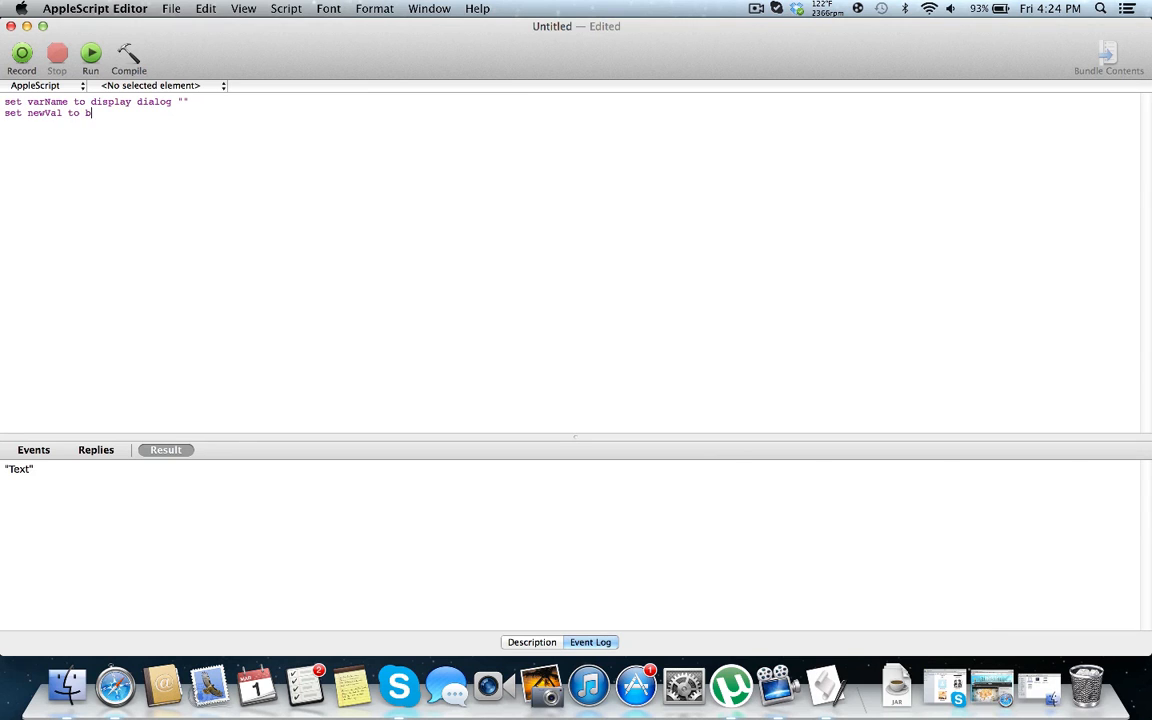
{"action": "type", "text": "utton rt"}
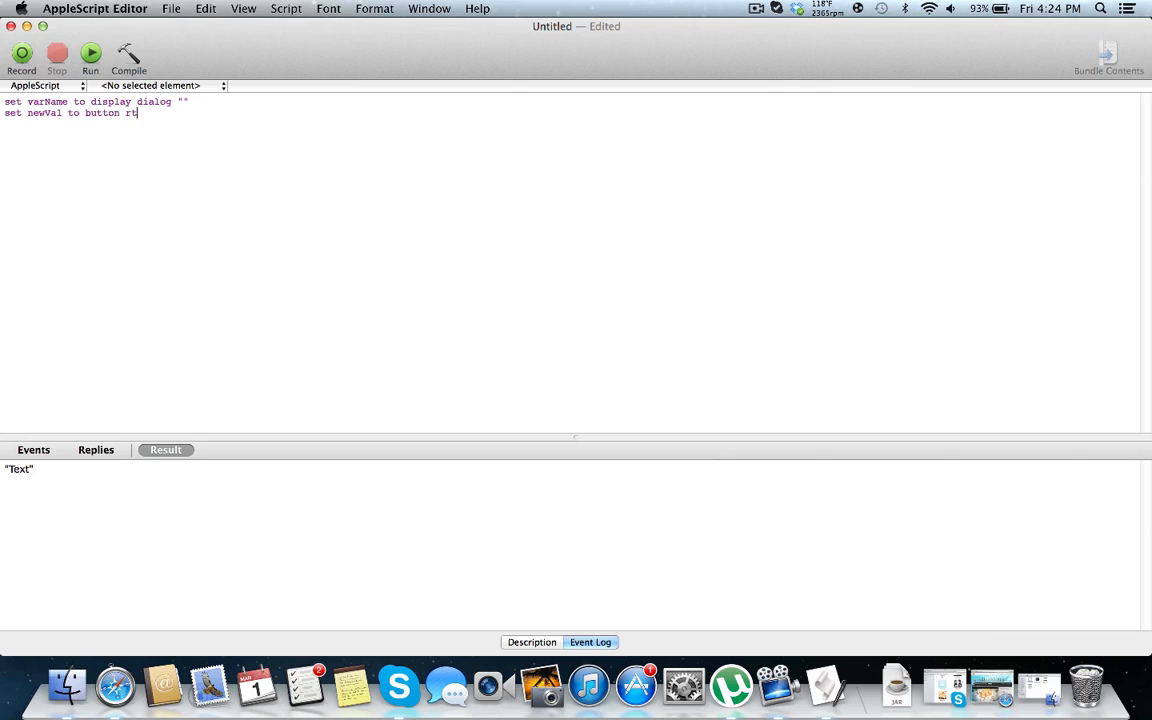
{"action": "type", "text": "eturned of Va"}
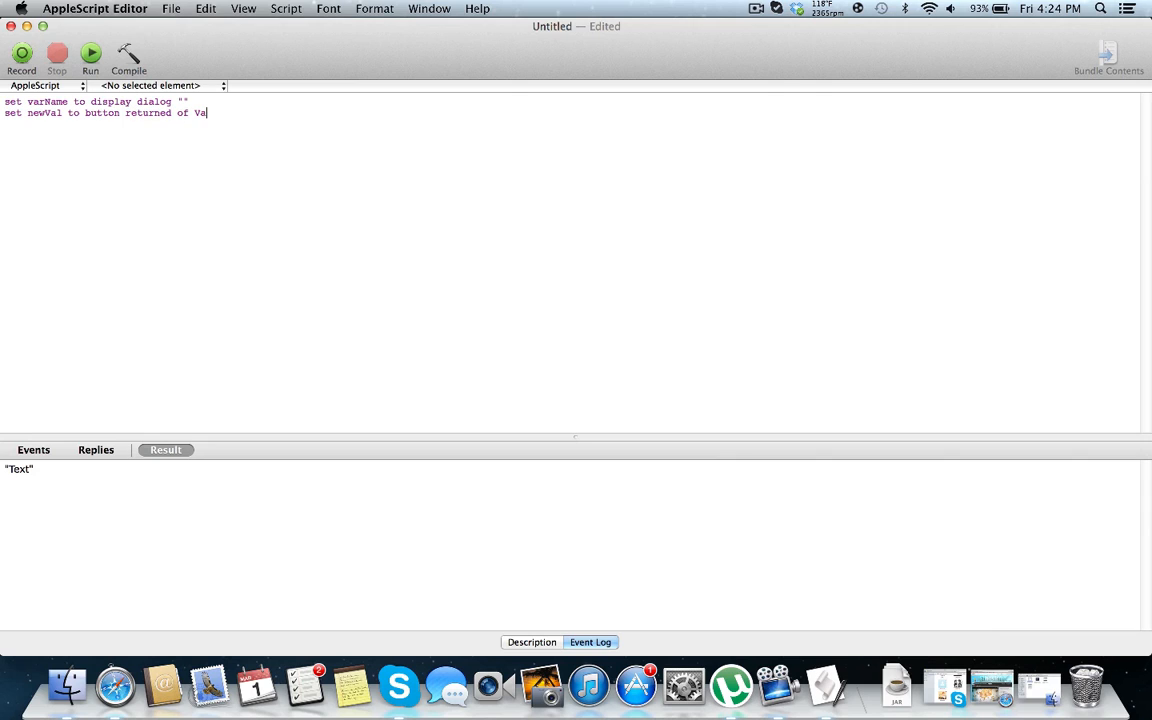
{"action": "type", "text": "rname"}
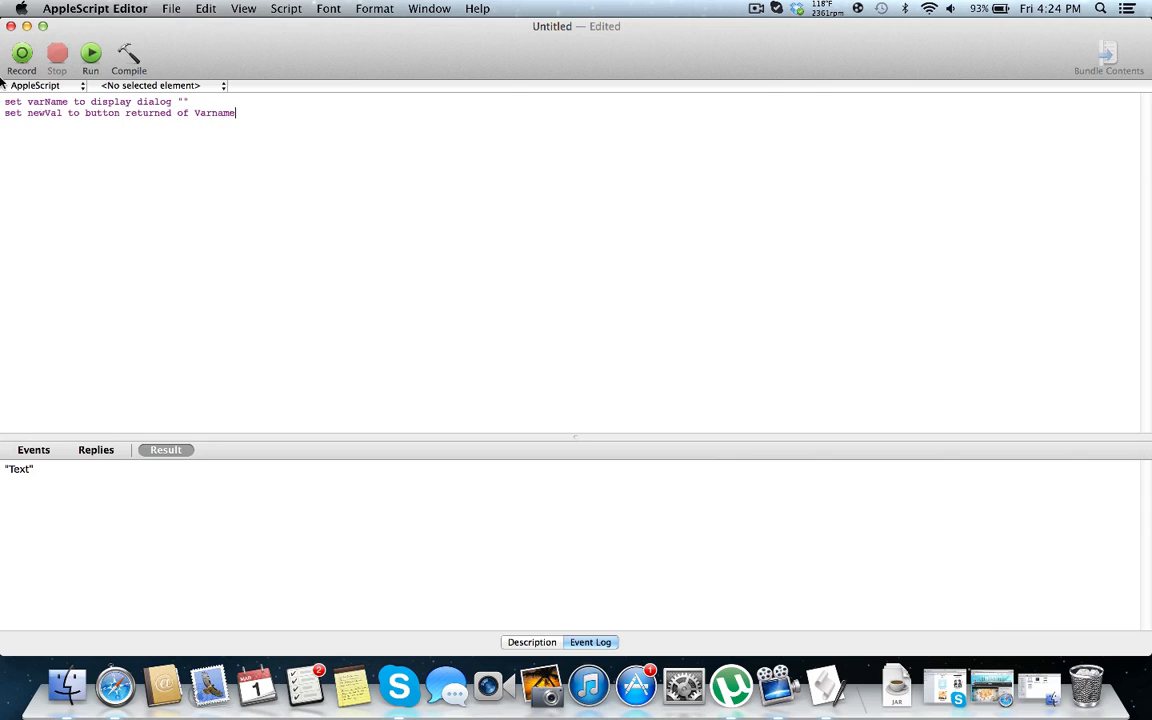
{"action": "mouse_move", "coordinate": [258, 122]}
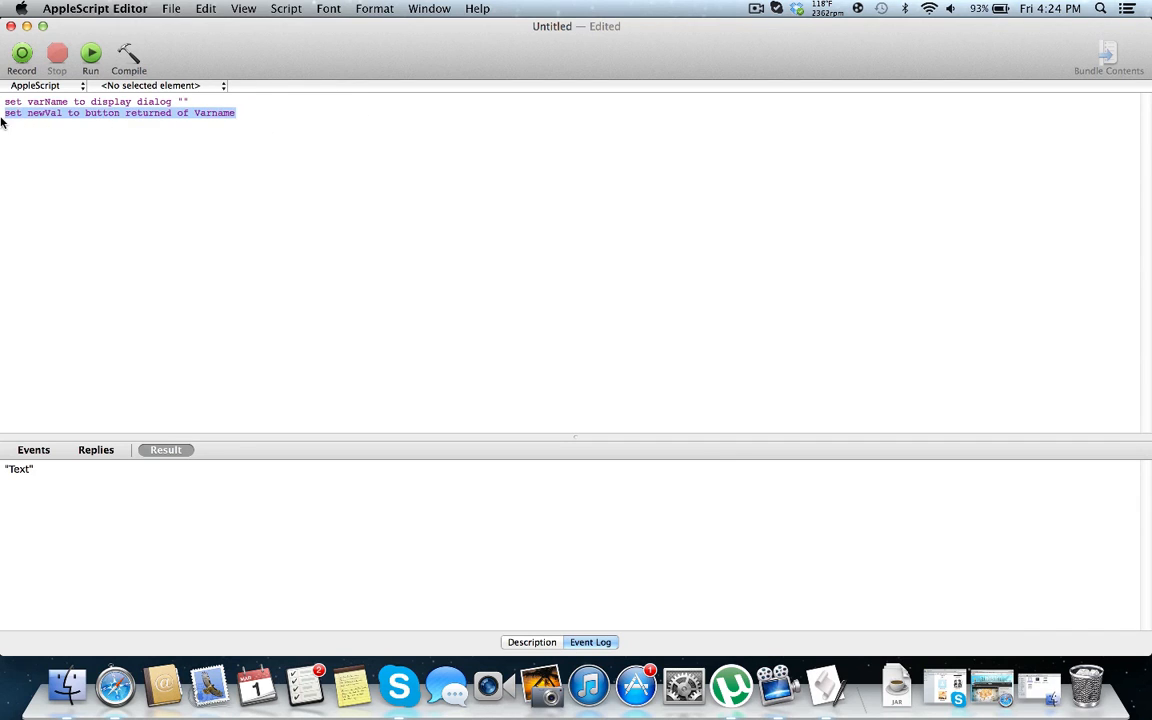
{"action": "key", "text": "Delete"}
{"action": "type", "text": " deafault"}
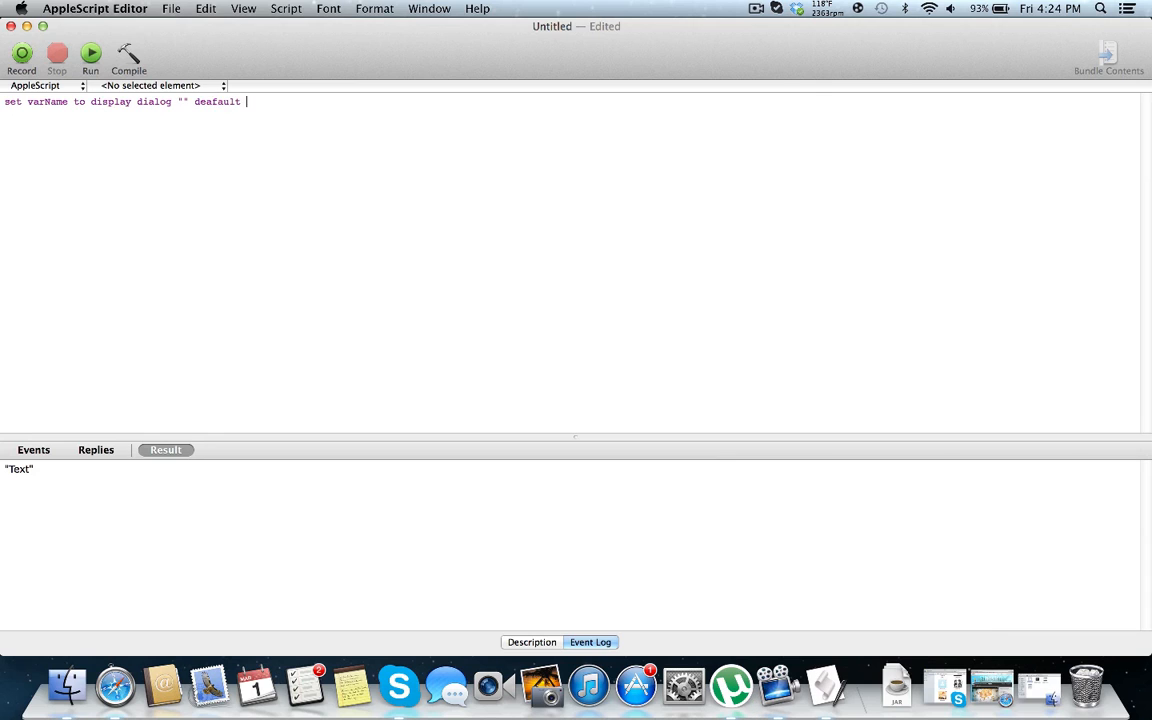
Step: Finish the dialog line with default answer "" and begin a new line 'set textRe…'
{"action": "type", "text": "answer \"\""}
{"action": "type", "text": "set "}
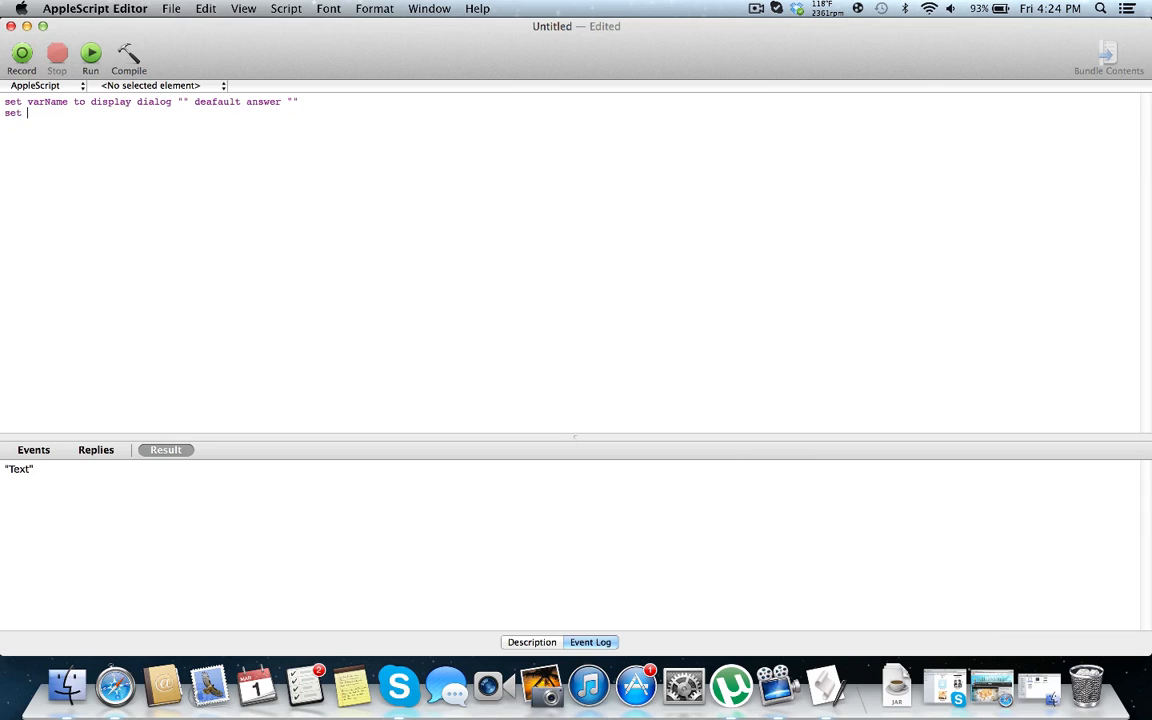
{"action": "type", "text": "textRe"}
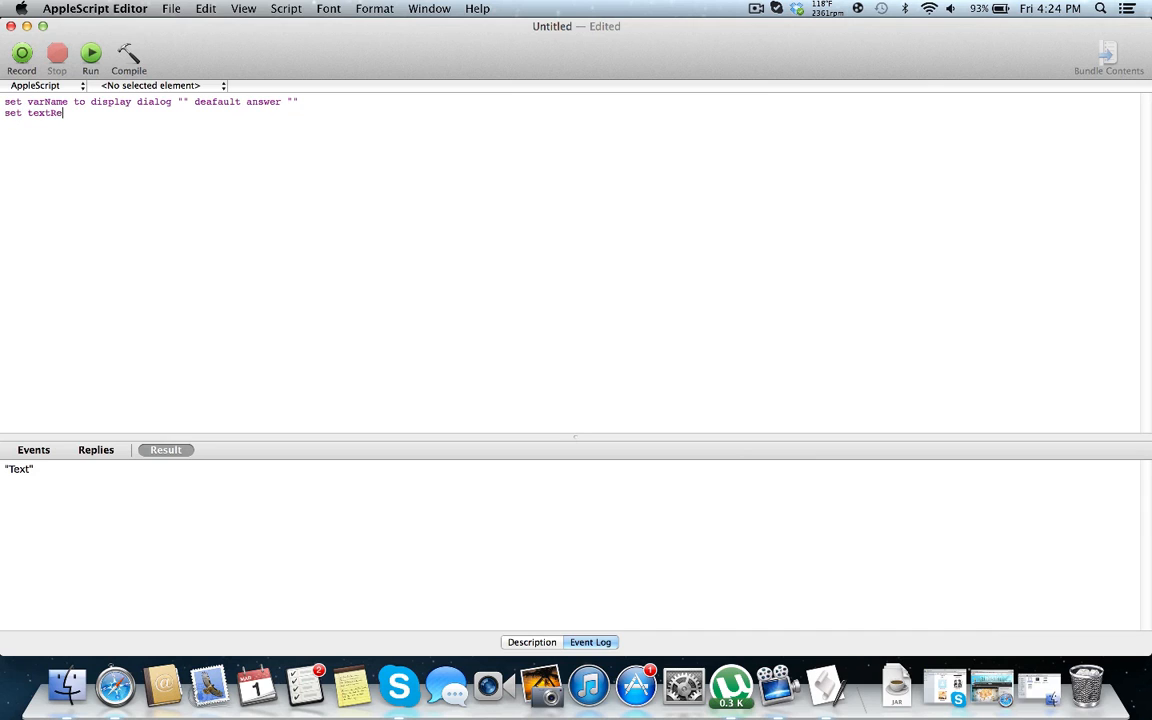